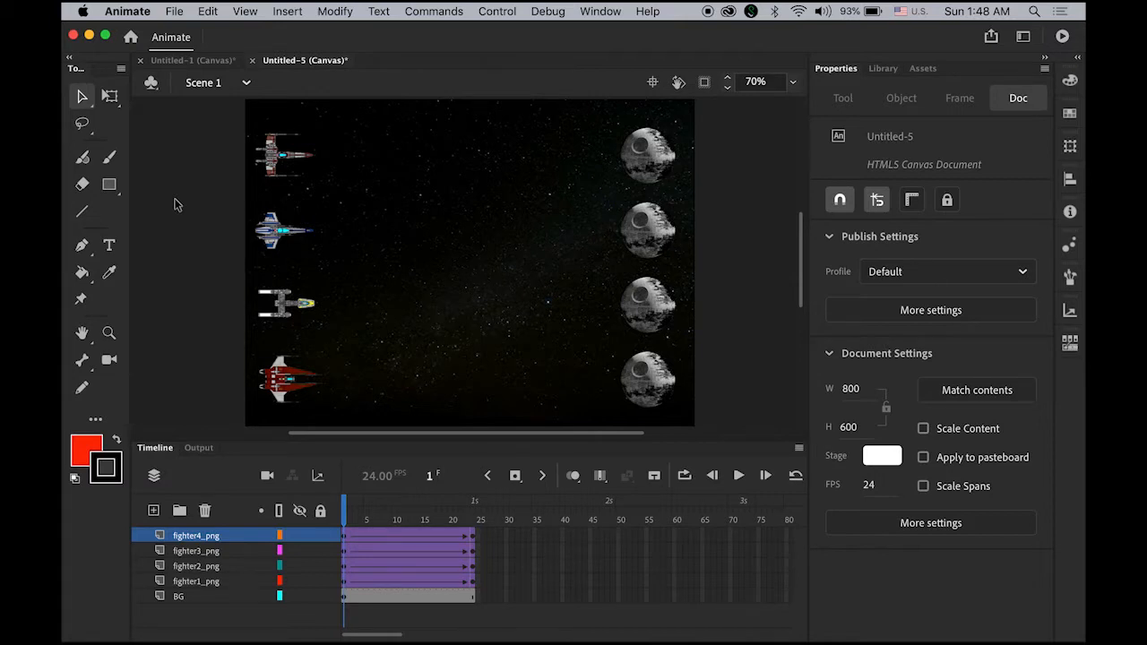
mouse_move(538, 272)
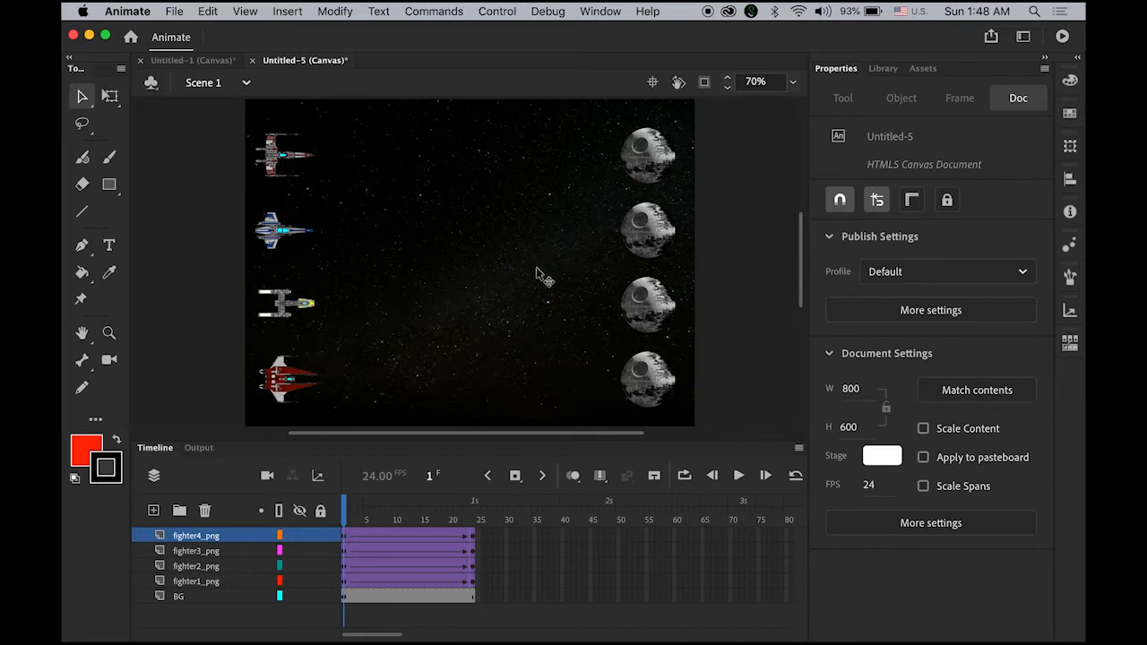
mouse_move(699, 372)
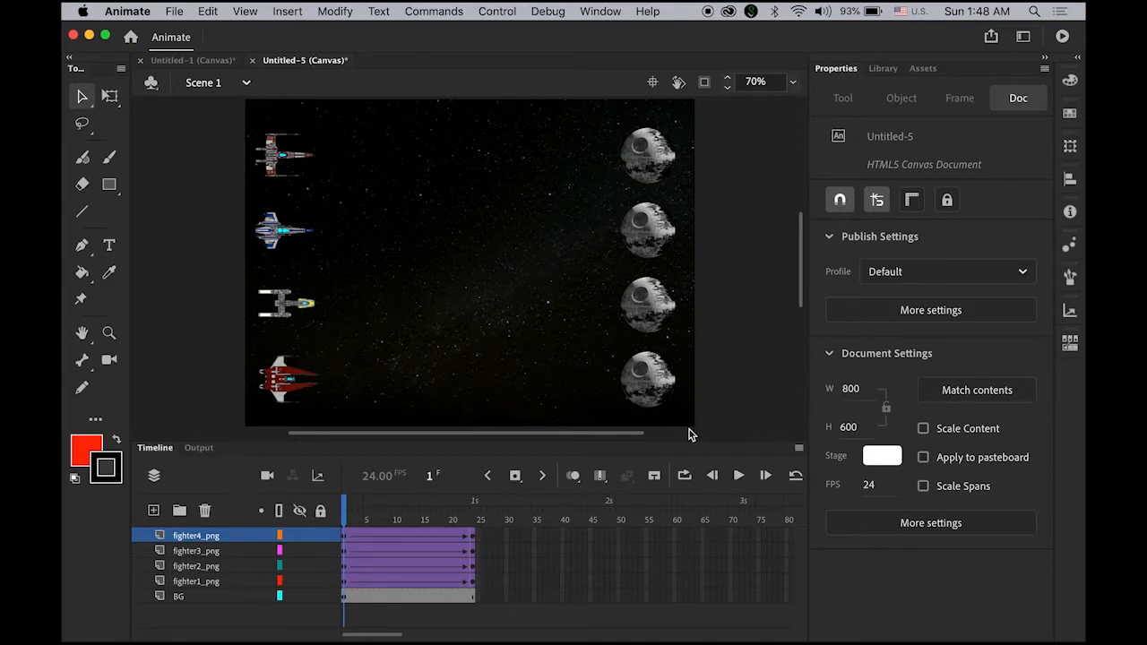
Preview the finished animation, then create a new 800×600, 24 fps HTML5 Canvas document.
left_click(738, 475)
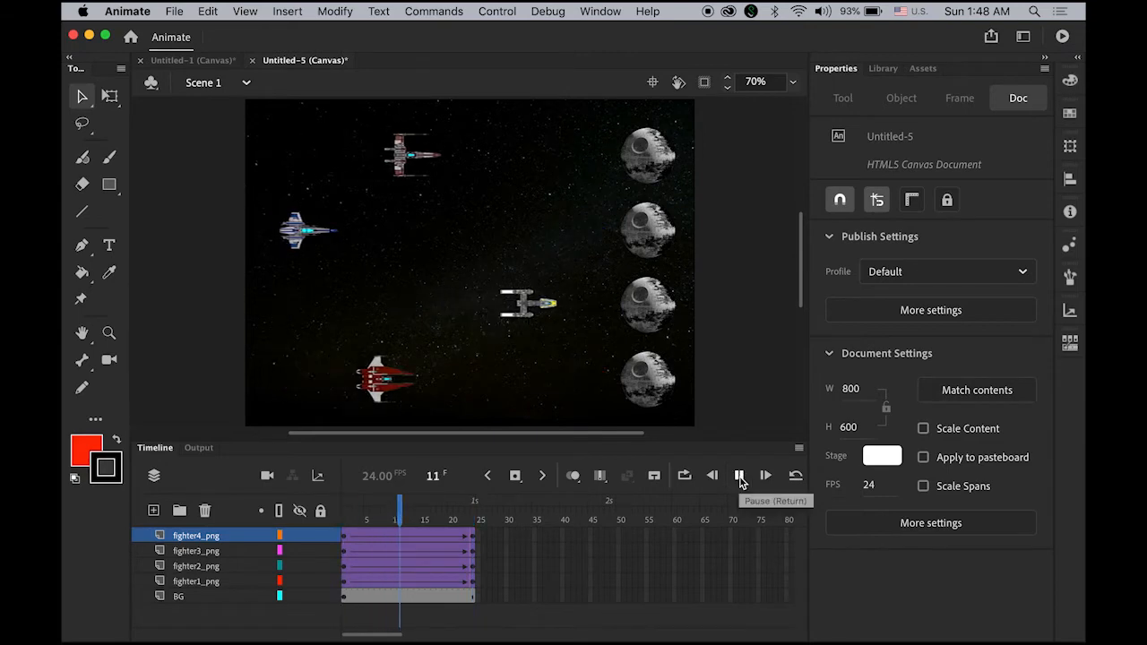
left_click(738, 475)
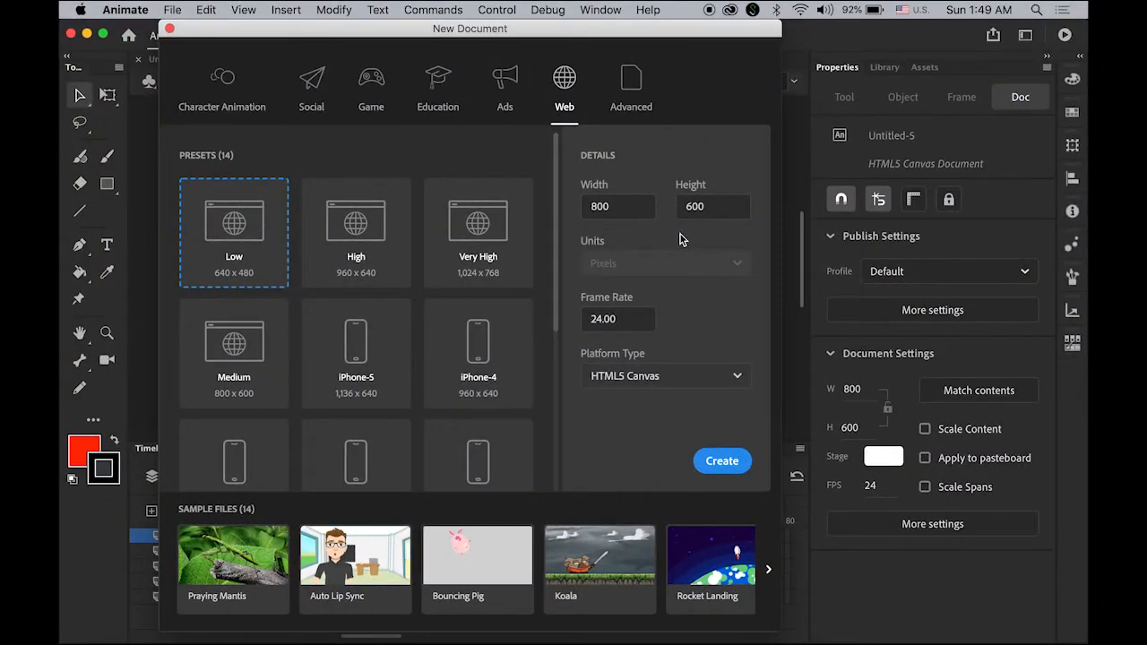
mouse_move(623, 206)
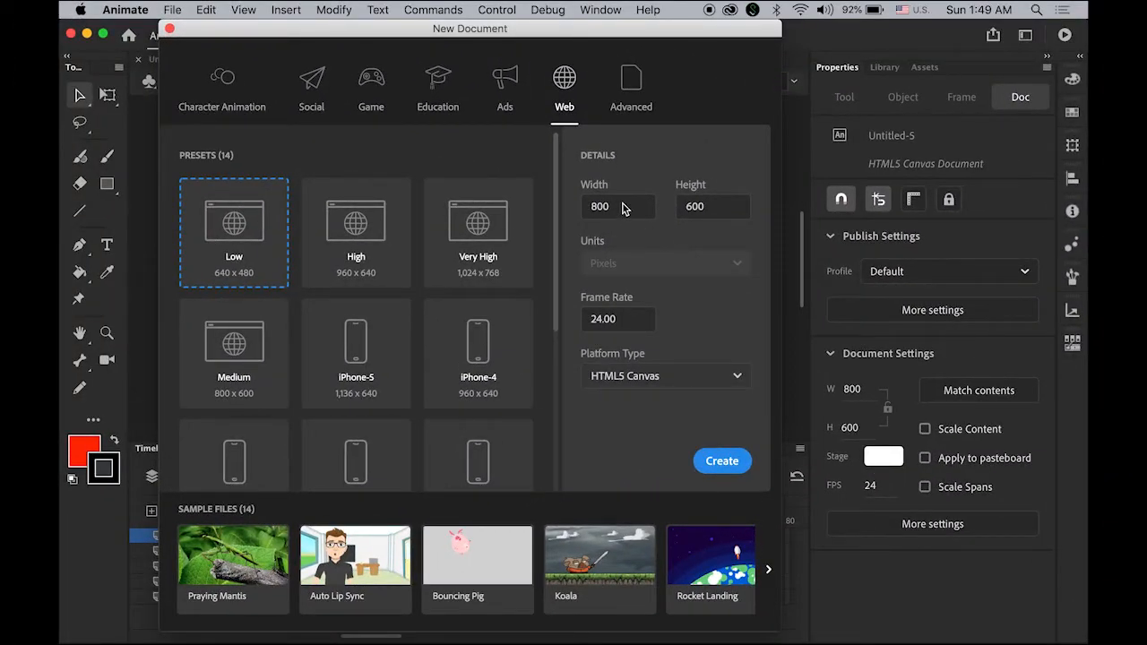
left_click(713, 207)
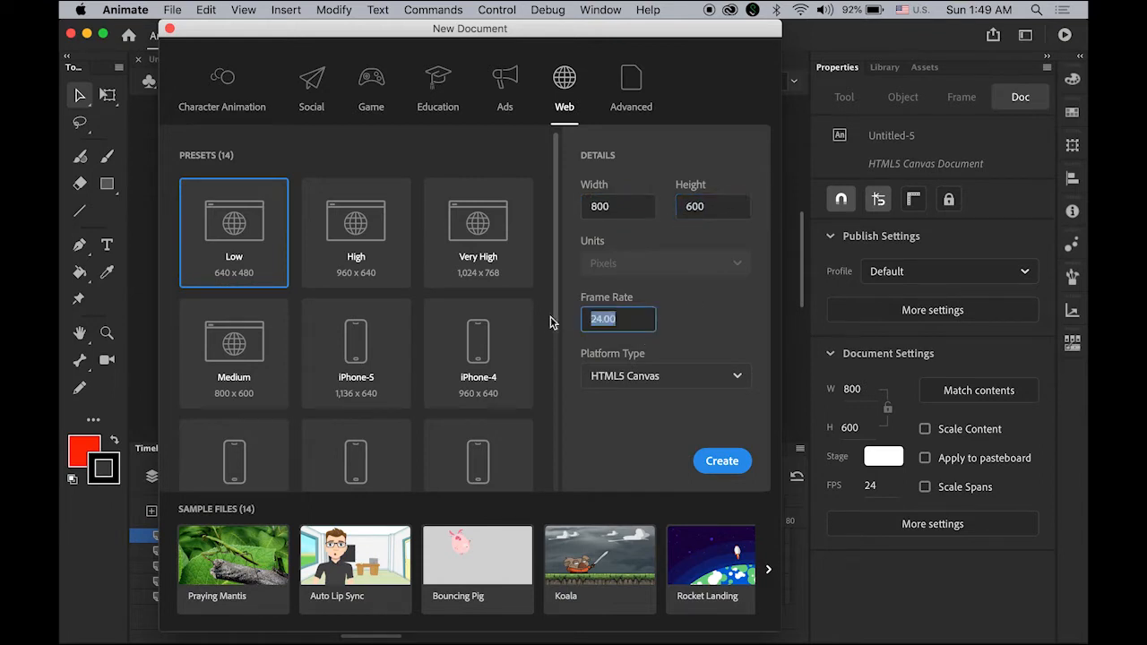
mouse_move(677, 380)
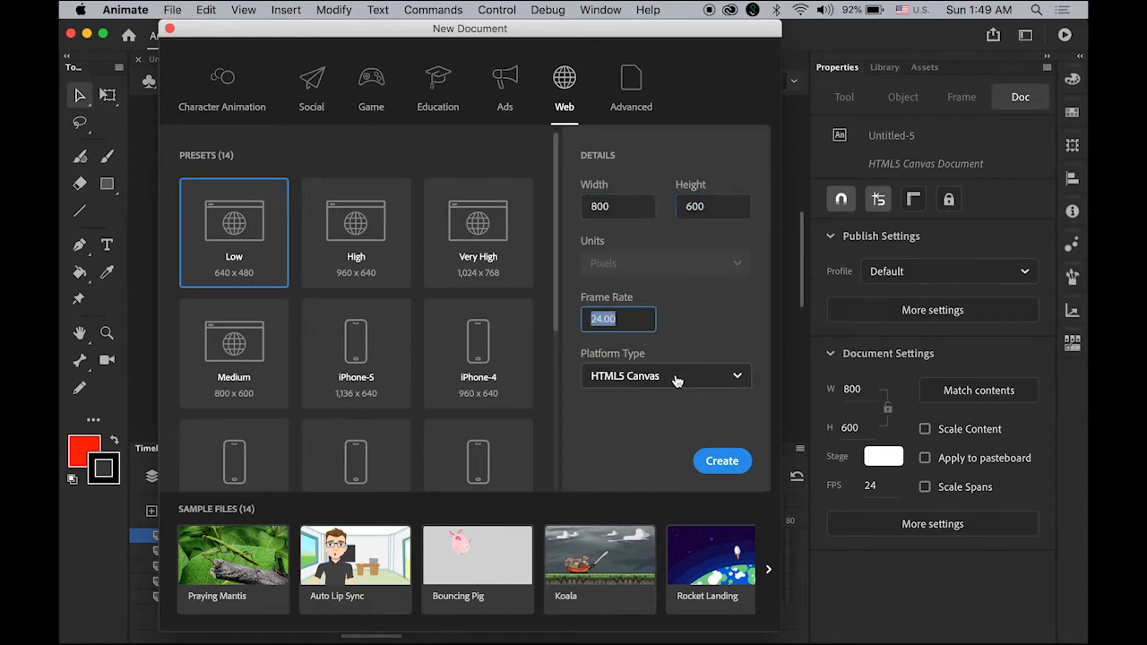
mouse_move(678, 383)
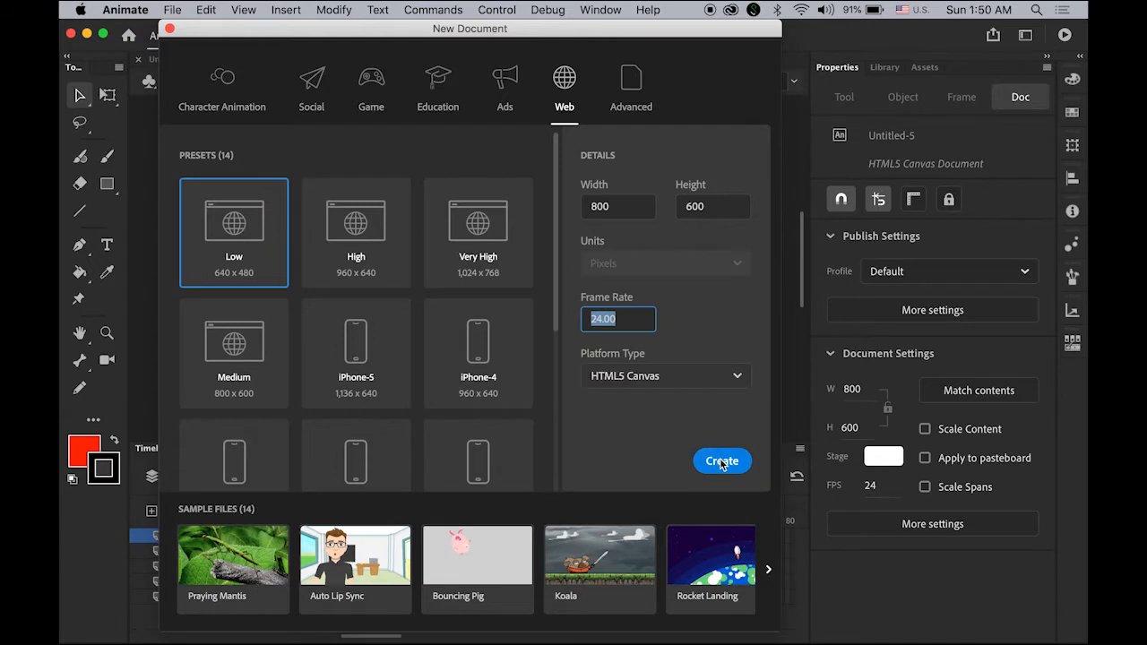
left_click(720, 462)
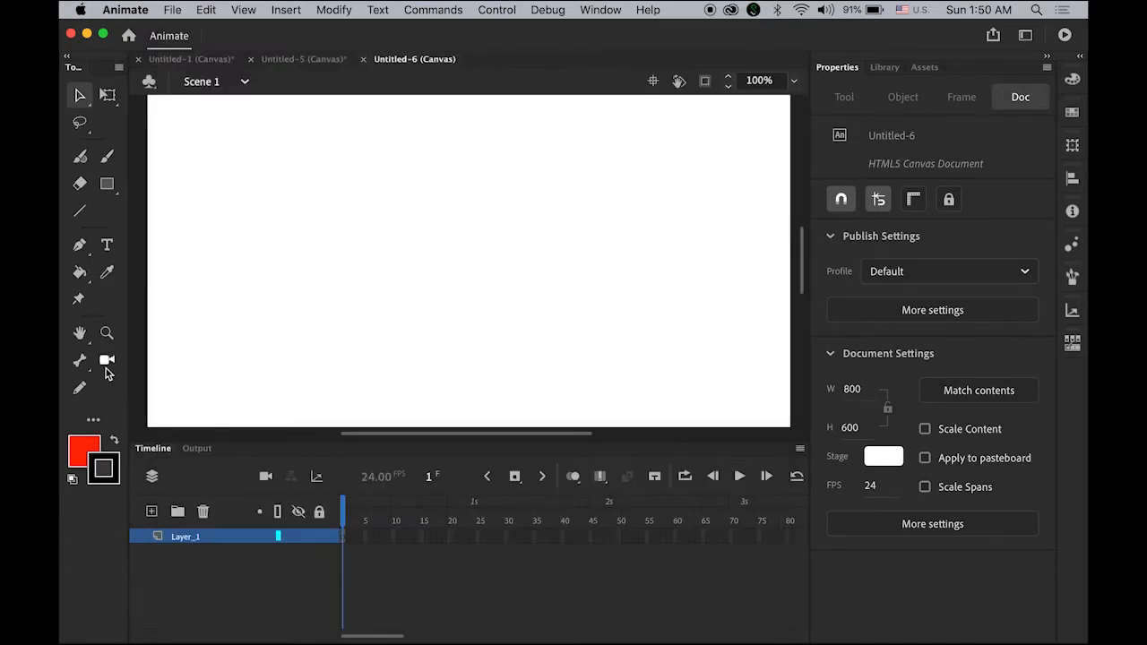
mouse_move(79, 330)
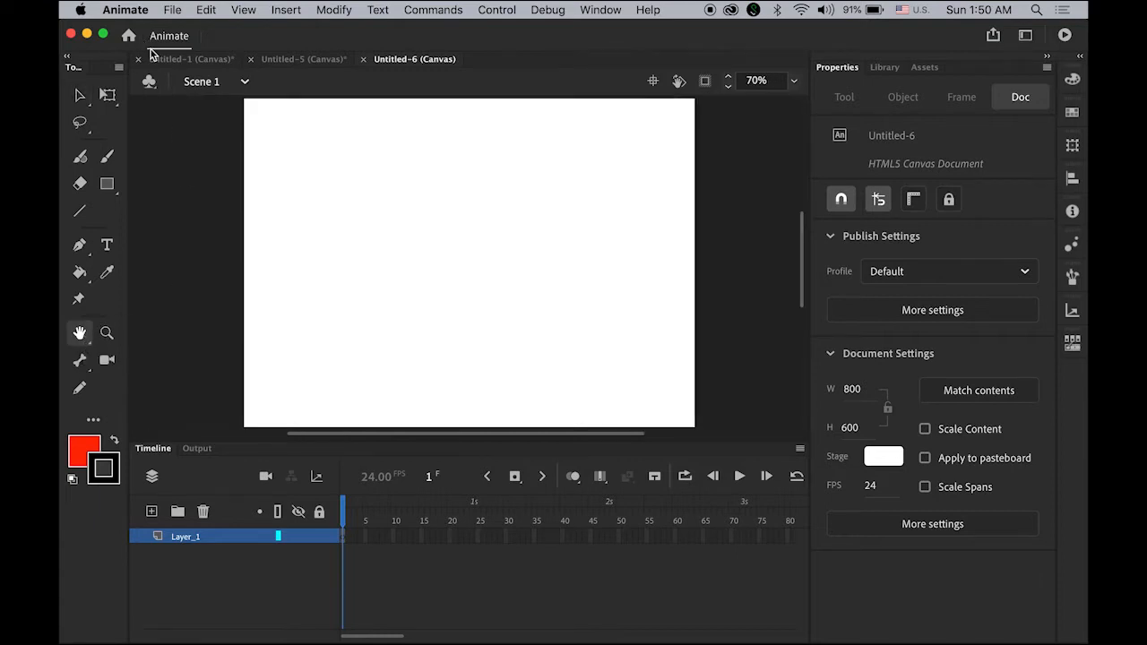
mouse_move(129, 38)
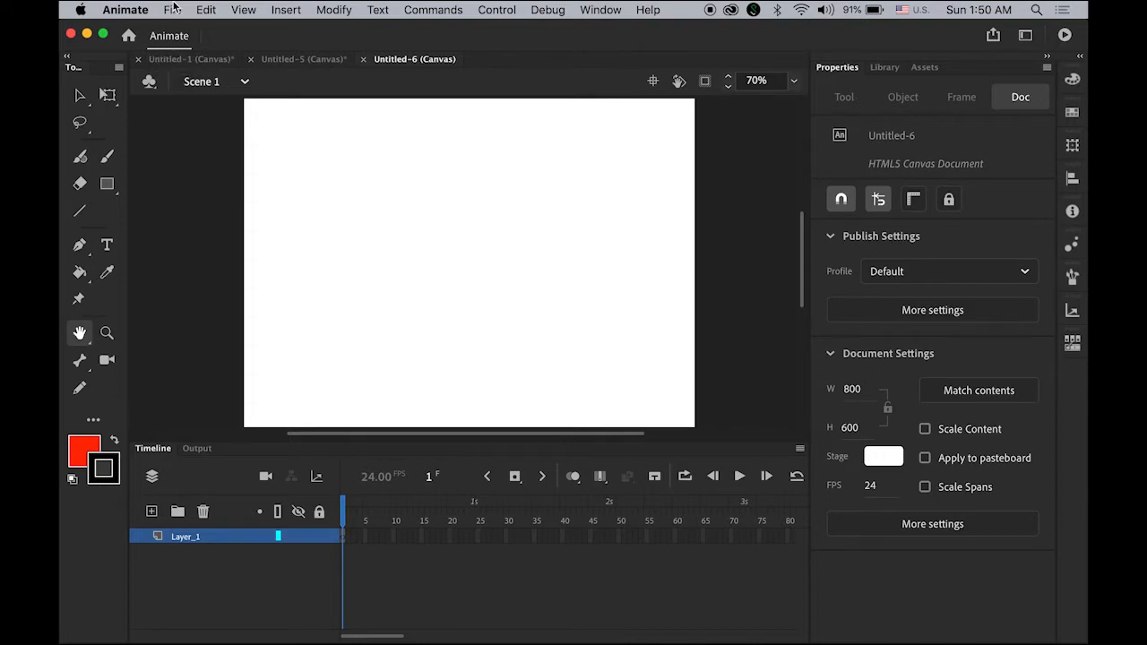
Import background.jpg and fighter1–fighter4.png into the library via Import to Library.
left_click(170, 10)
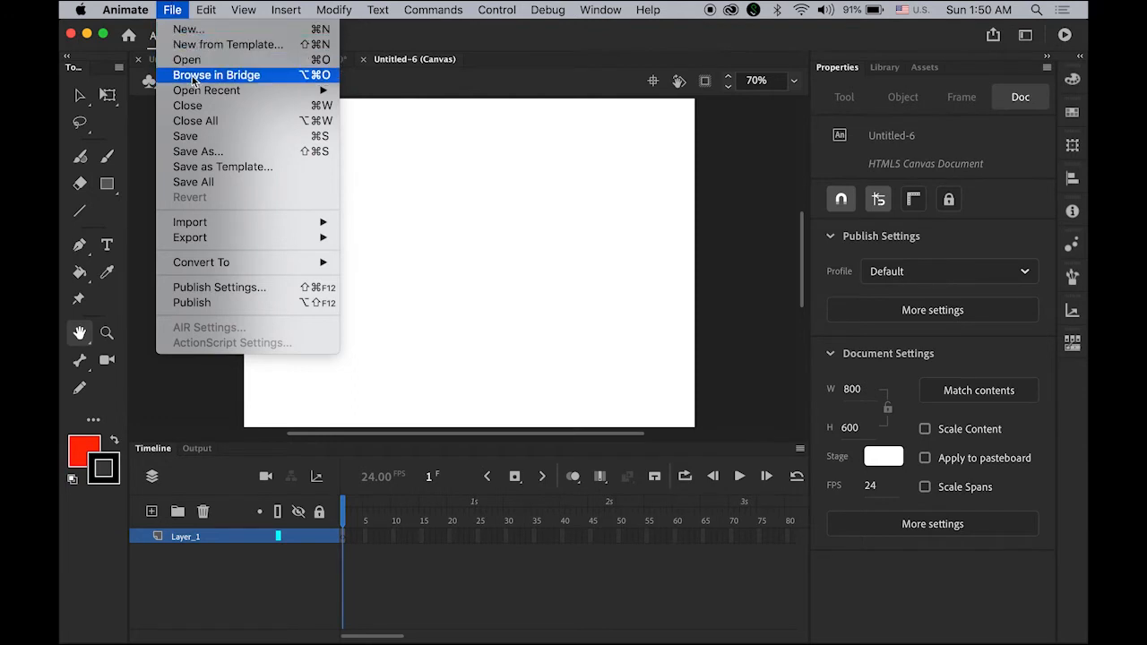
mouse_move(398, 236)
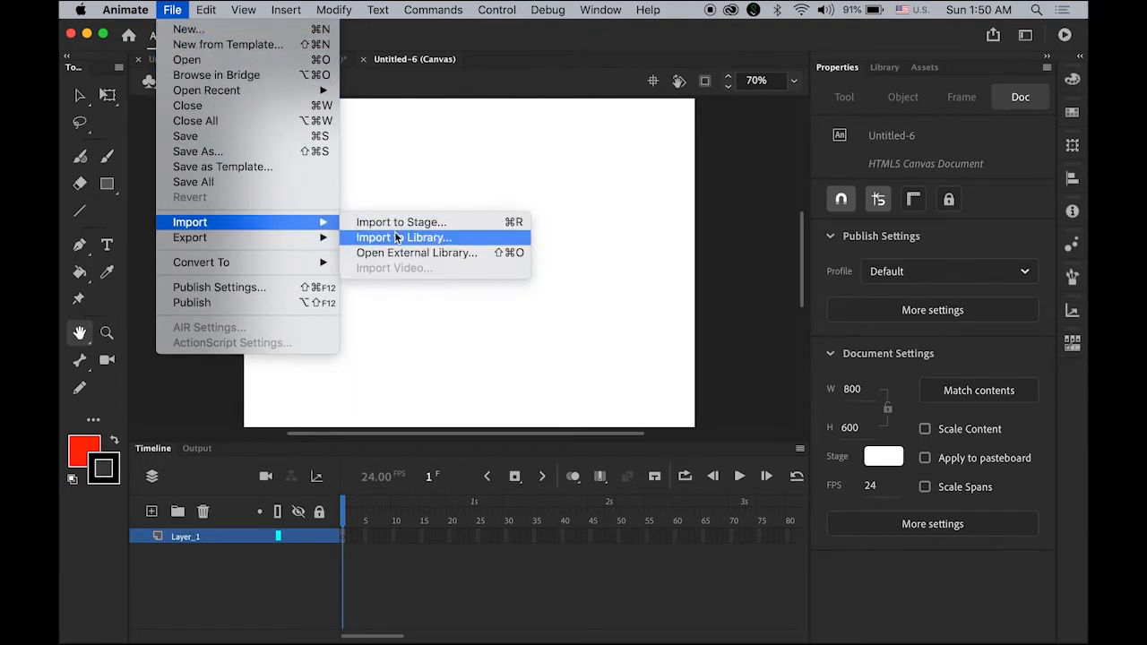
left_click(403, 237)
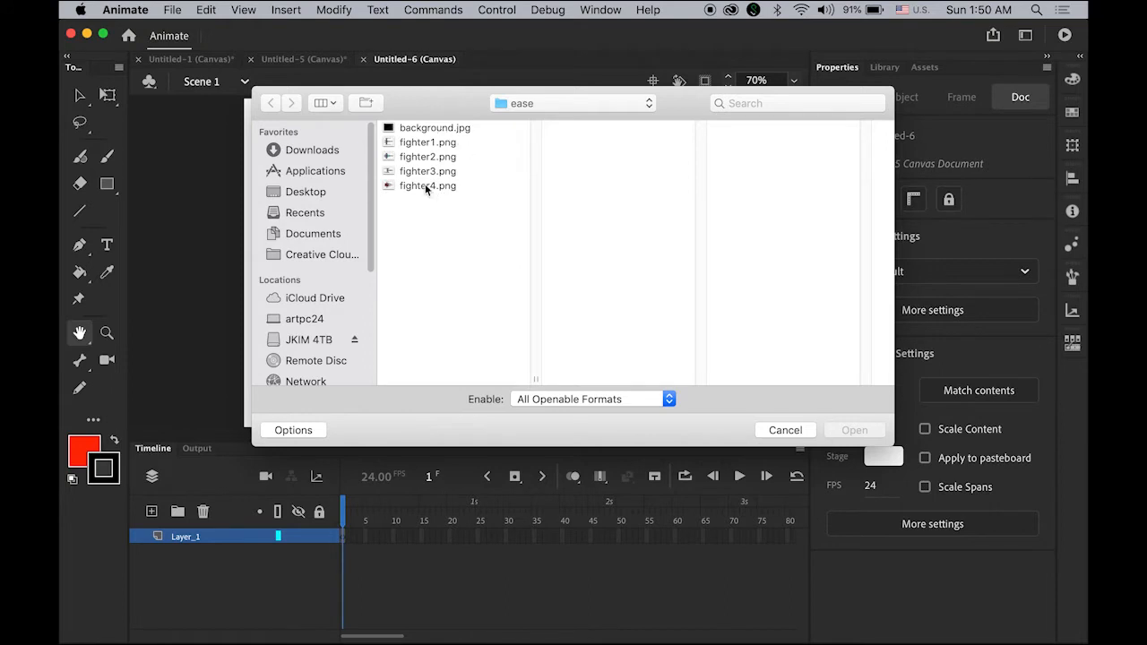
left_click(431, 127)
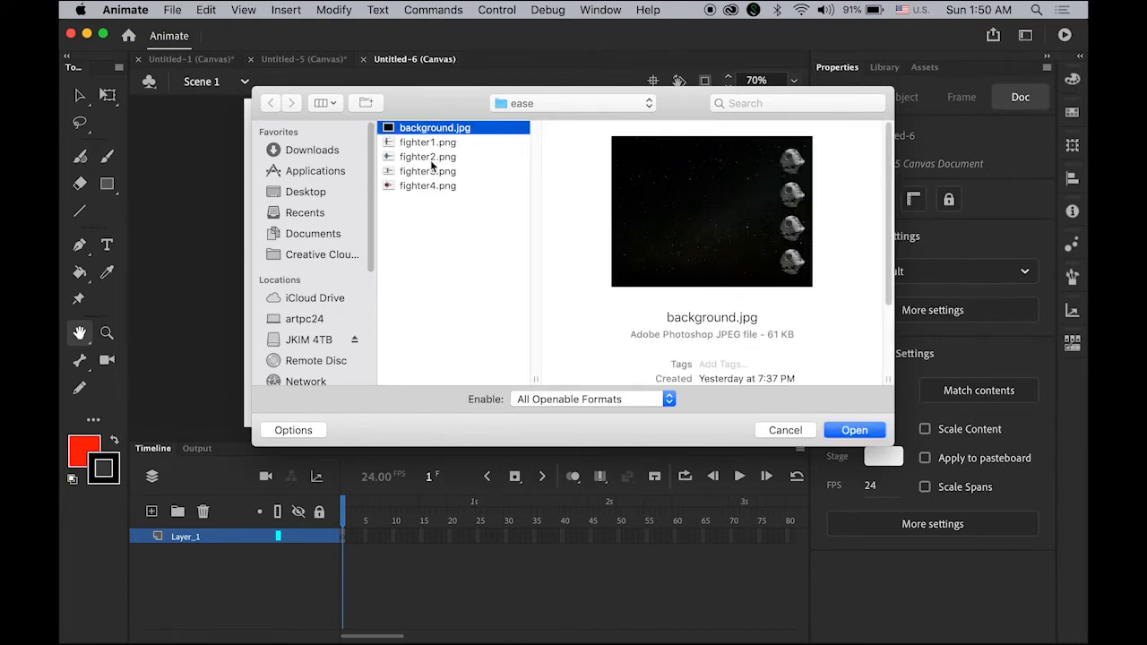
left_click(426, 172)
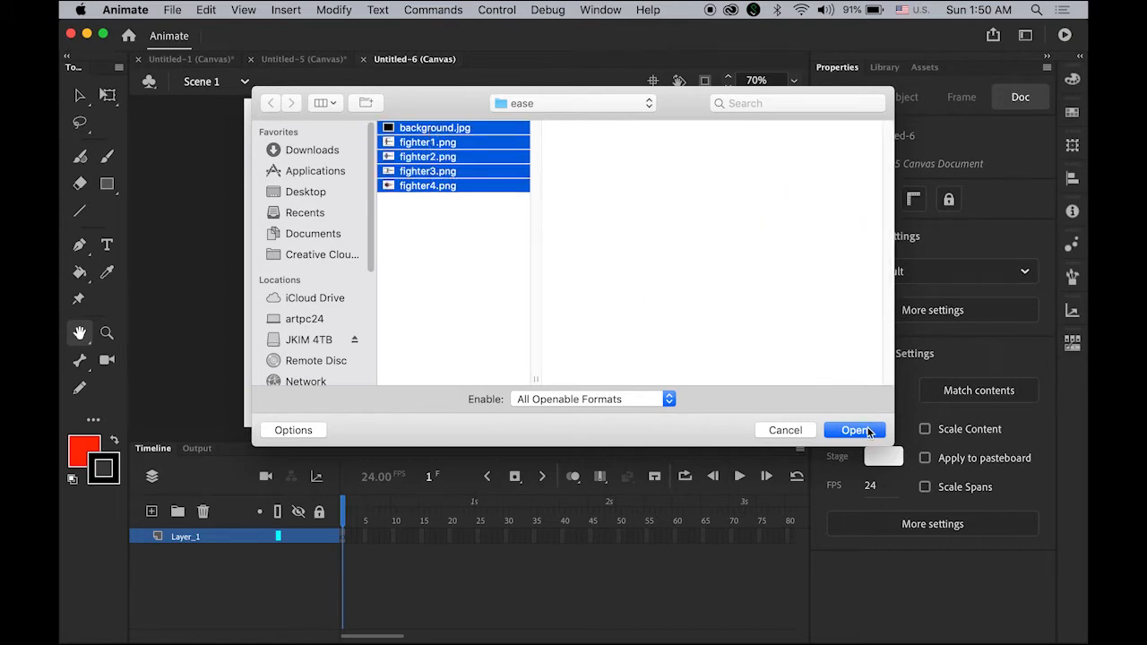
left_click(855, 430)
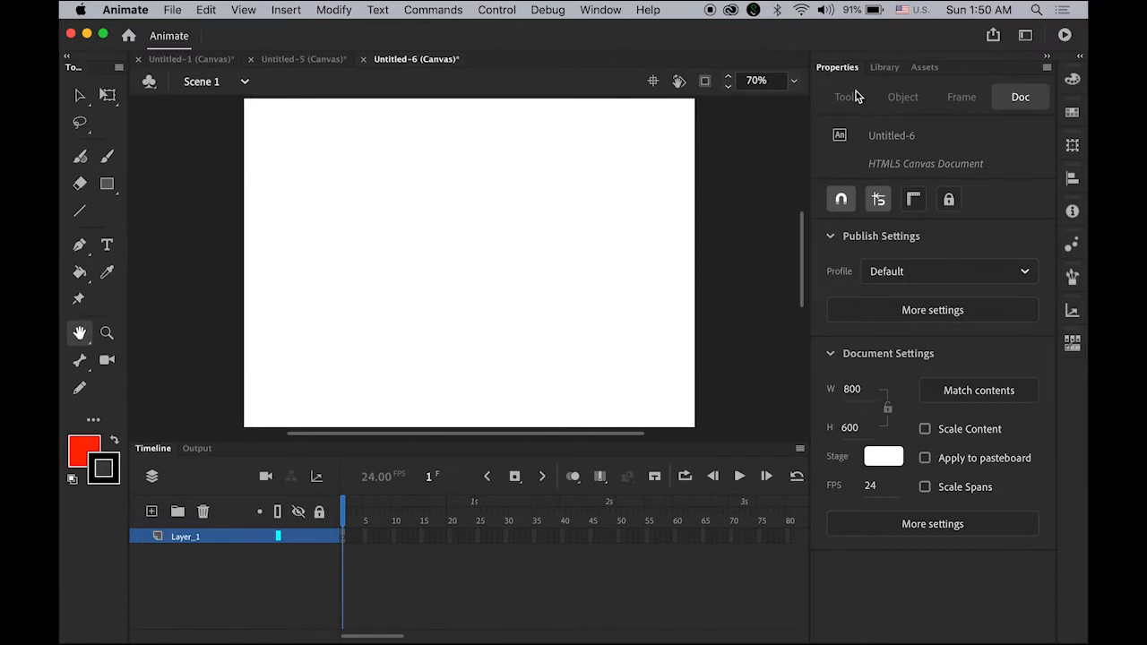
Place background.jpg on the stage at X 0, Y 0 on layer BG and add a new layer above.
left_click(884, 66)
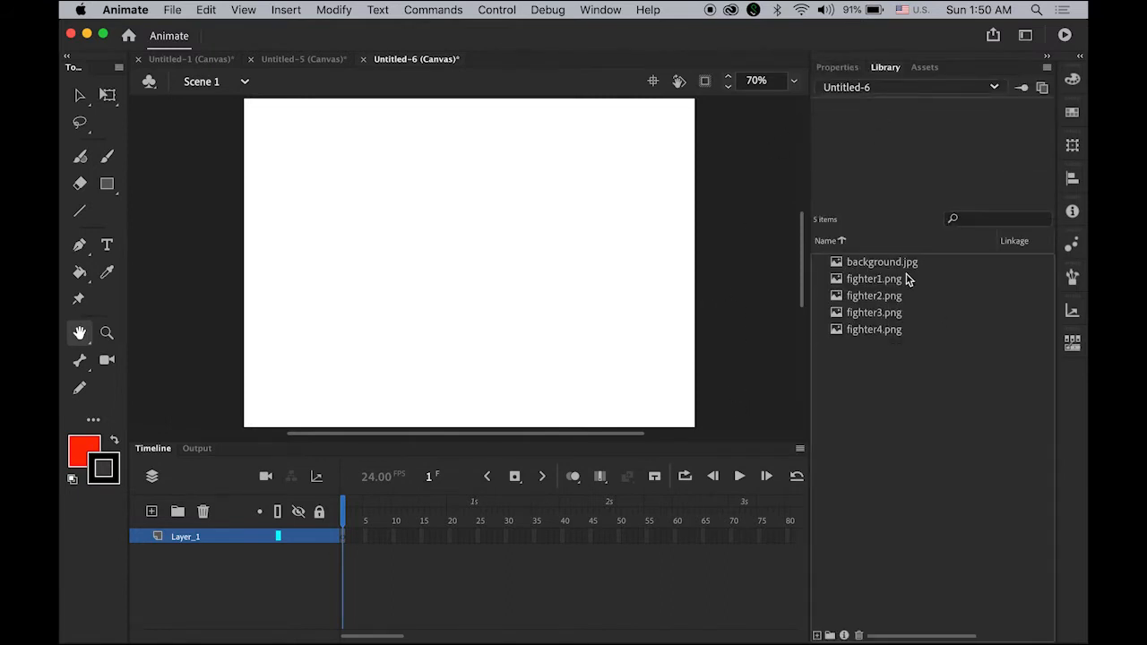
left_click(882, 262)
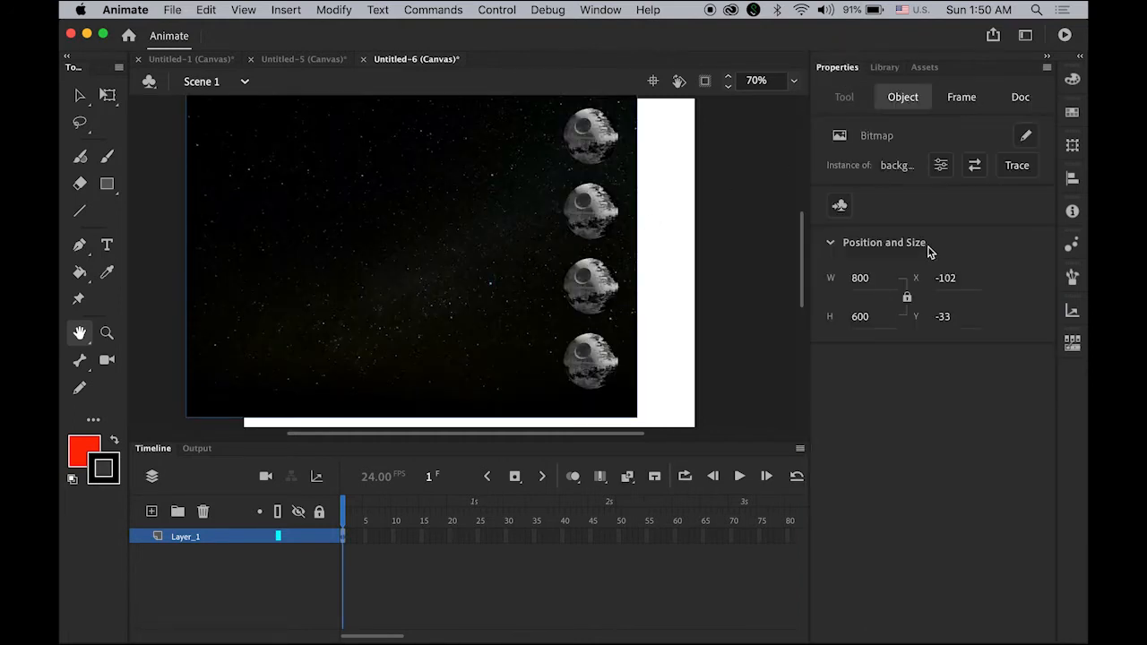
left_click(950, 278)
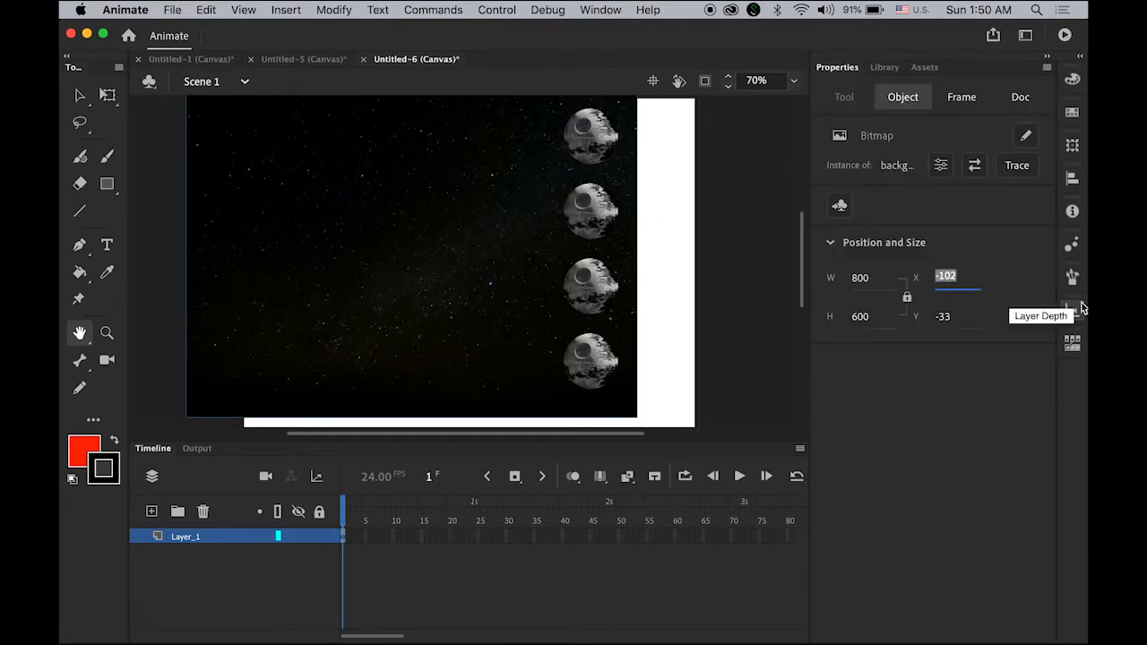
type("0")
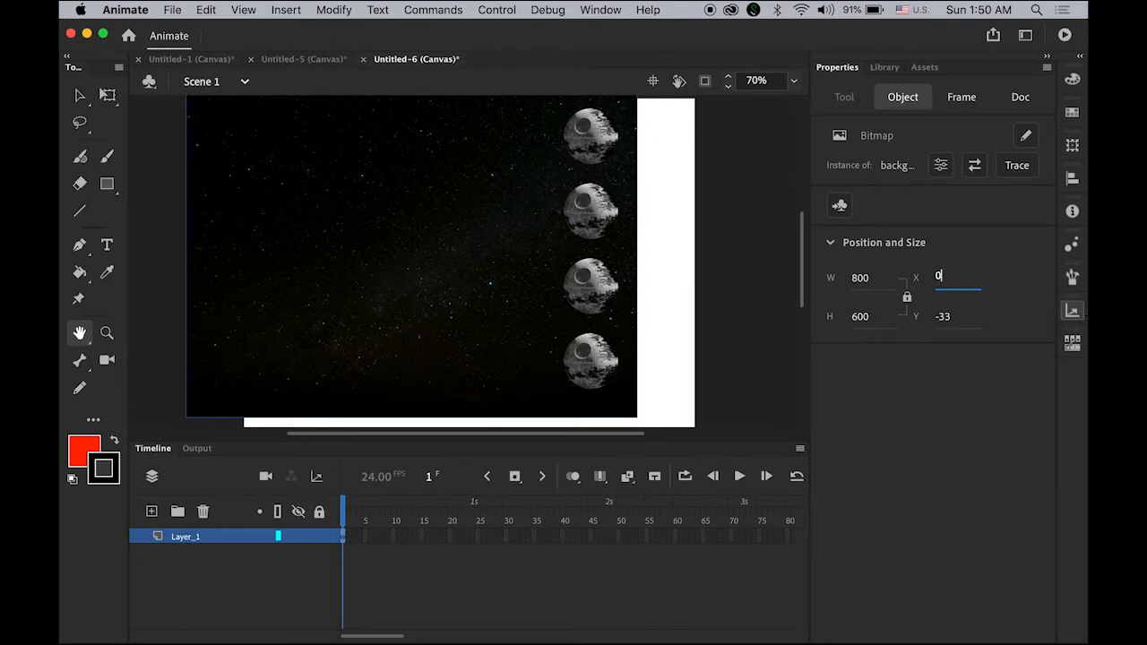
type("0")
left_click(219, 536)
type("BG")
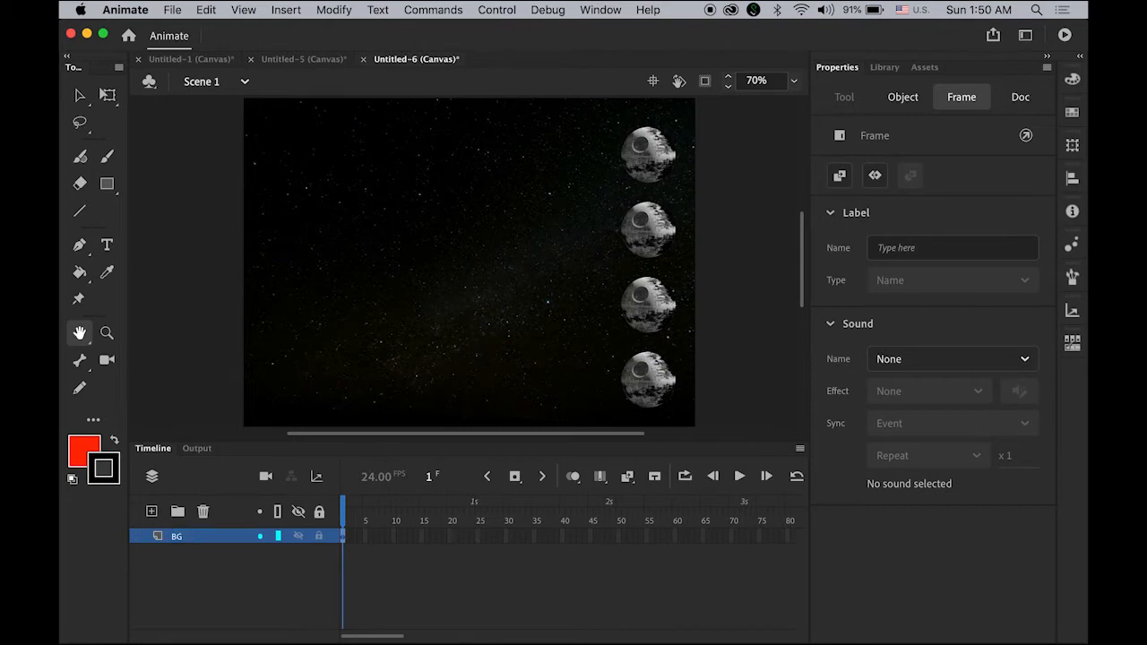
left_click(178, 509)
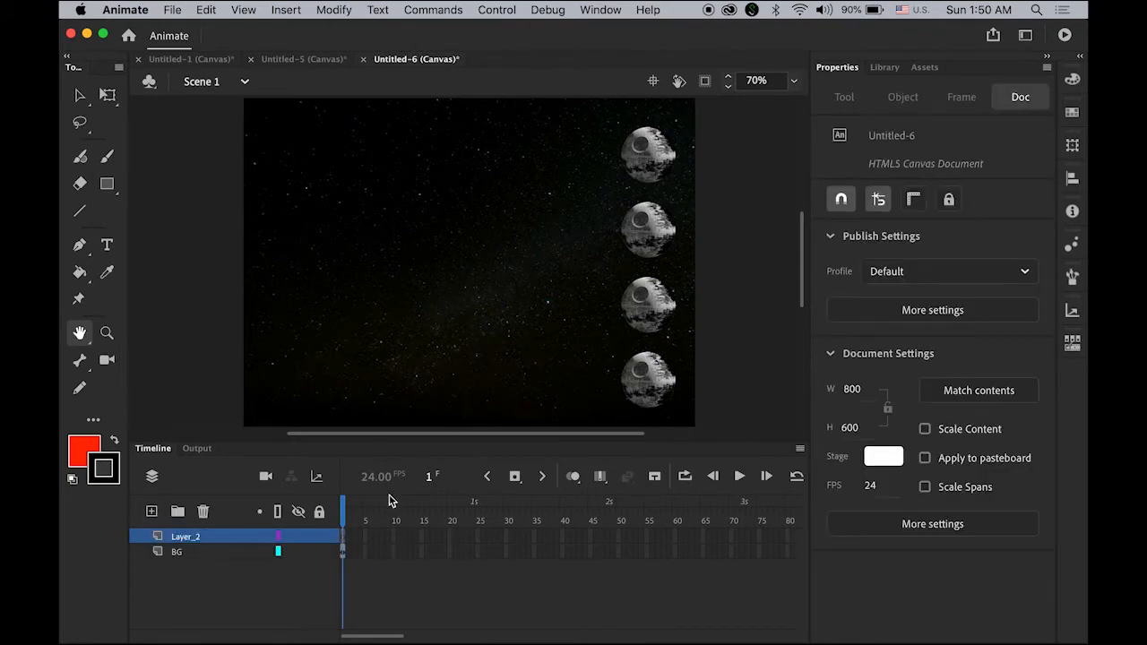
Drag fighter1–fighter4.png from the Library onto the stage, one beside each Death Star.
left_click(883, 66)
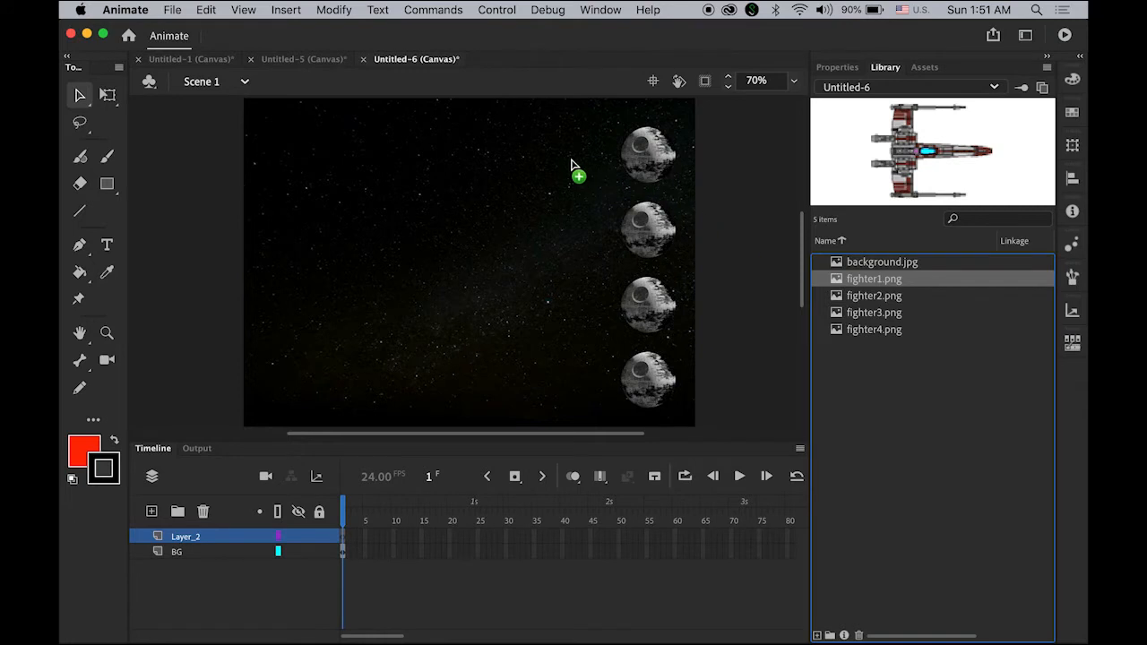
left_click_drag(875, 278, 570, 161)
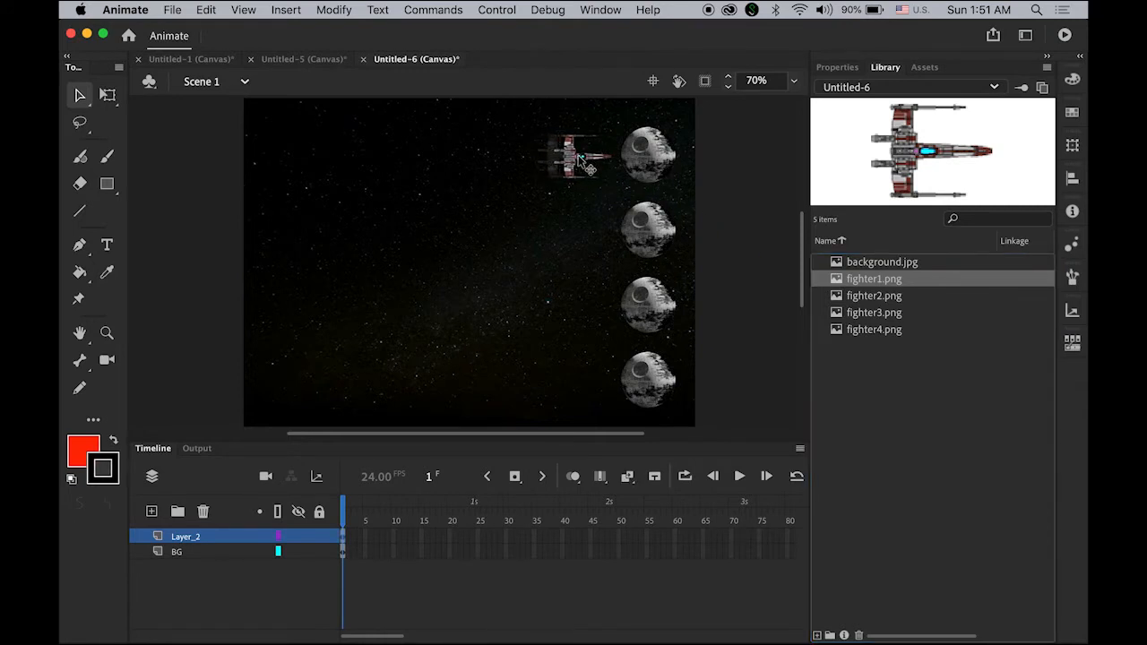
left_click(581, 158)
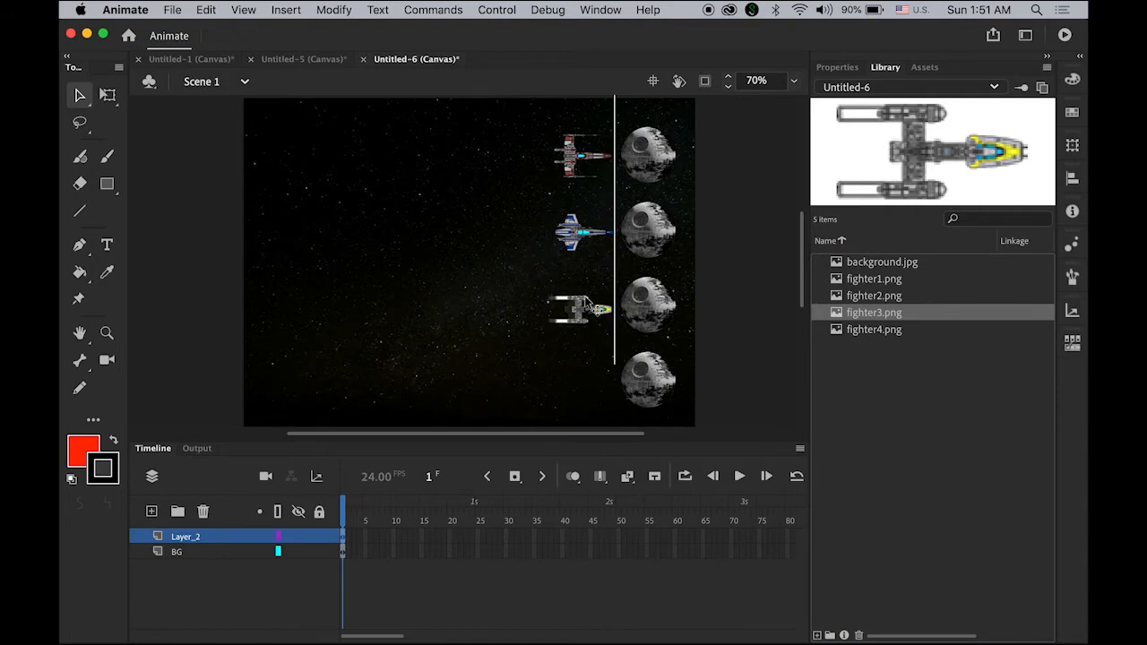
left_click(585, 308)
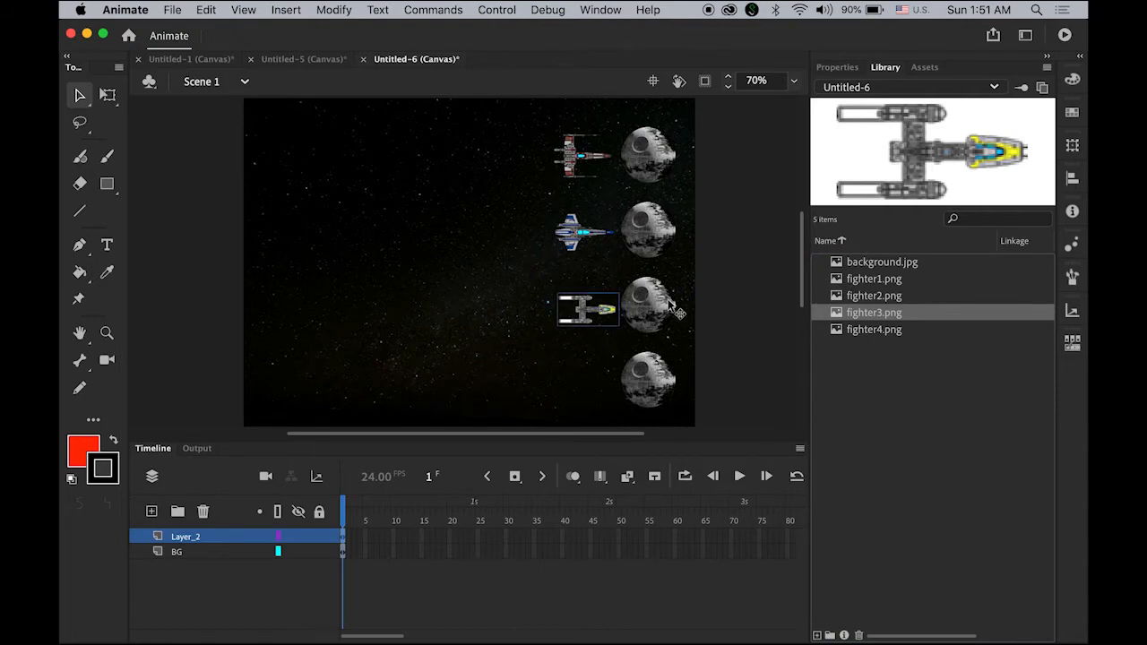
mouse_move(688, 296)
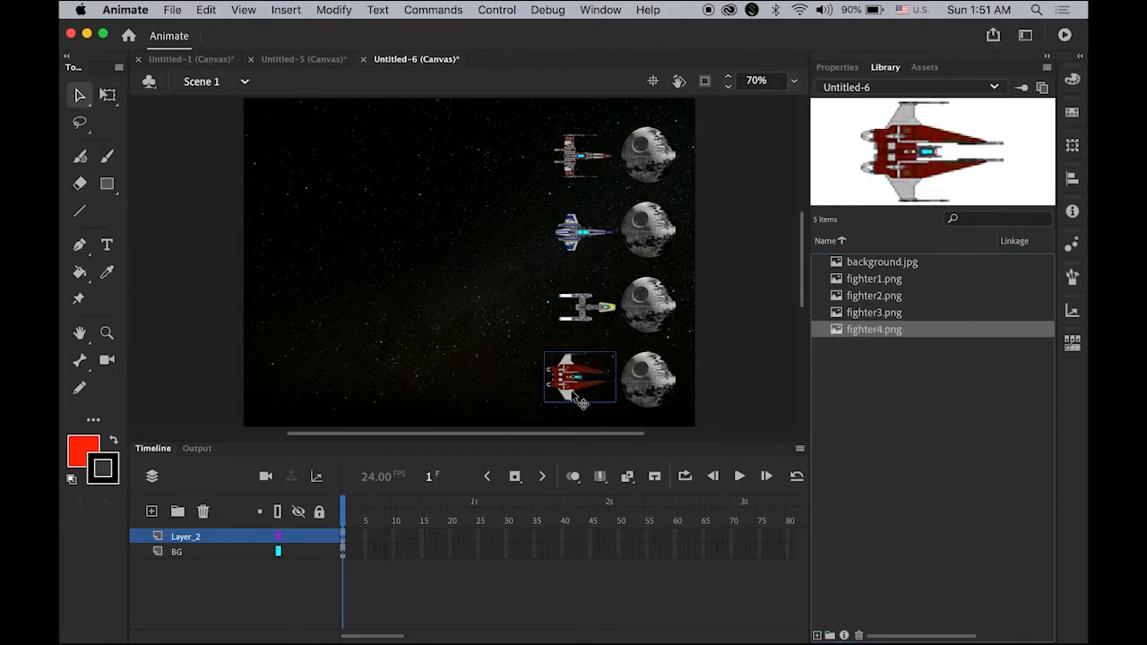
left_click_drag(580, 376, 592, 376)
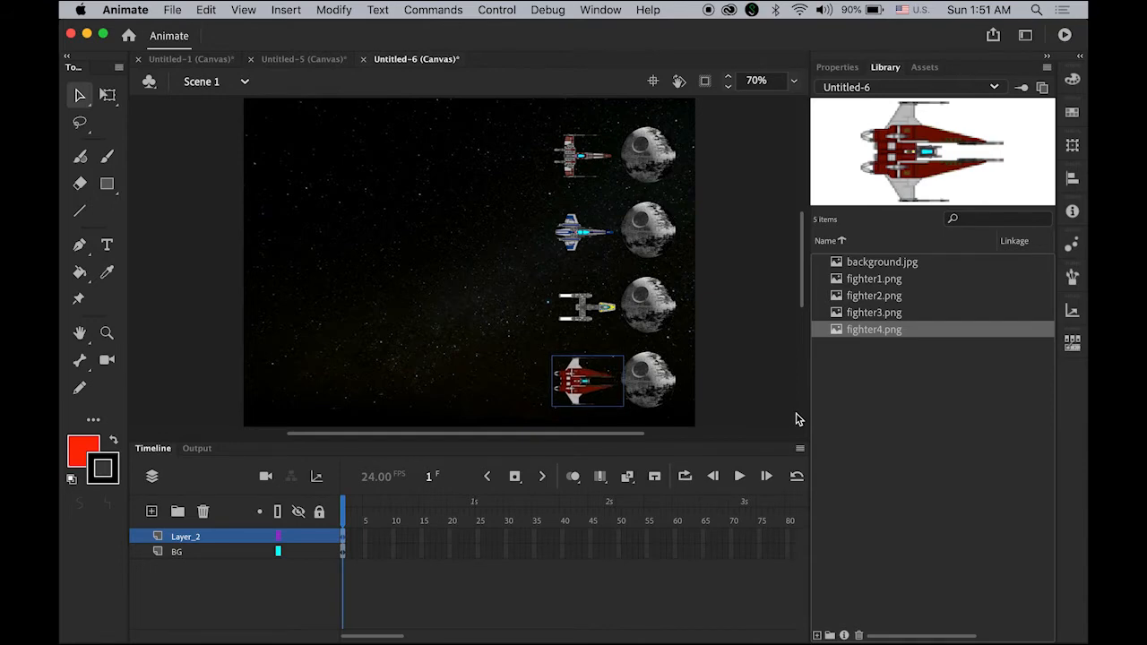
mouse_move(581, 308)
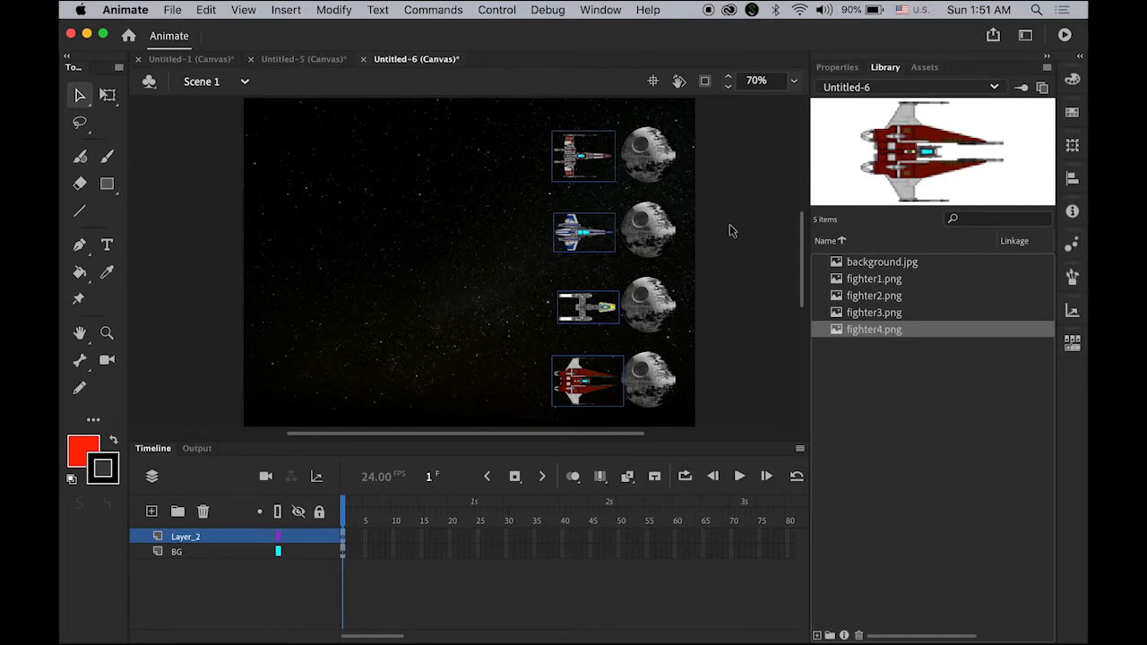
mouse_move(1072, 178)
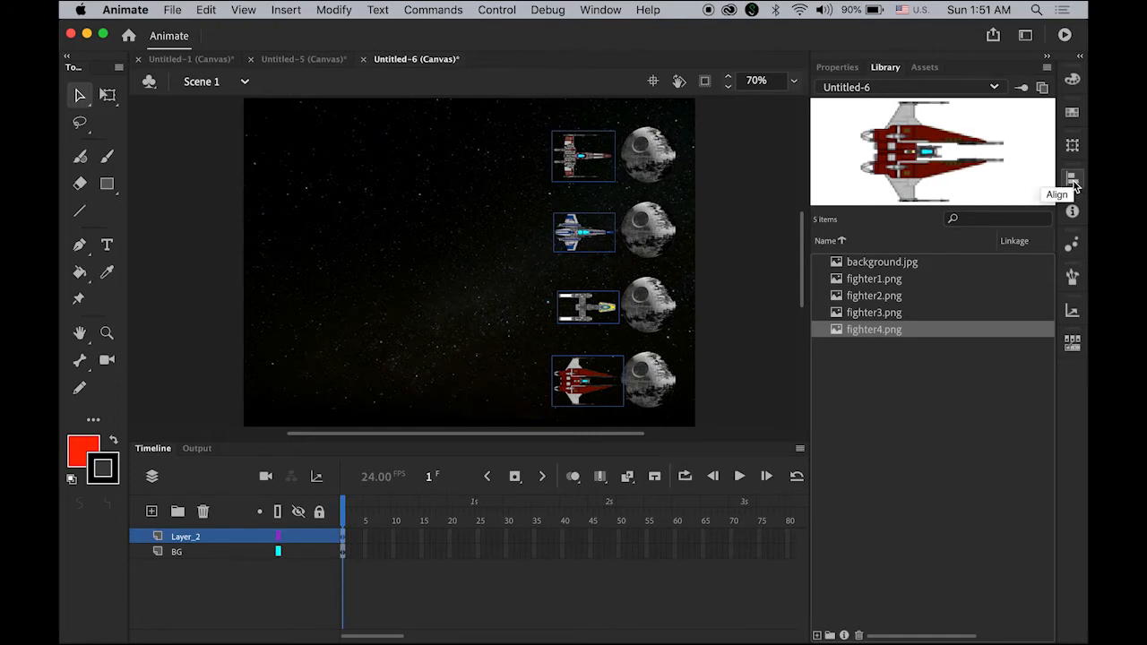
Bring up the Align panel from the Window menu to line up the four fighters.
left_click(1071, 177)
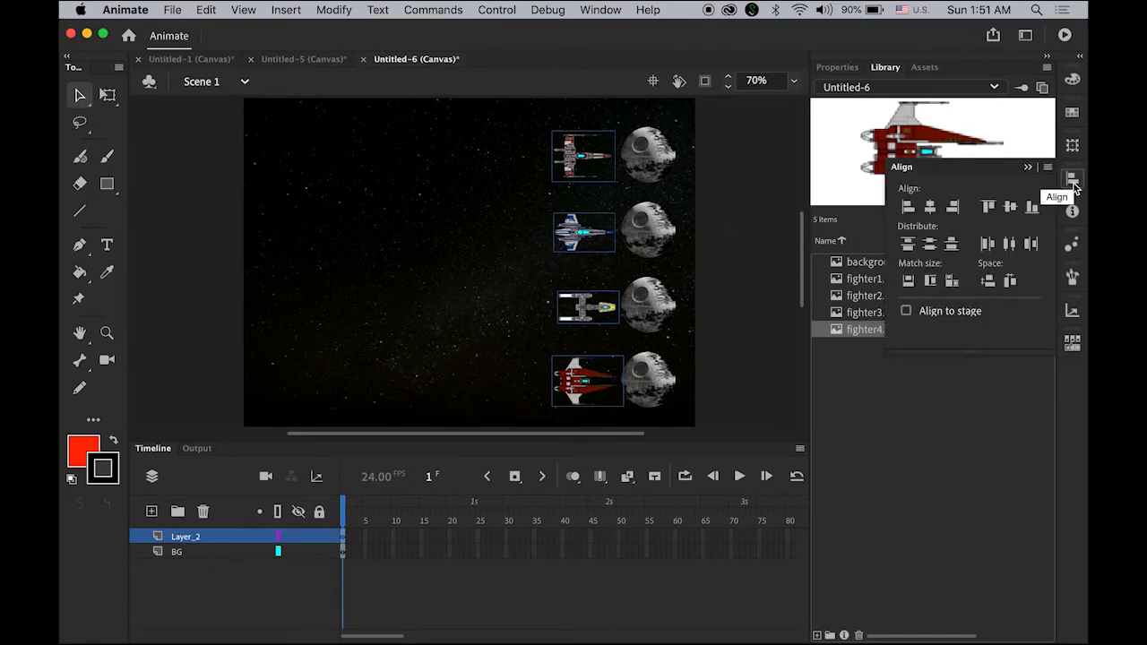
left_click(612, 11)
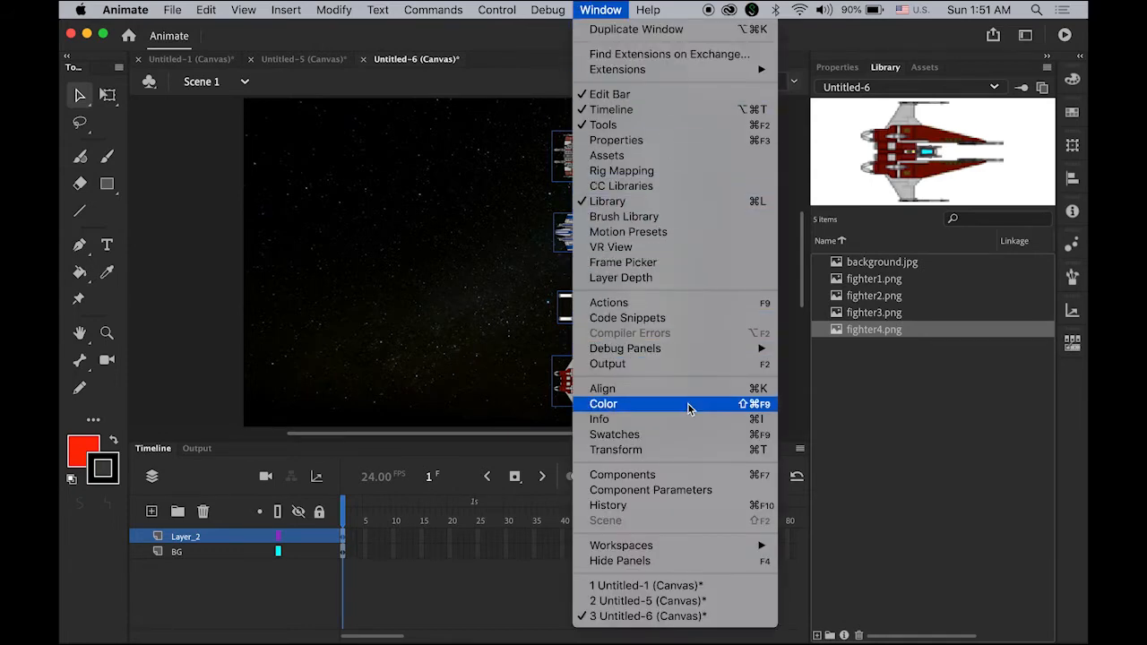
left_click(603, 388)
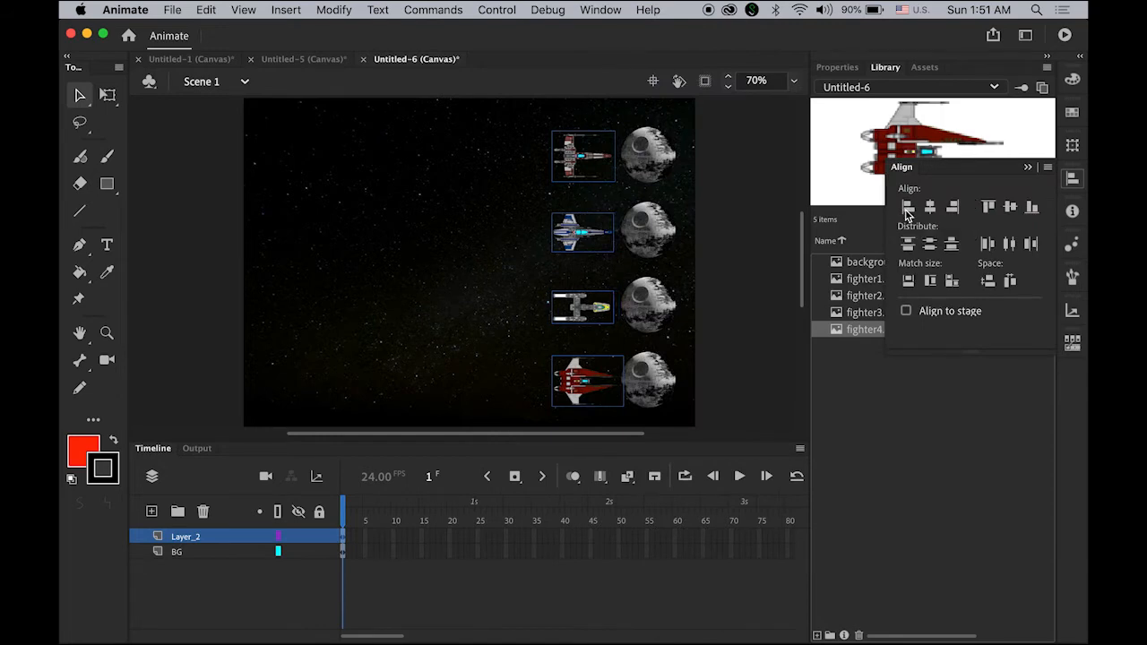
mouse_move(896, 403)
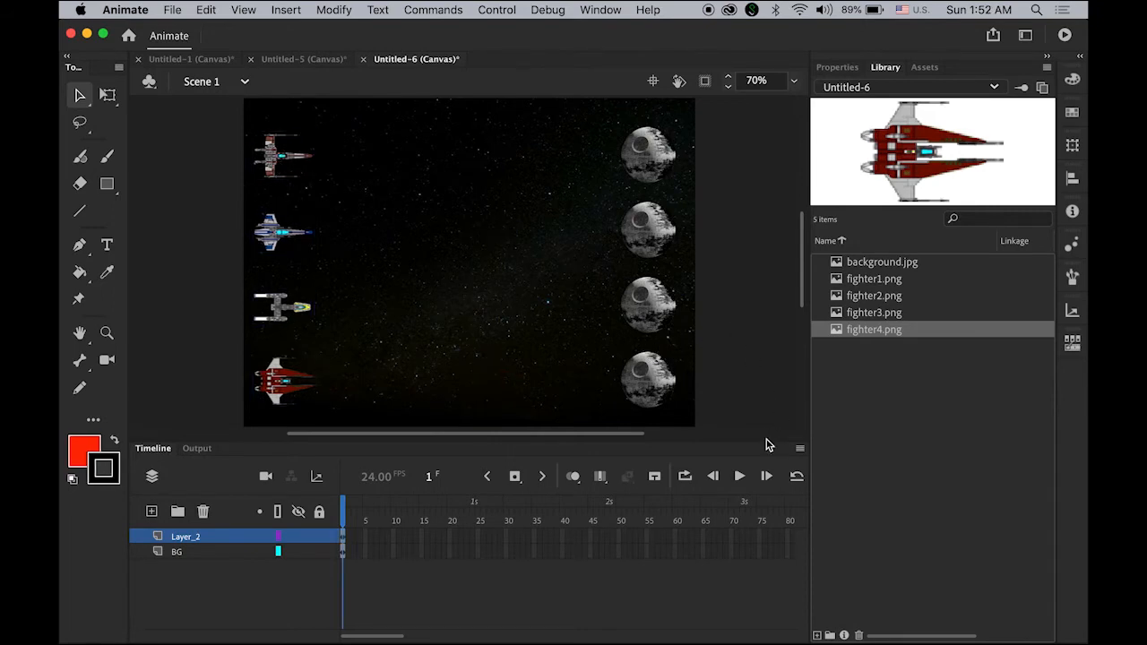
Distribute the four selected fighters to their own layers via Modify > Timeline.
left_click(181, 538)
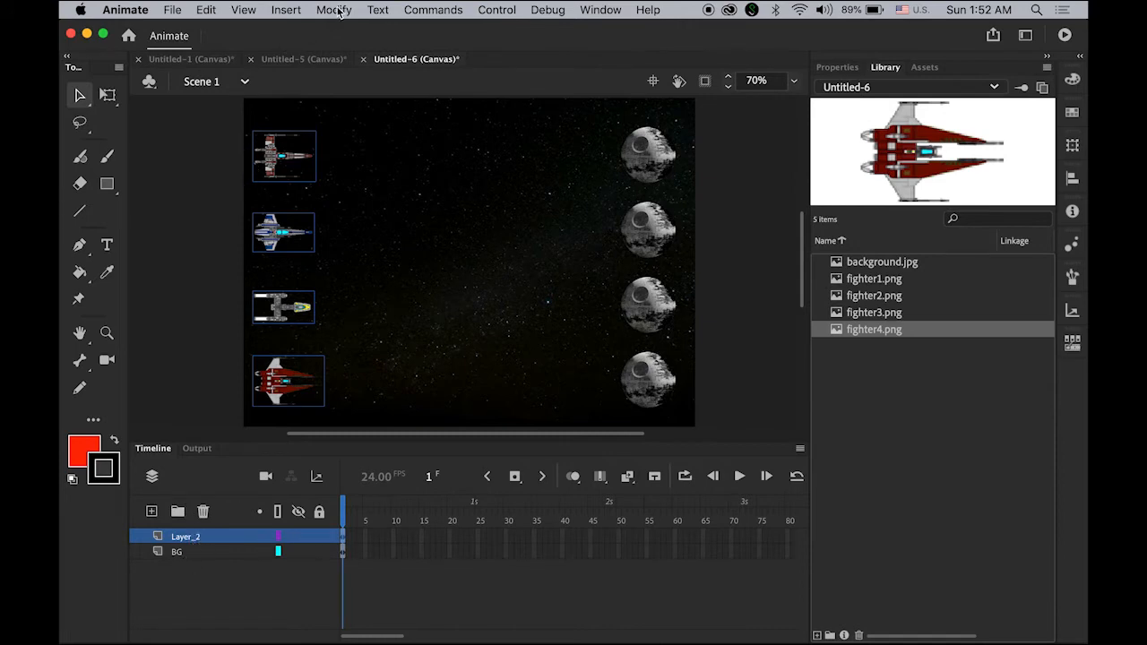
left_click(333, 11)
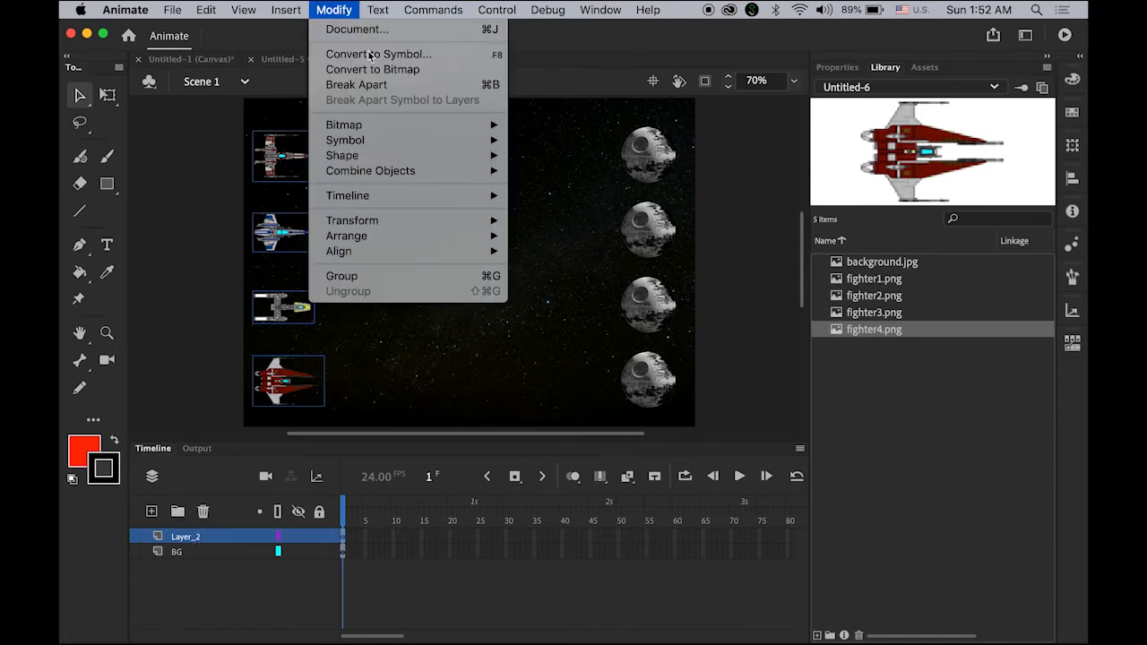
mouse_move(348, 195)
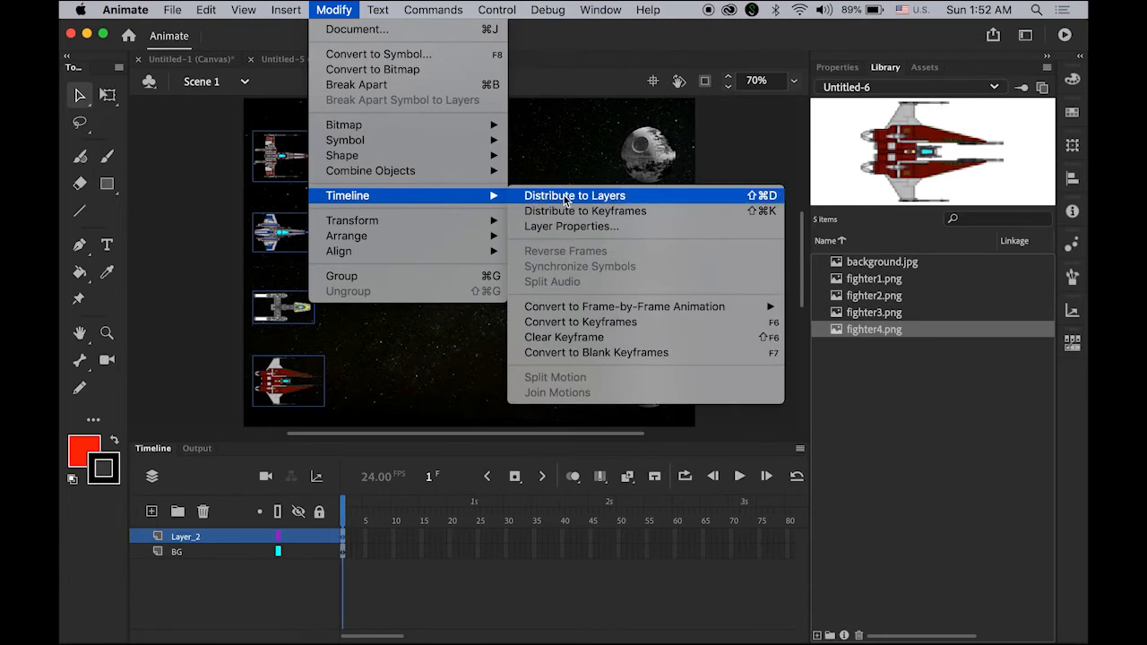
left_click(576, 196)
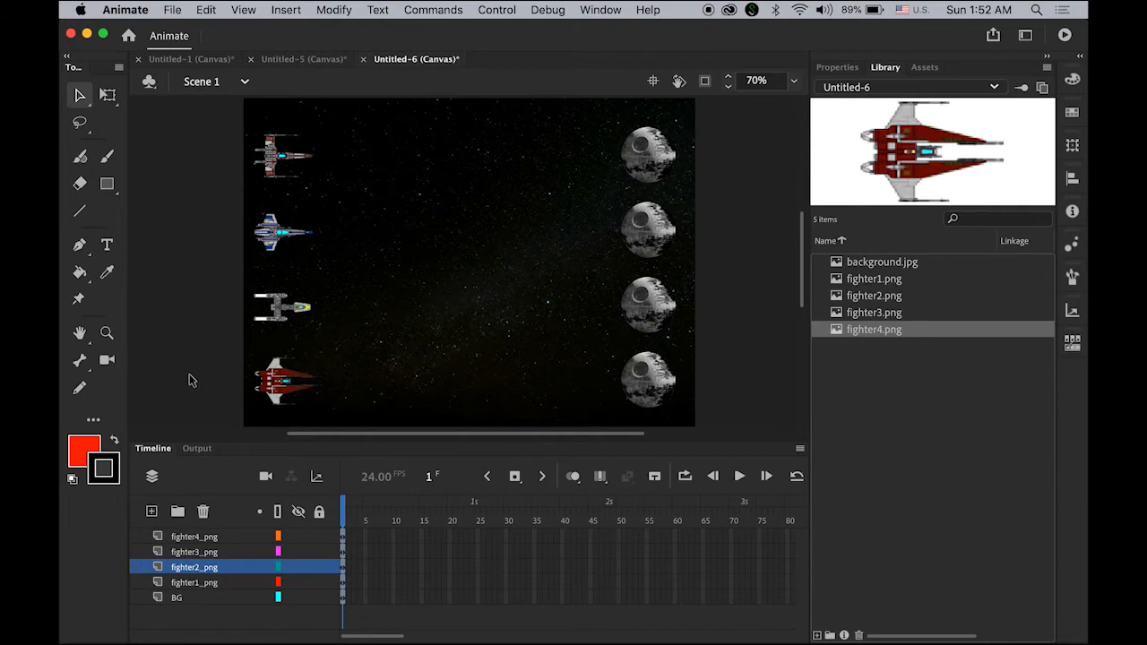
mouse_move(207, 397)
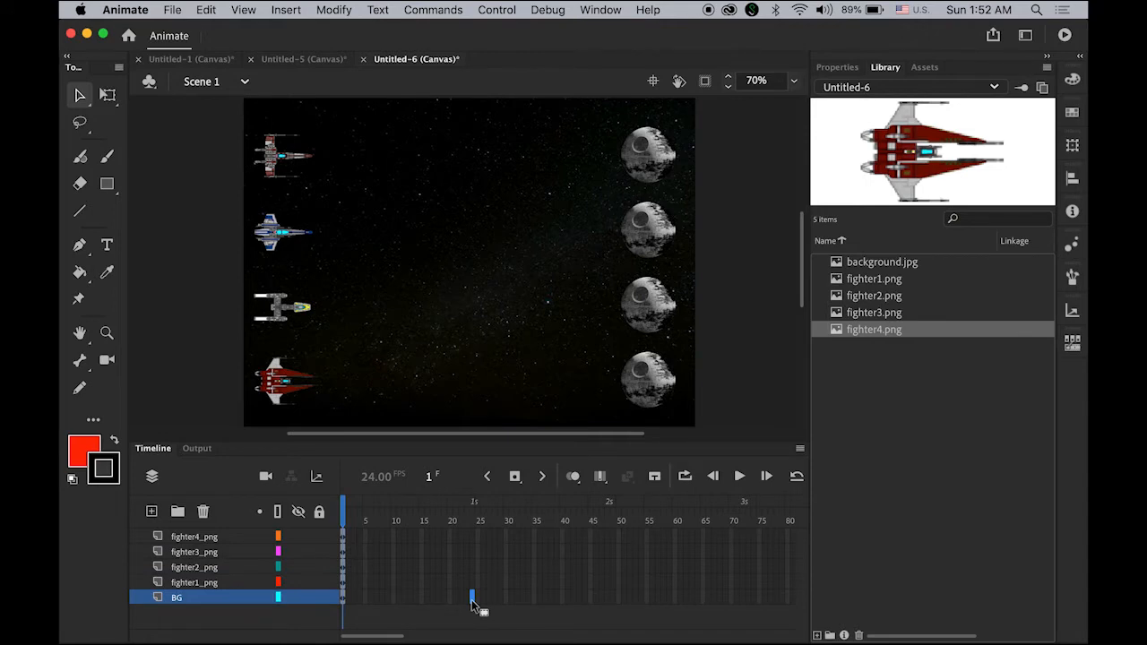
Extend BG through frame 24 and select frame 24 across the four fighter layers for keyframes.
right_click(469, 595)
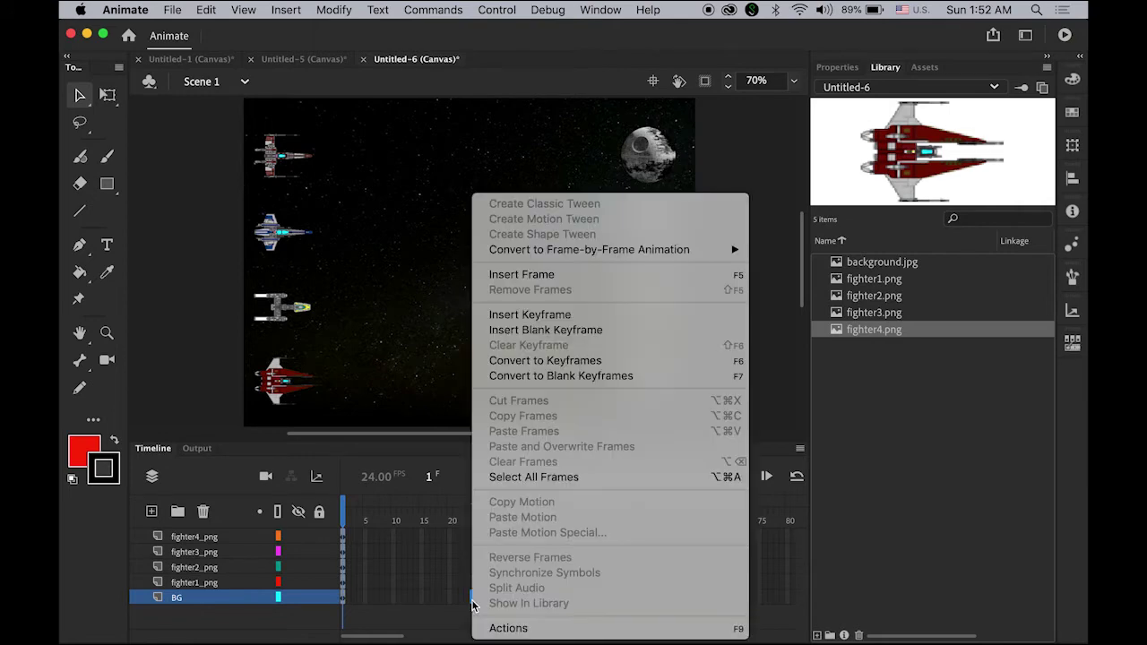
mouse_move(521, 275)
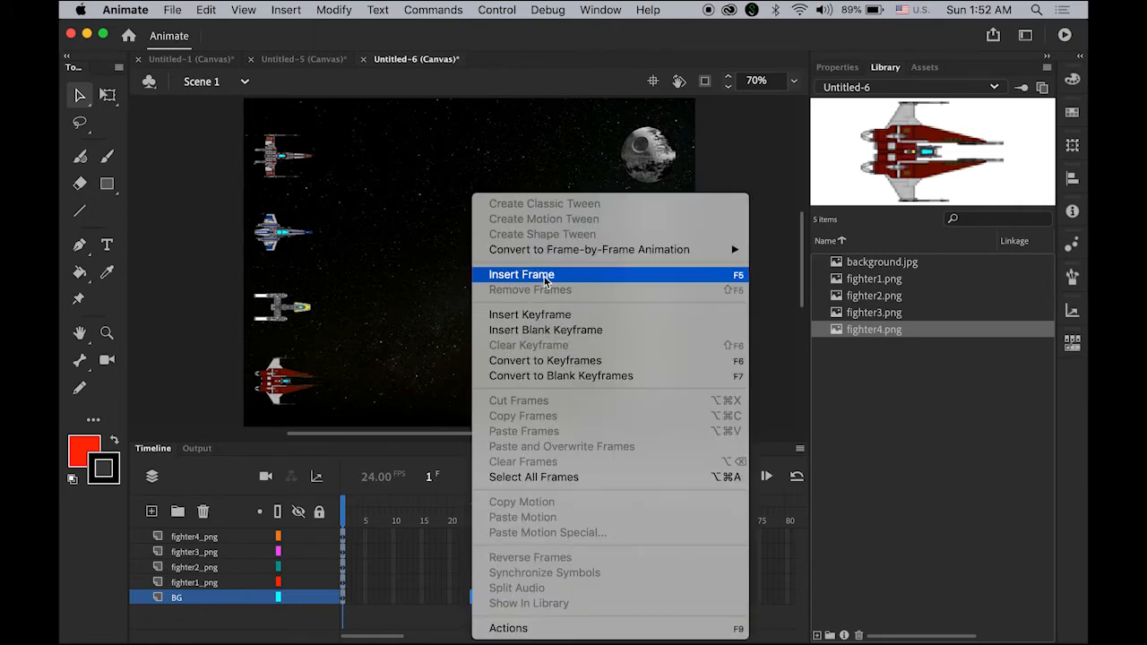
left_click(520, 274)
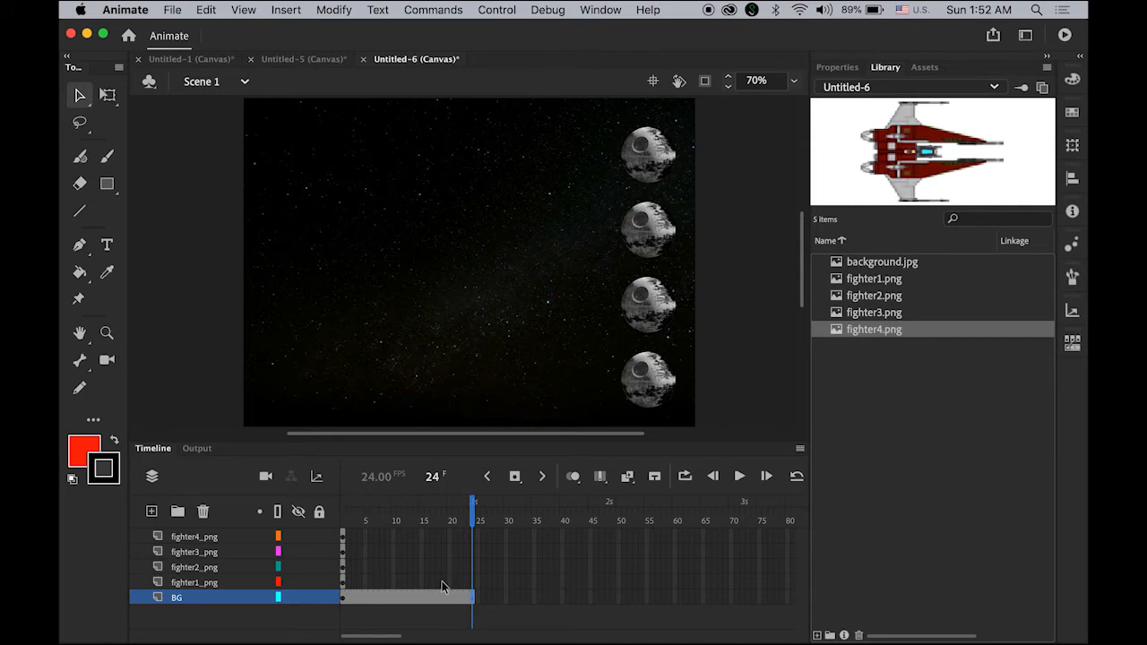
left_click(190, 582)
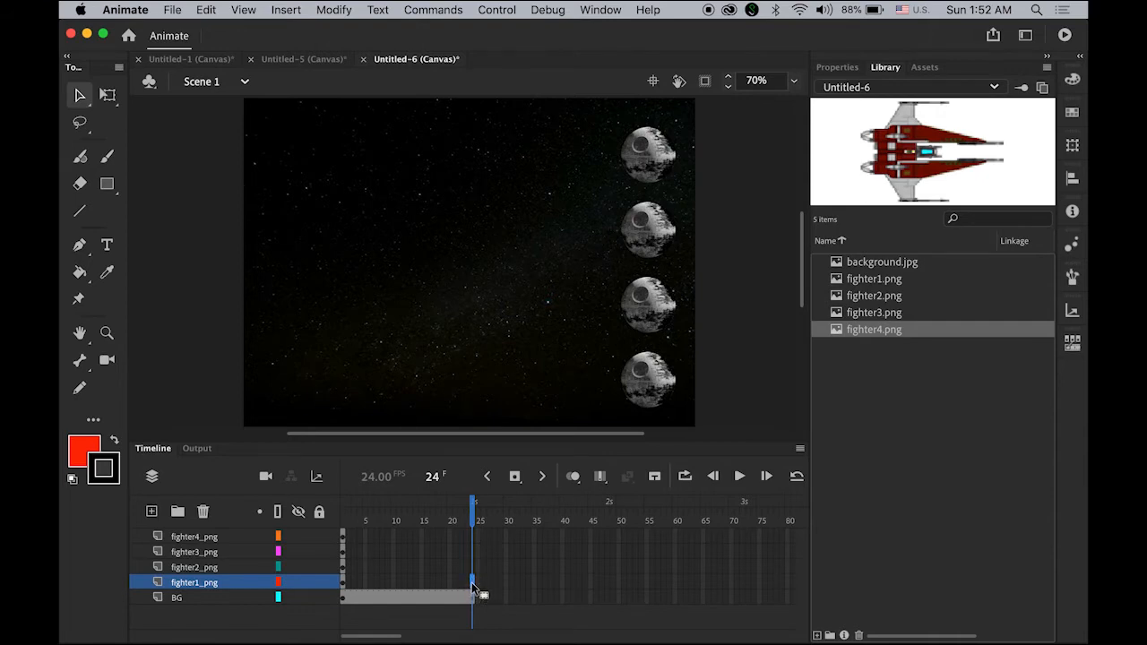
left_click(194, 537)
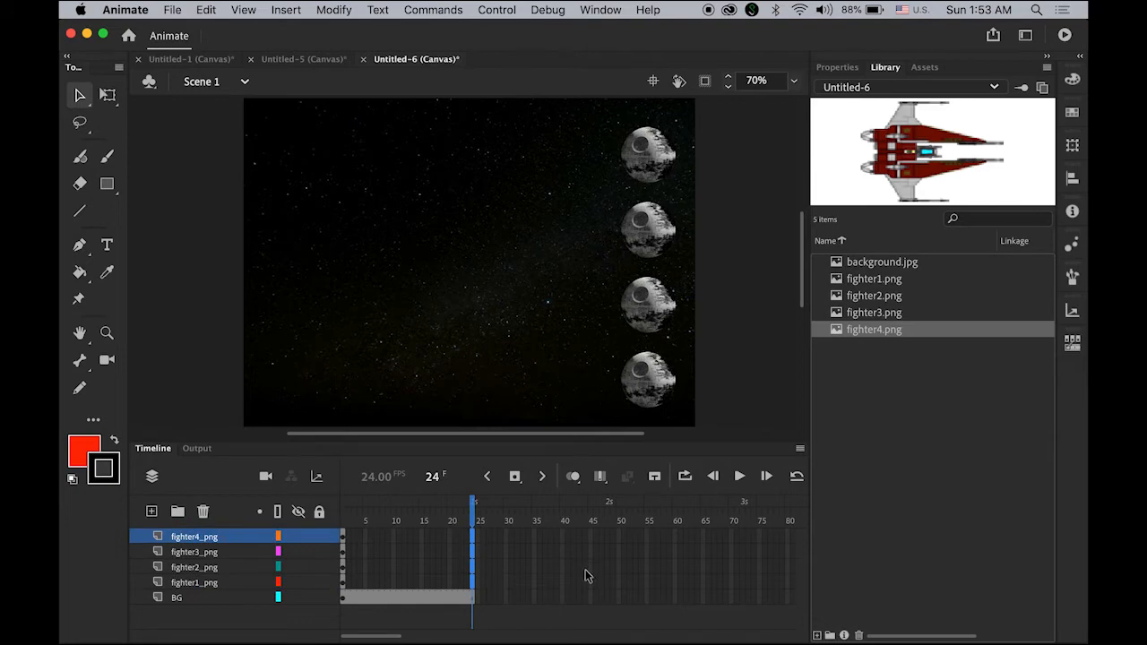
mouse_move(552, 543)
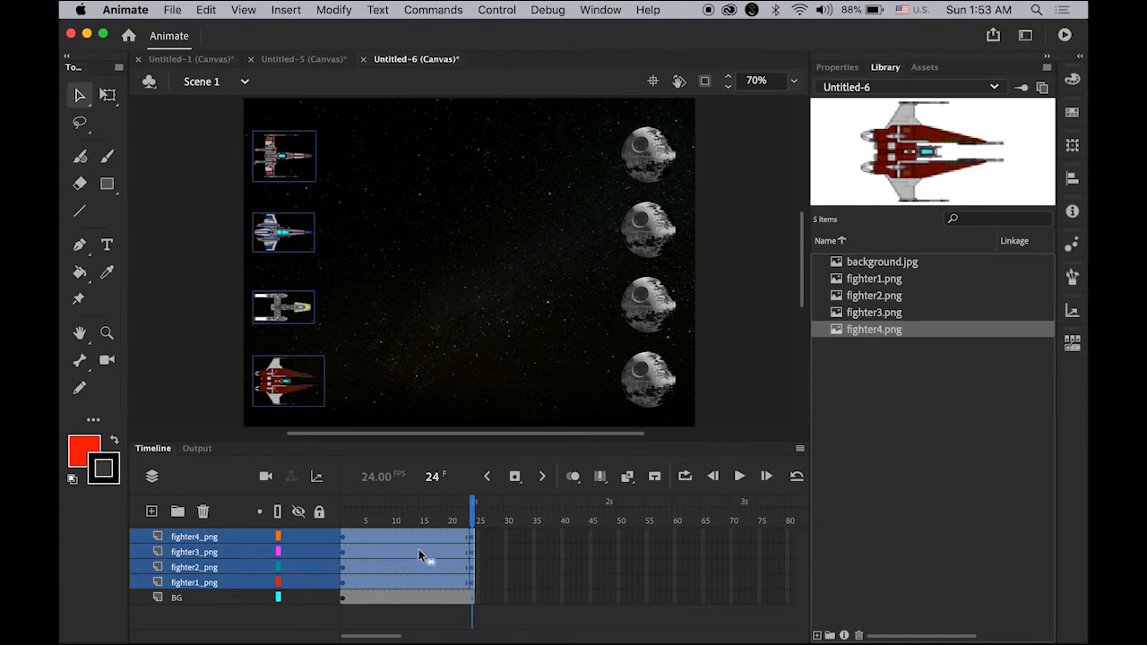
mouse_move(403, 559)
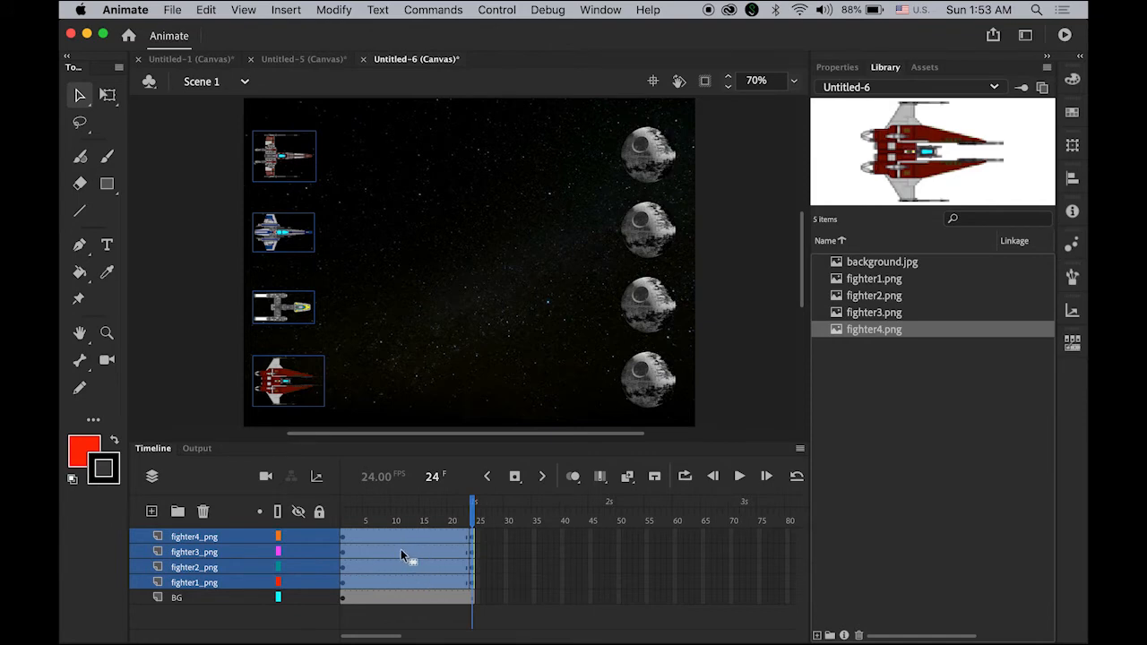
mouse_move(409, 554)
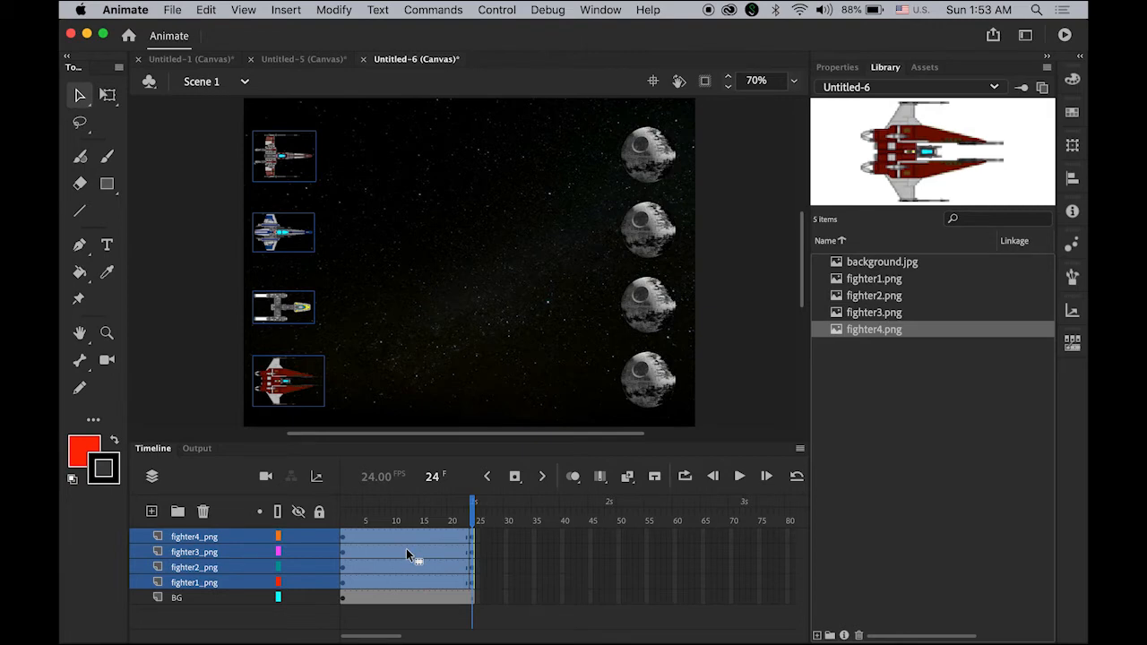
Create classic tweens on frames 1–24 of the four fighter layers.
right_click(408, 556)
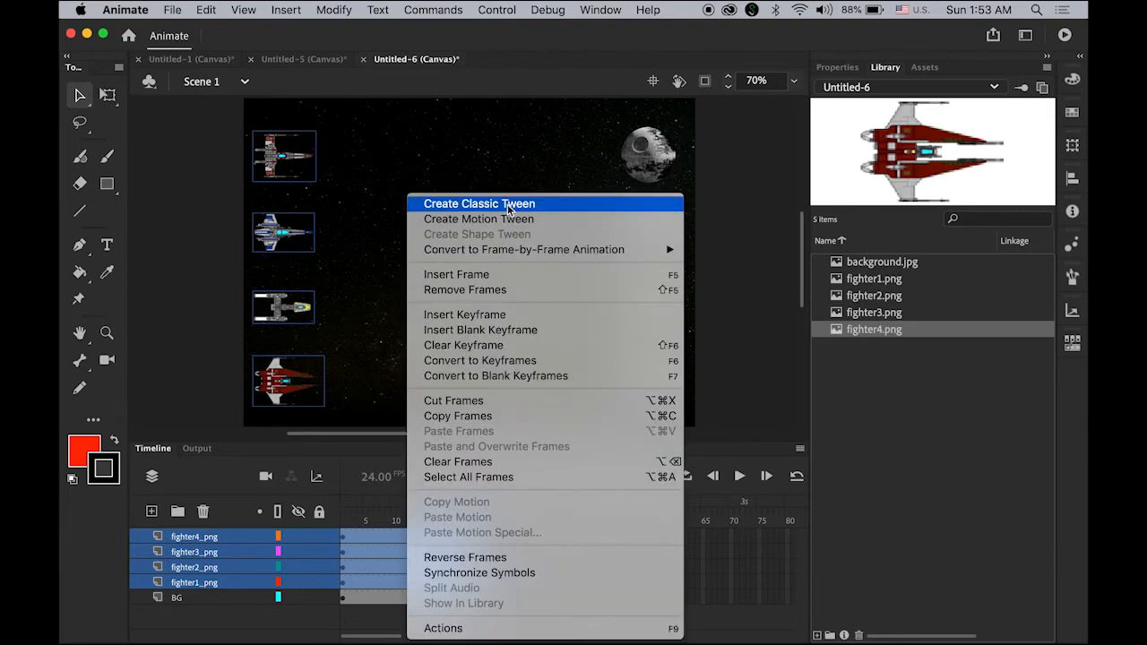
left_click(479, 204)
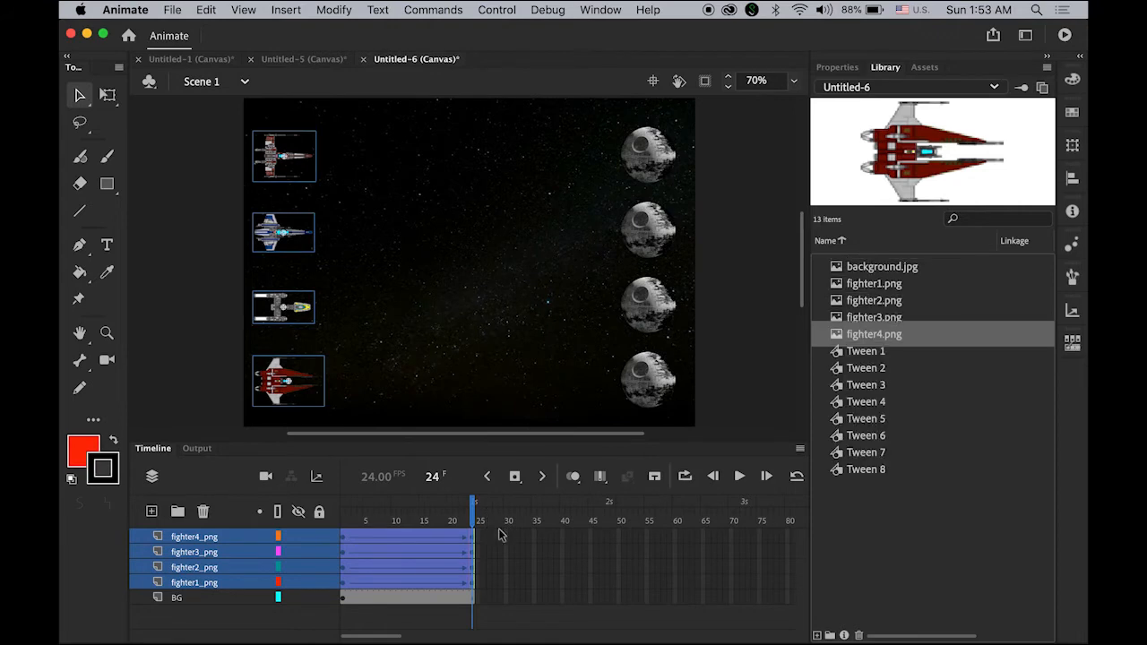
mouse_move(427, 512)
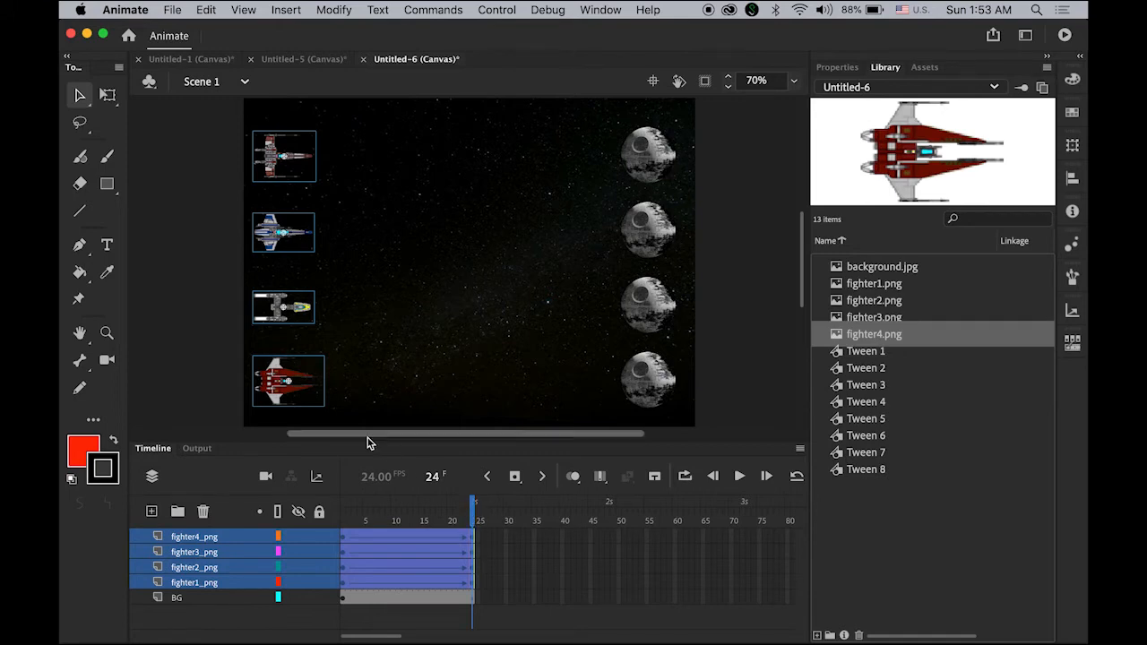
mouse_move(281, 398)
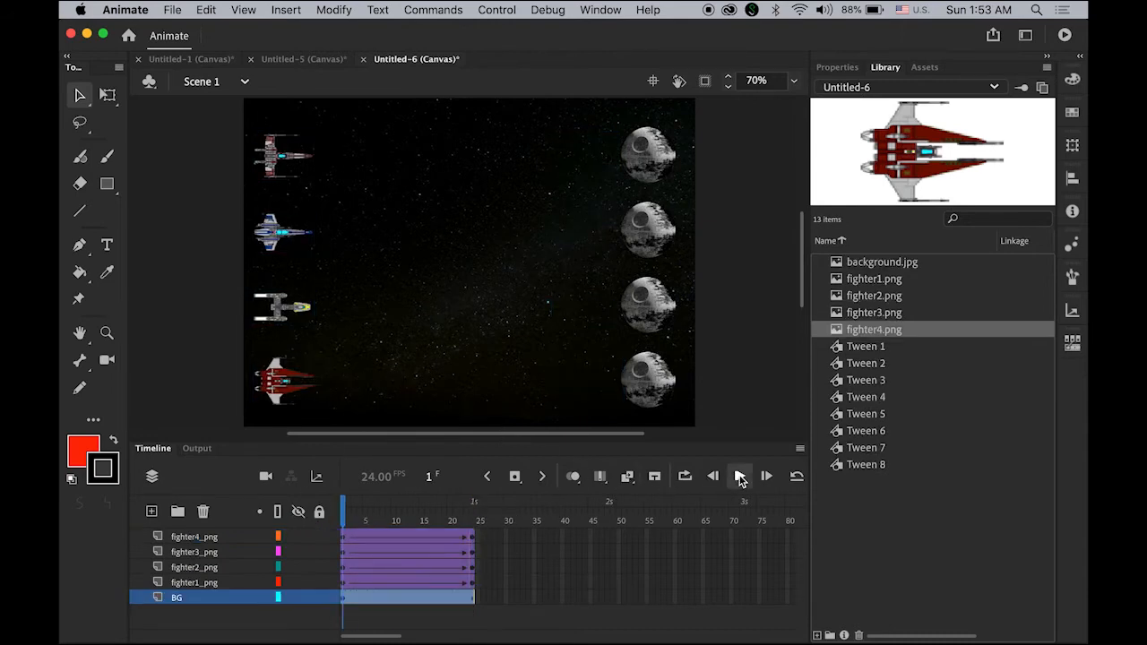
left_click(739, 477)
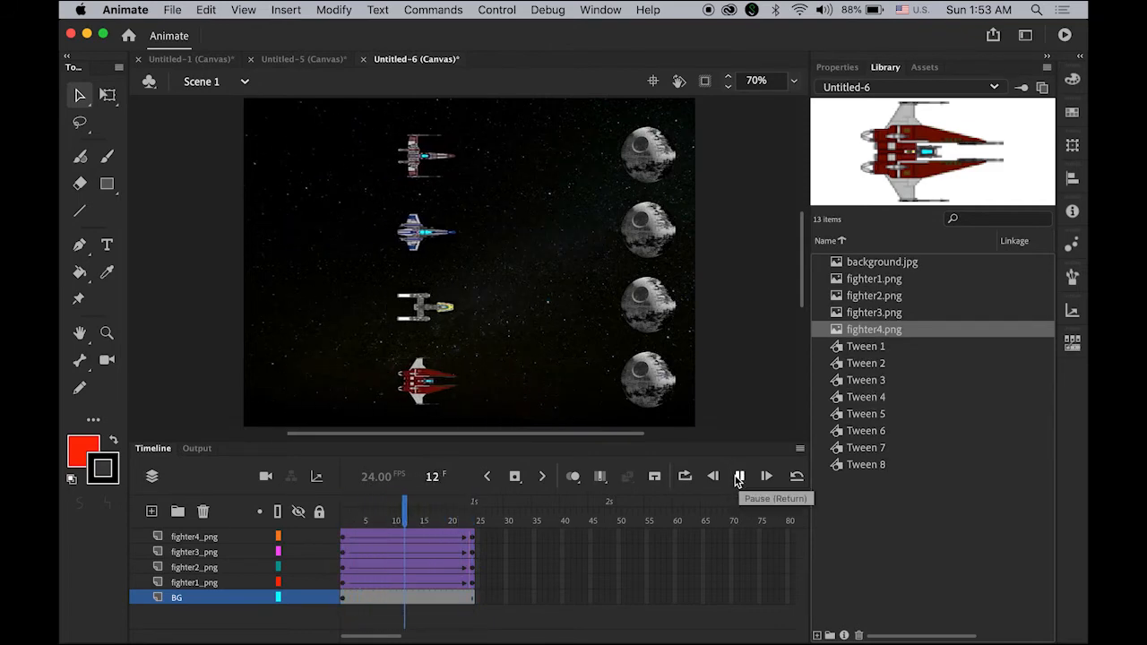
left_click(739, 477)
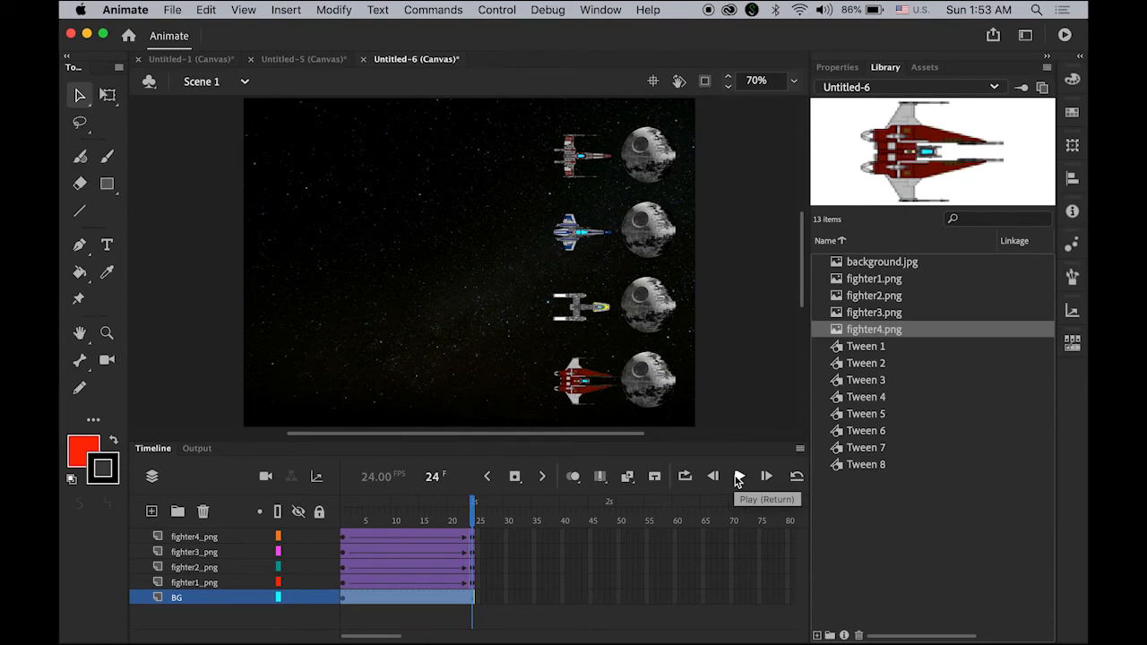
left_click(738, 477)
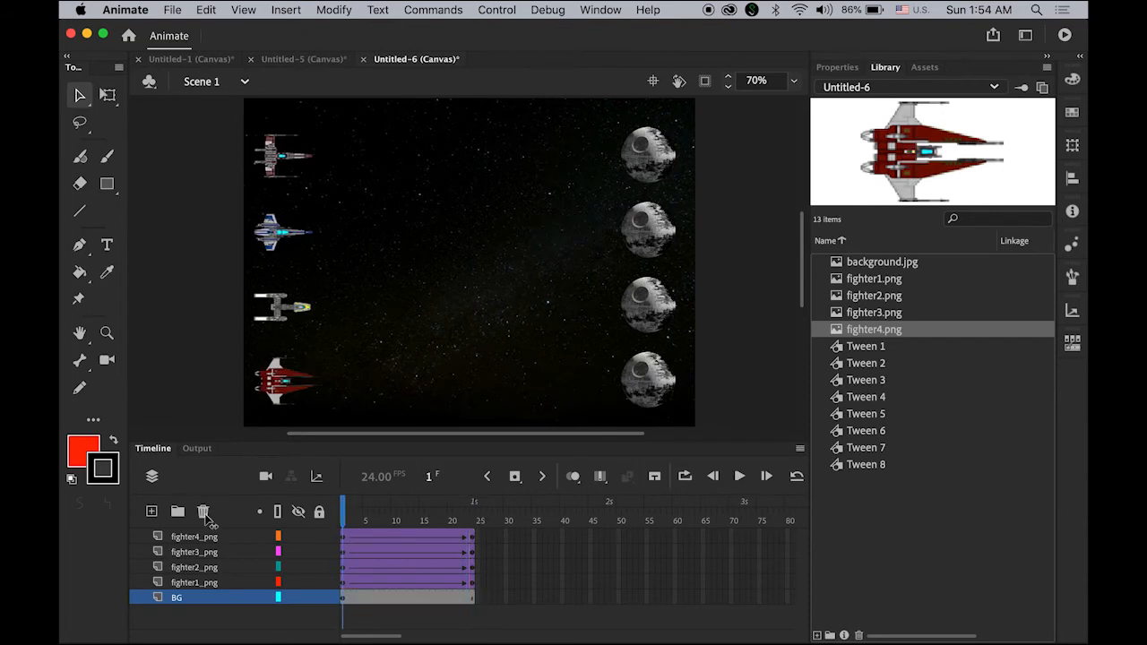
left_click(193, 583)
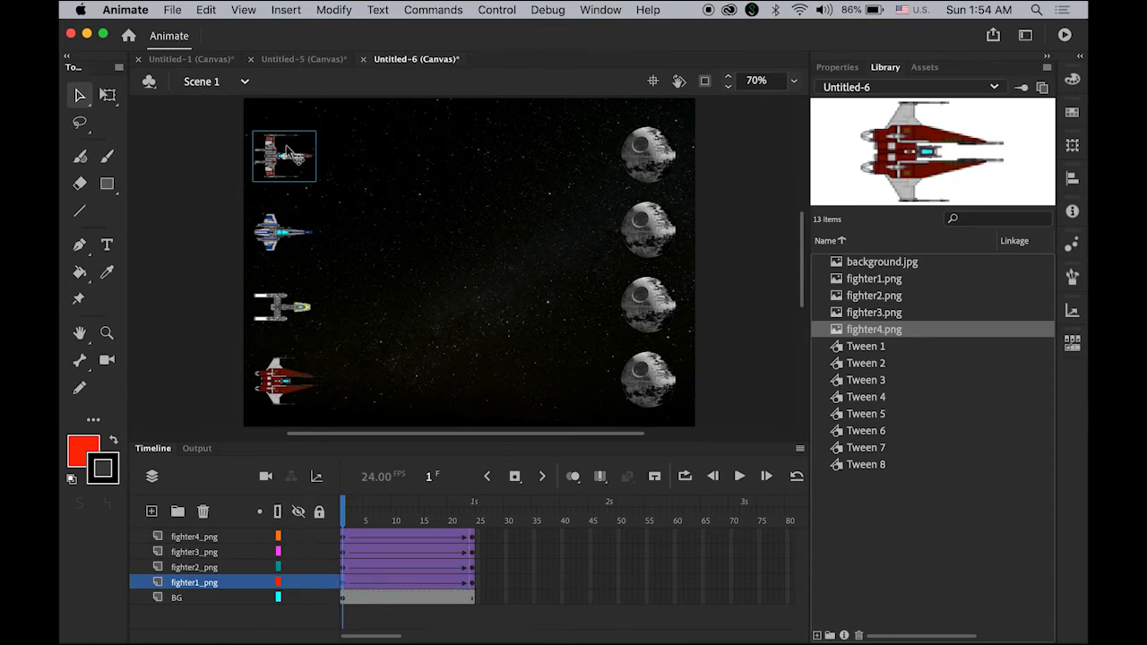
View the first fighter's Classic Ease curve, a straight line at intensity 0.
left_click(836, 67)
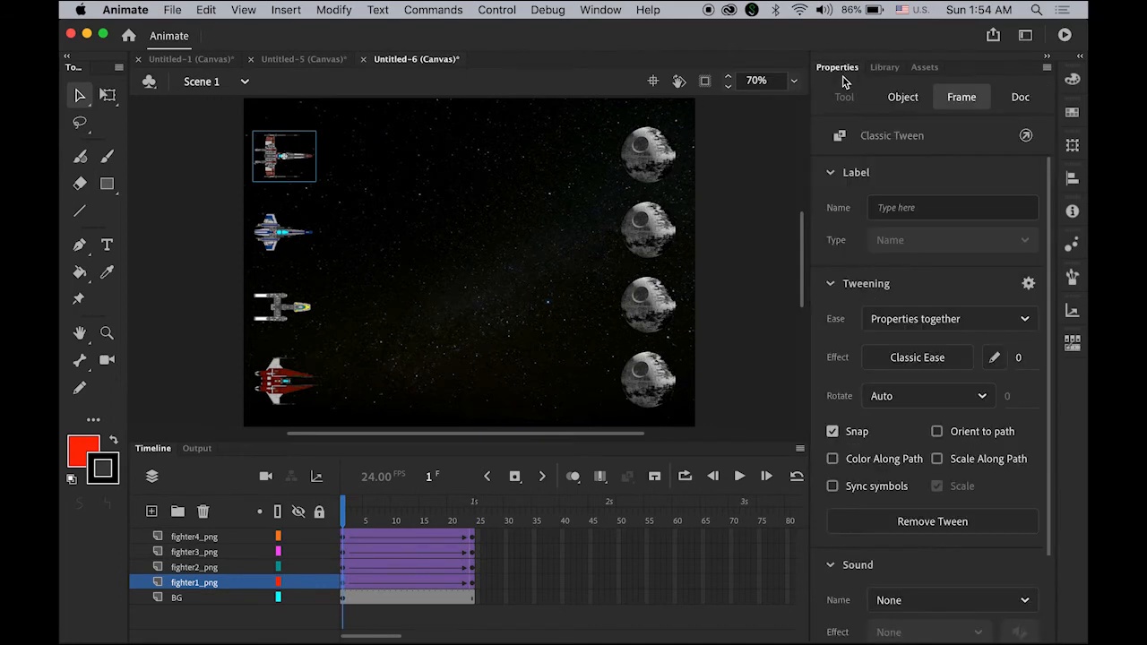
mouse_move(853, 365)
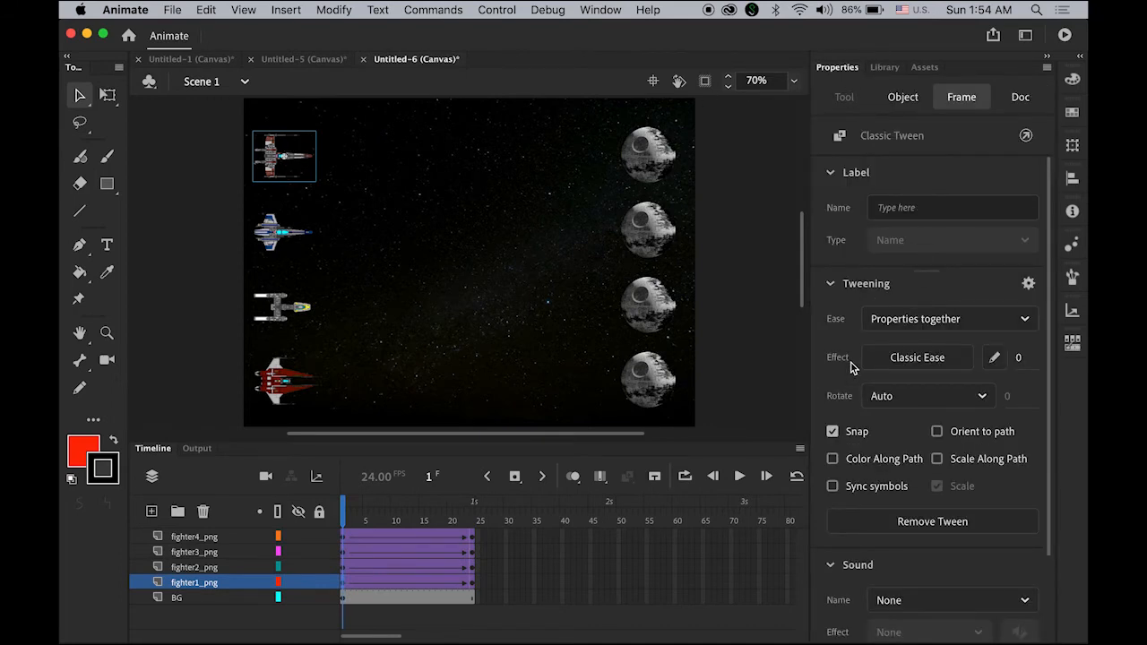
mouse_move(918, 356)
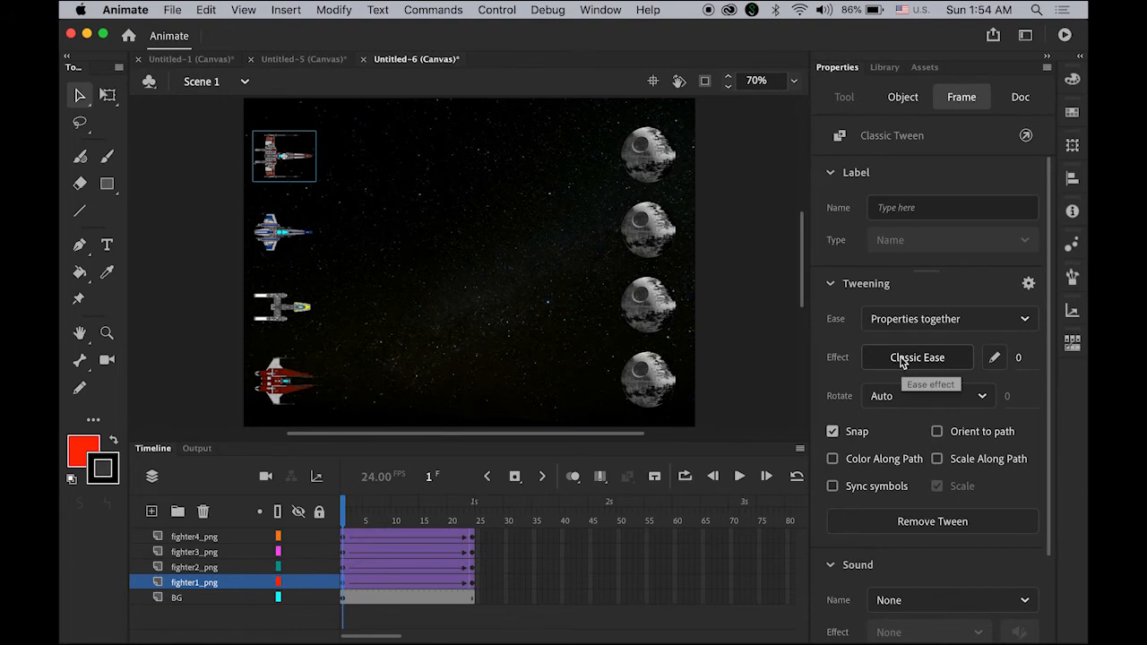
mouse_move(921, 365)
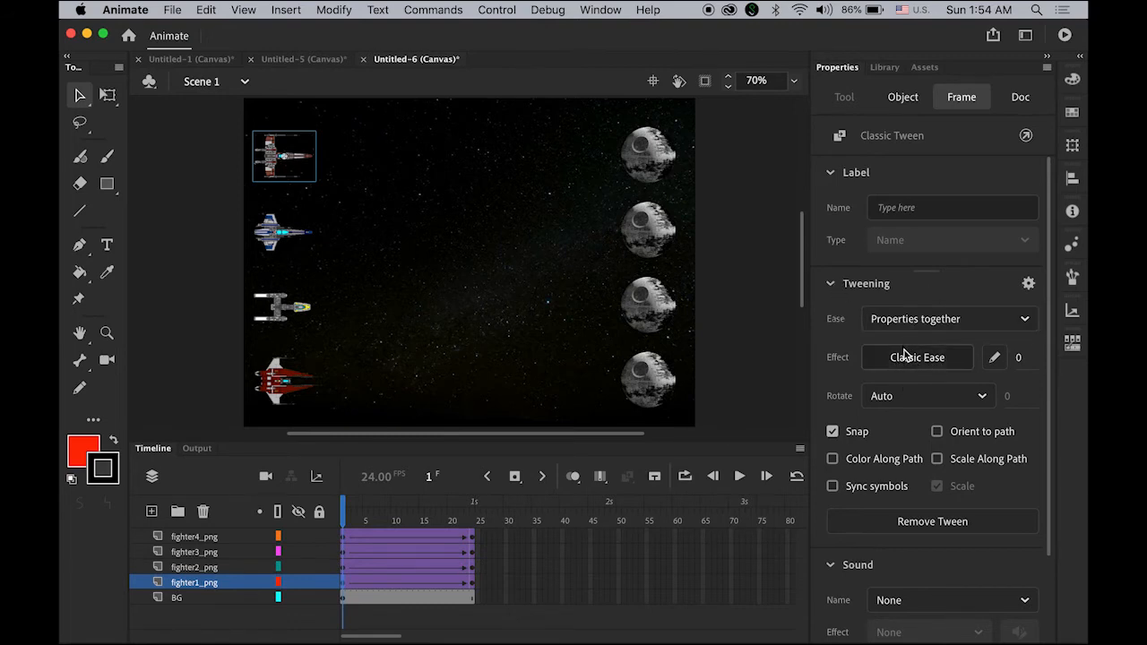
left_click(917, 358)
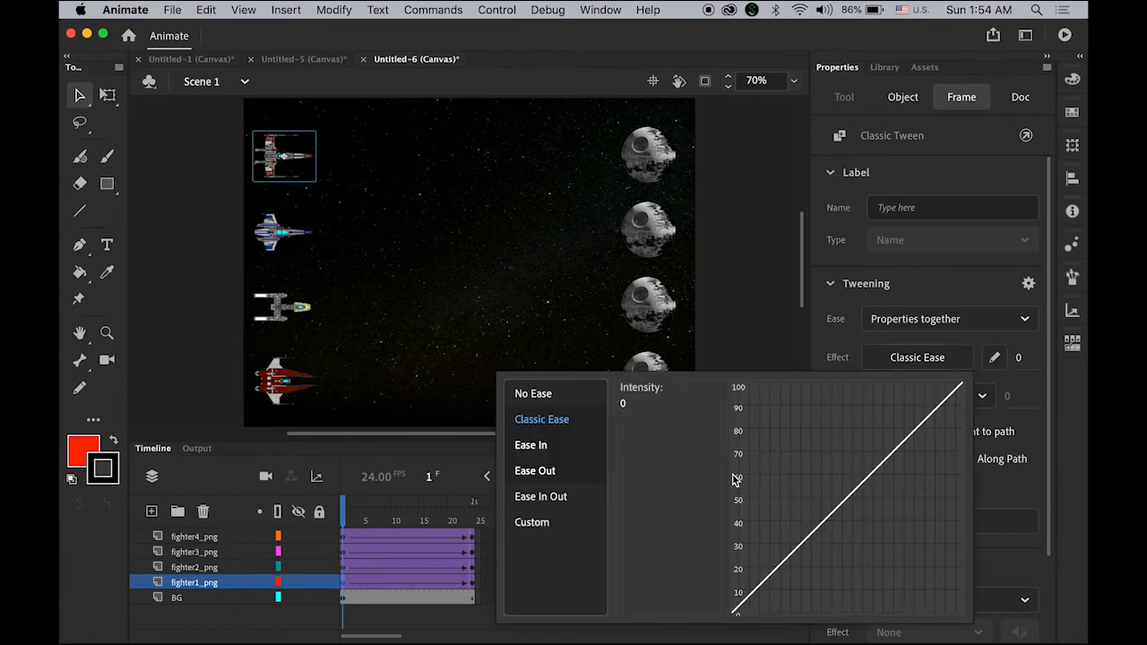
mouse_move(738, 595)
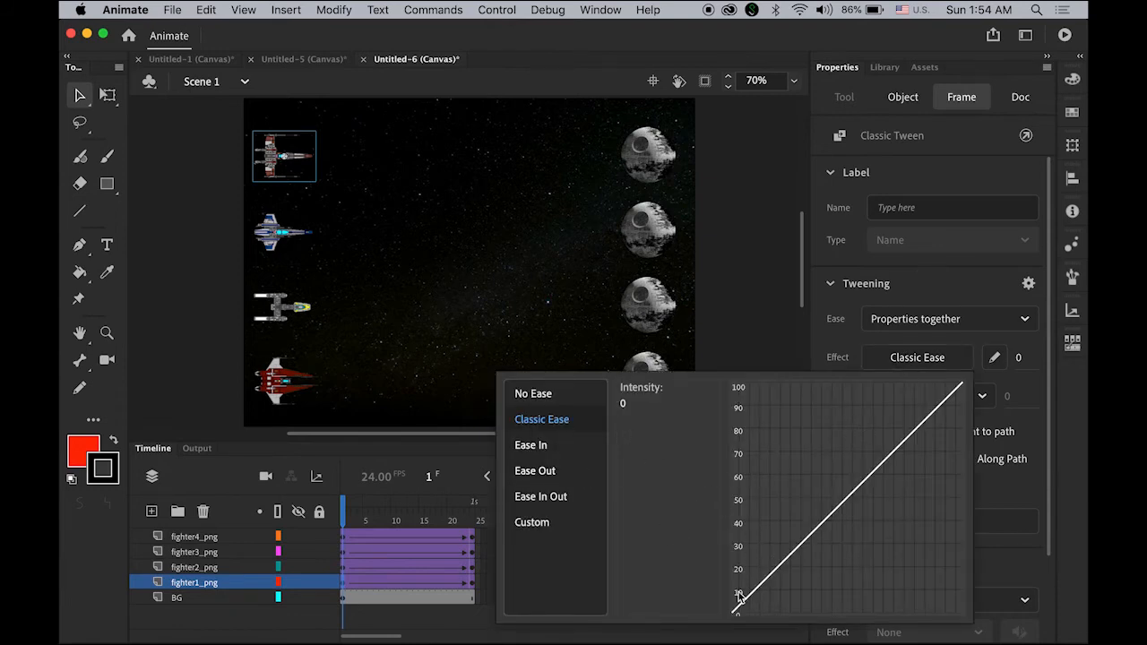
mouse_move(946, 410)
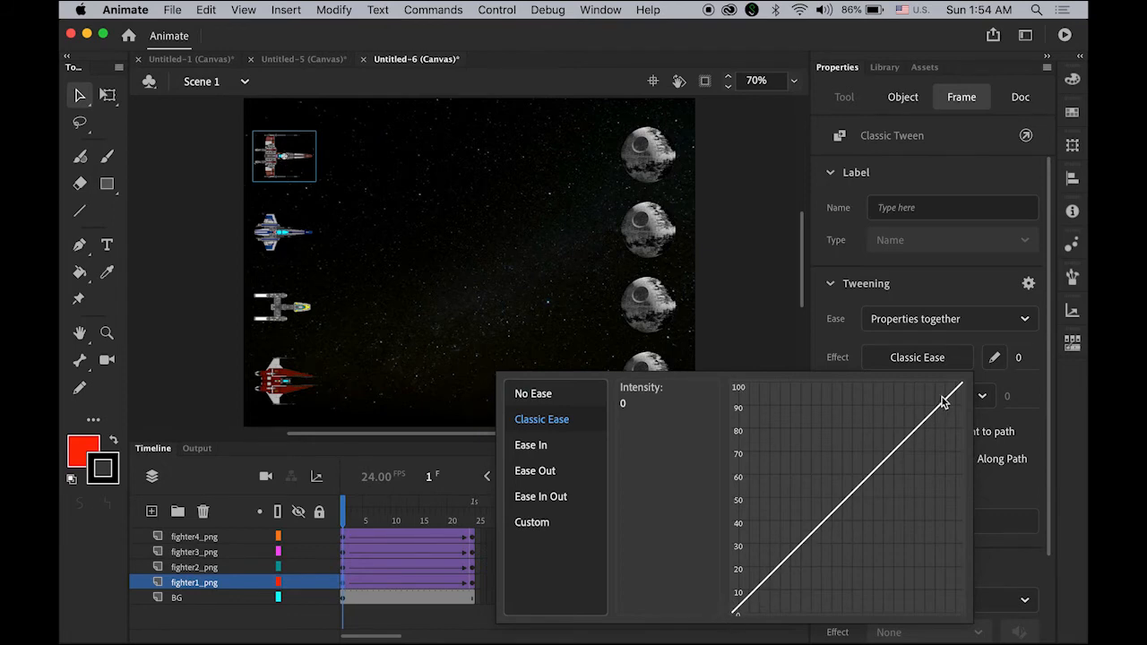
mouse_move(914, 440)
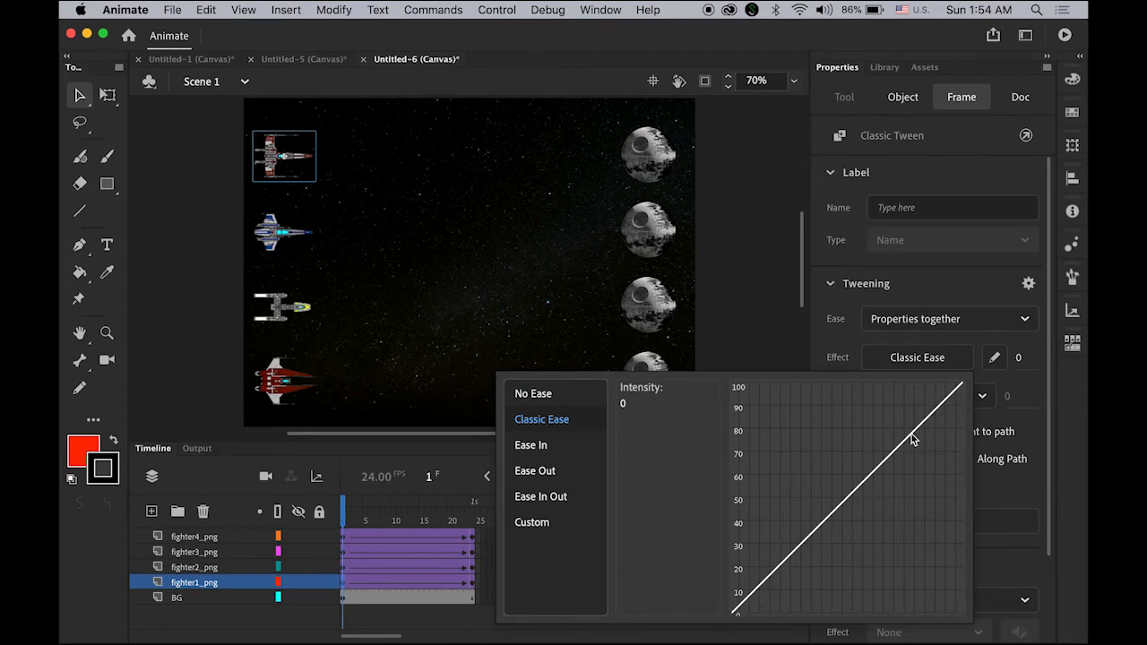
mouse_move(742, 631)
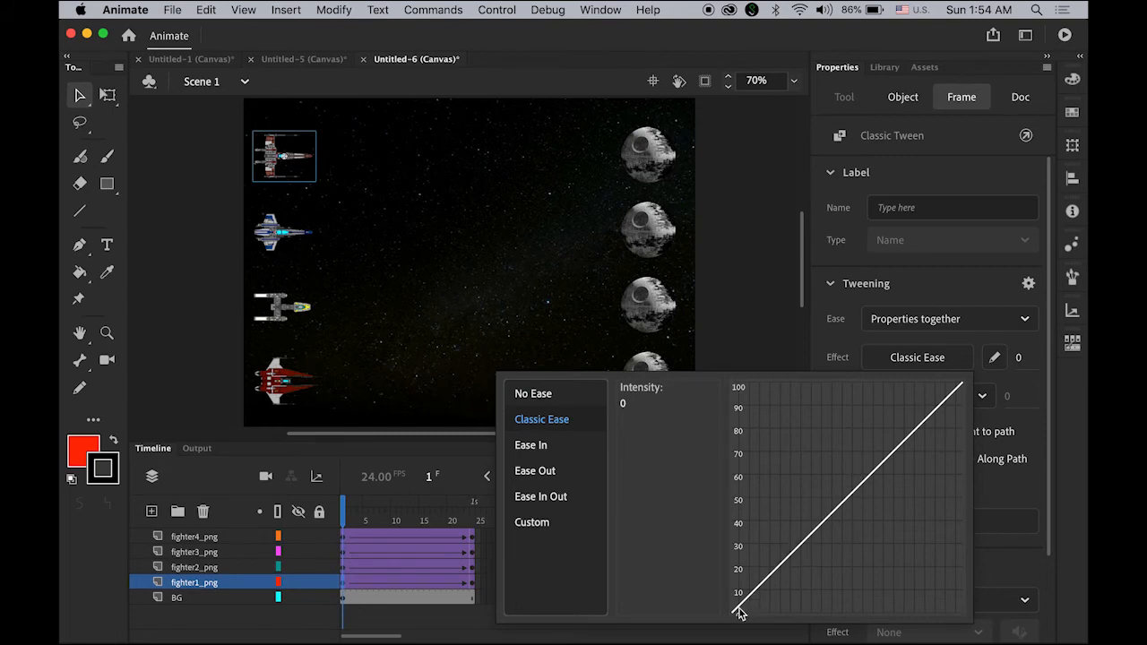
mouse_move(738, 613)
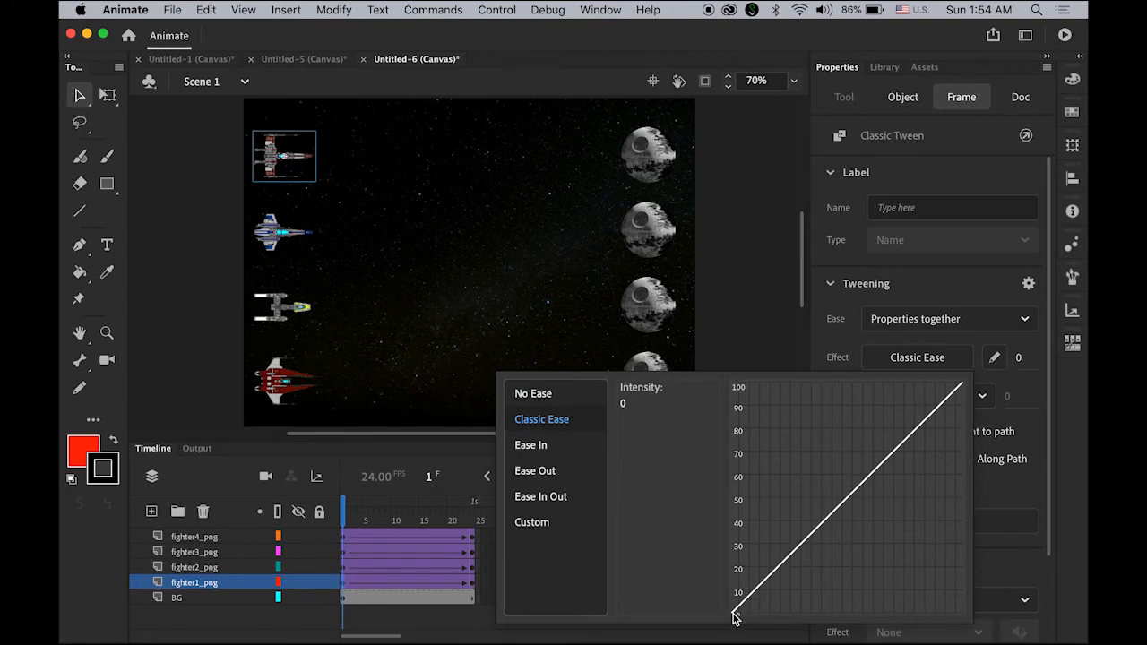
mouse_move(950, 403)
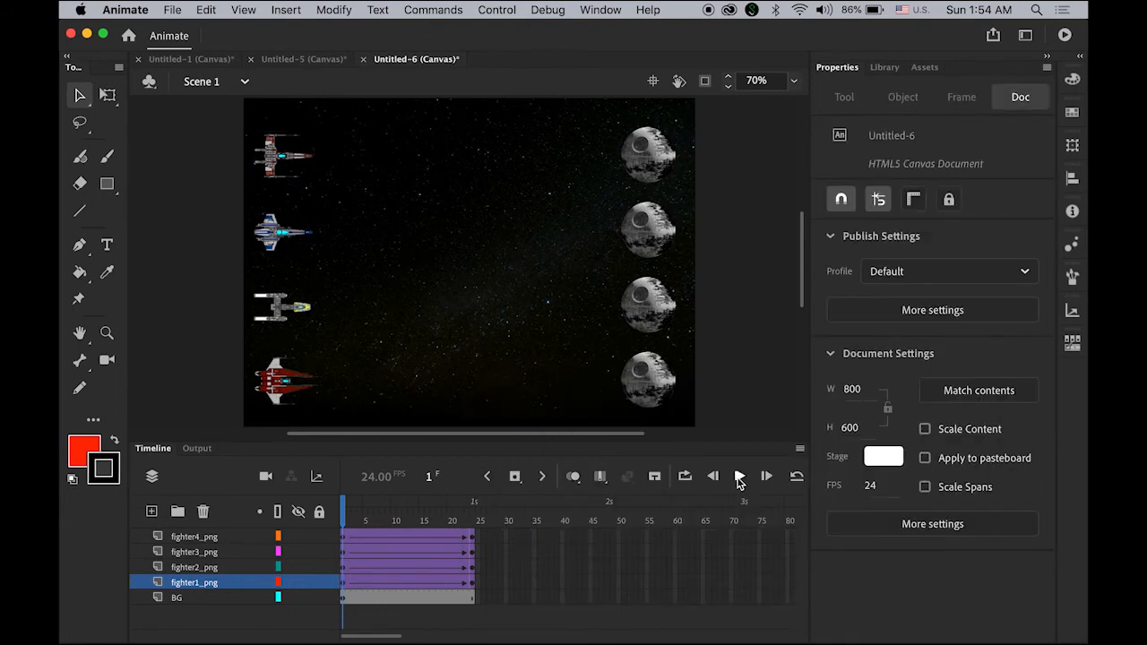
Preview the flight, rename the fighter1_png layer to 'classic', and select fighter2_png's tween.
left_click(739, 476)
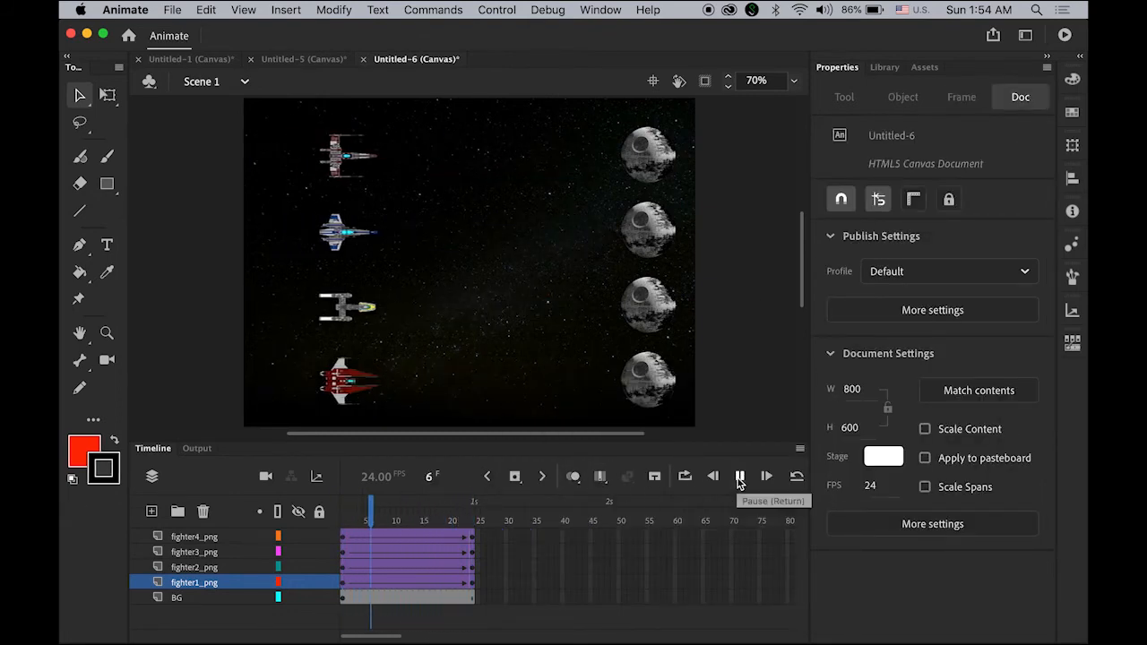
left_click(738, 477)
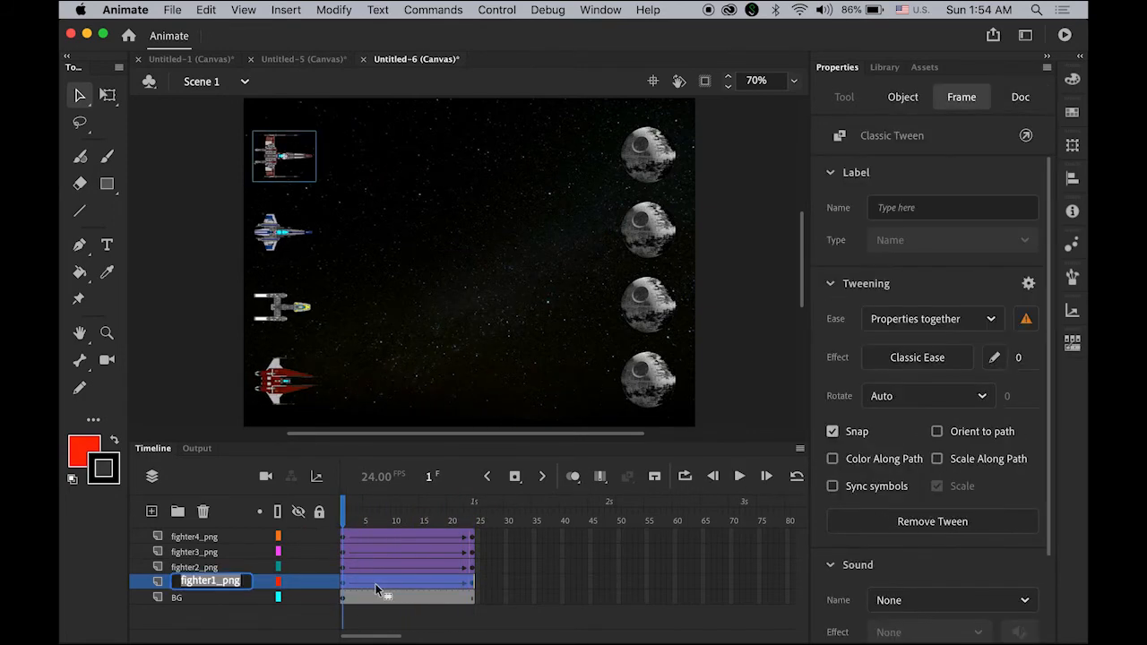
type("classic")
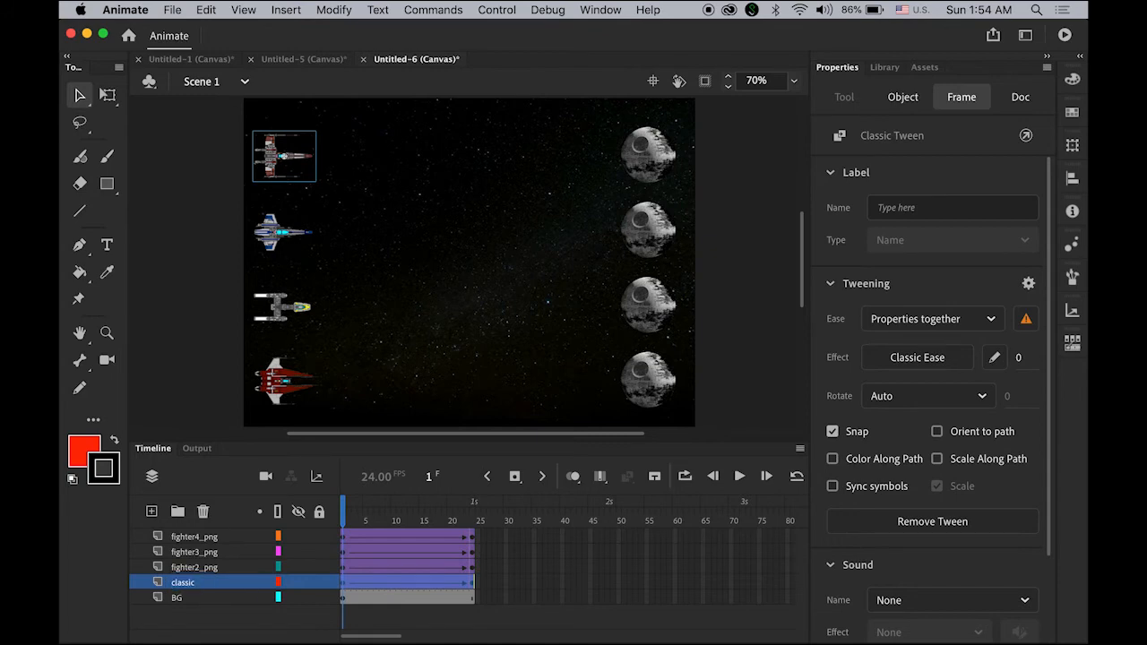
left_click(183, 567)
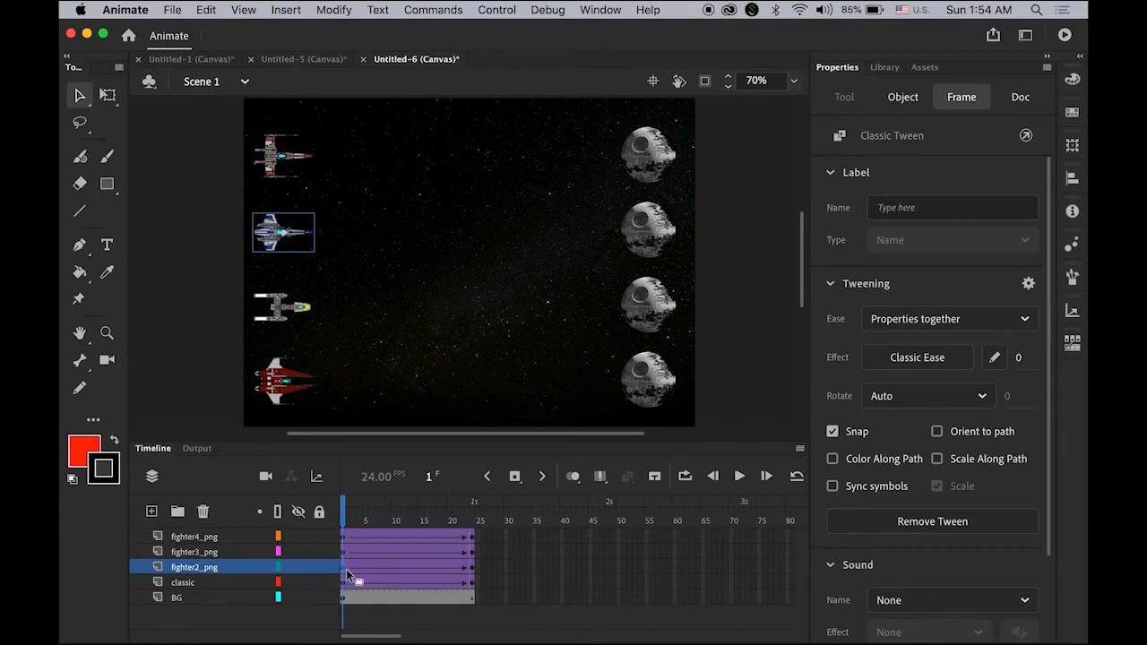
mouse_move(917, 357)
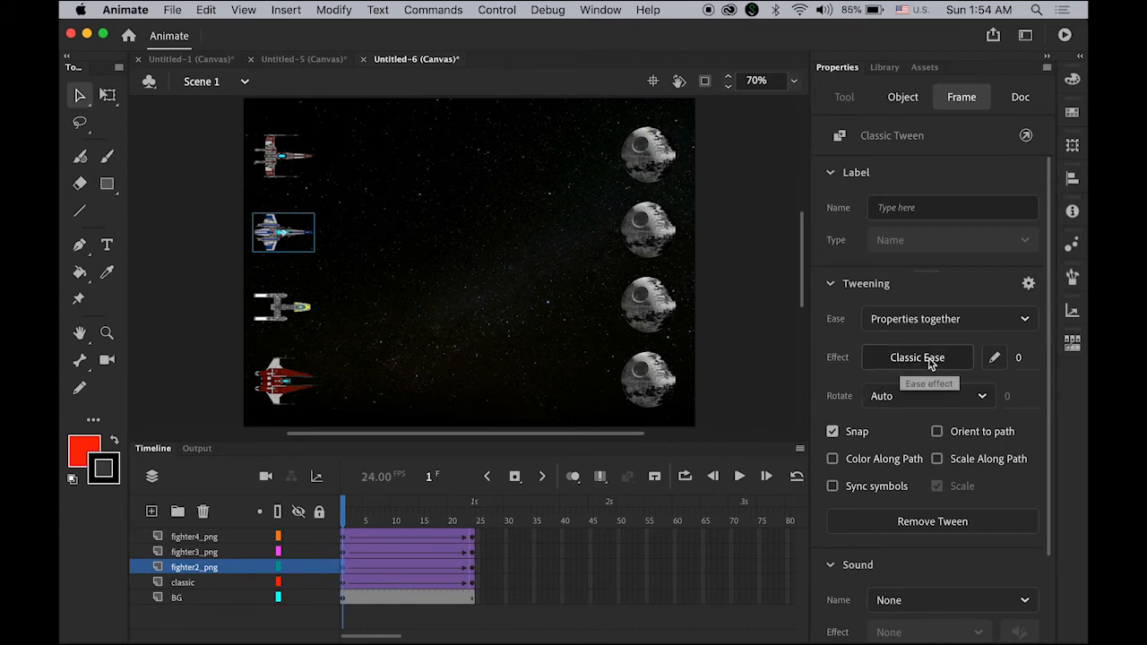
Apply an Ease In > Cubic curve to the second fighter's tween.
left_click(918, 356)
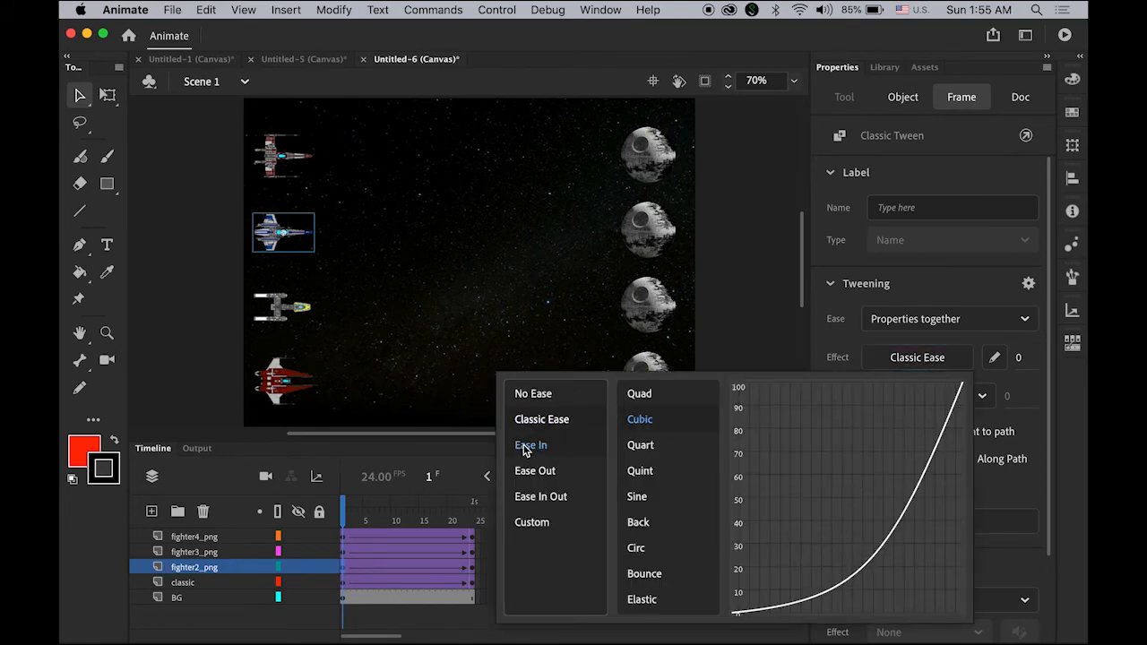
left_click(640, 444)
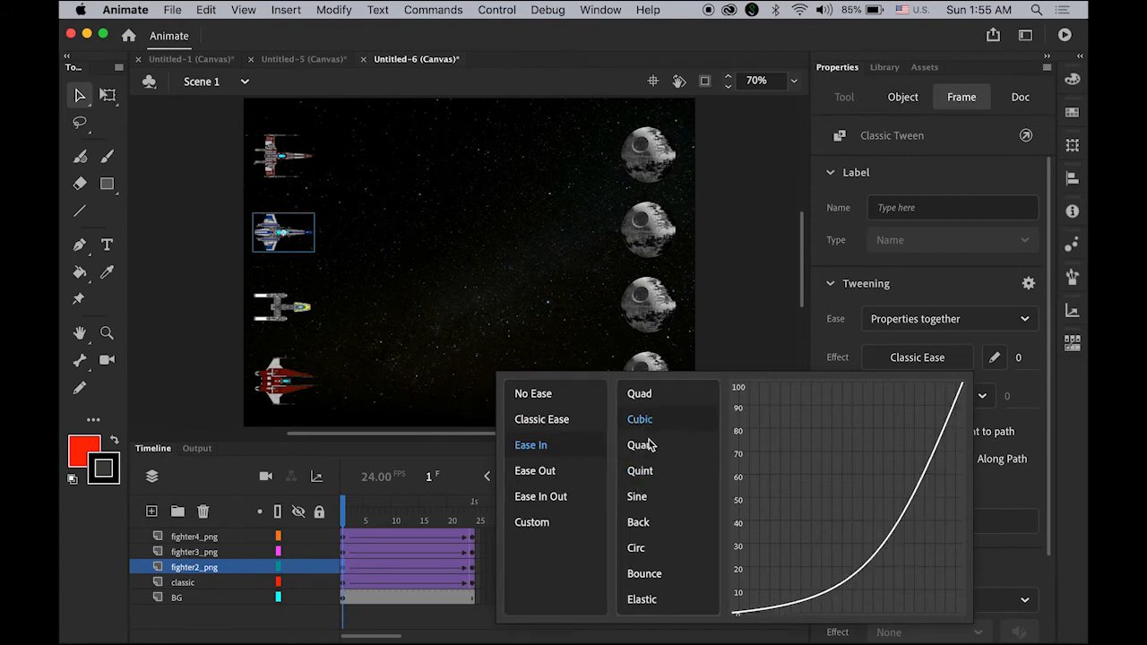
mouse_move(803, 559)
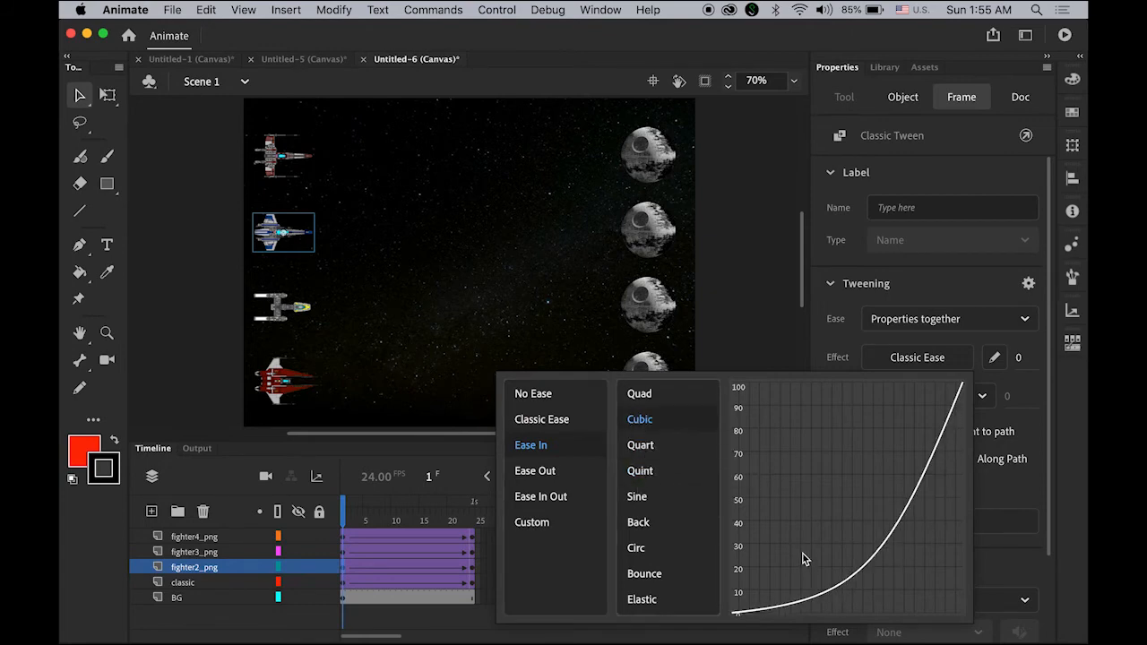
mouse_move(737, 616)
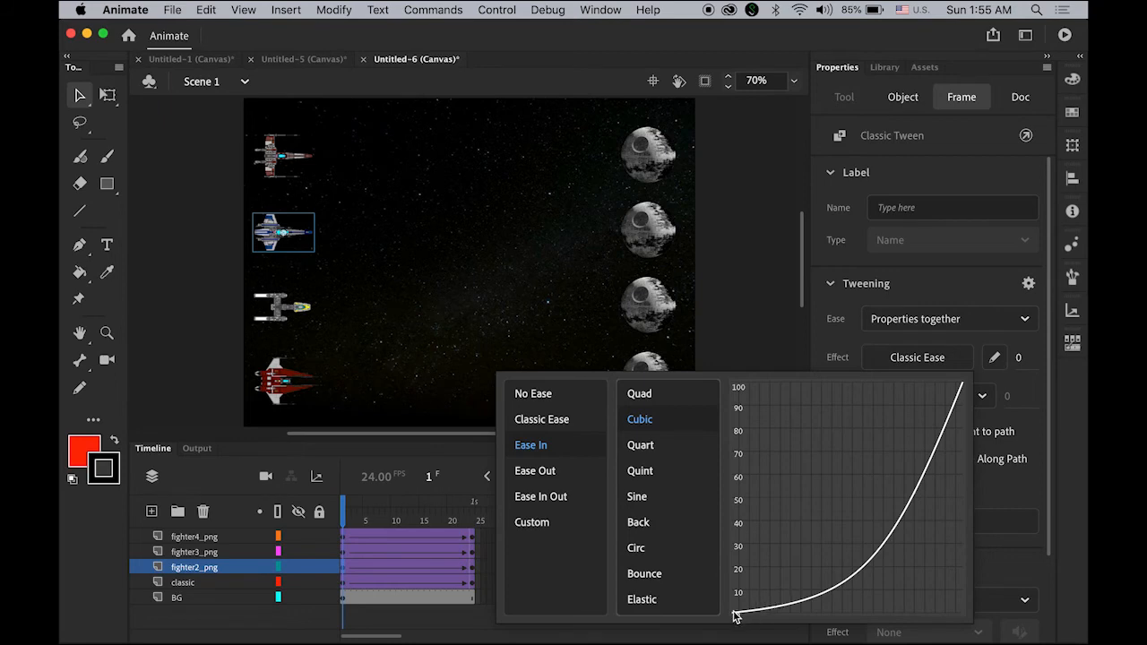
mouse_move(744, 619)
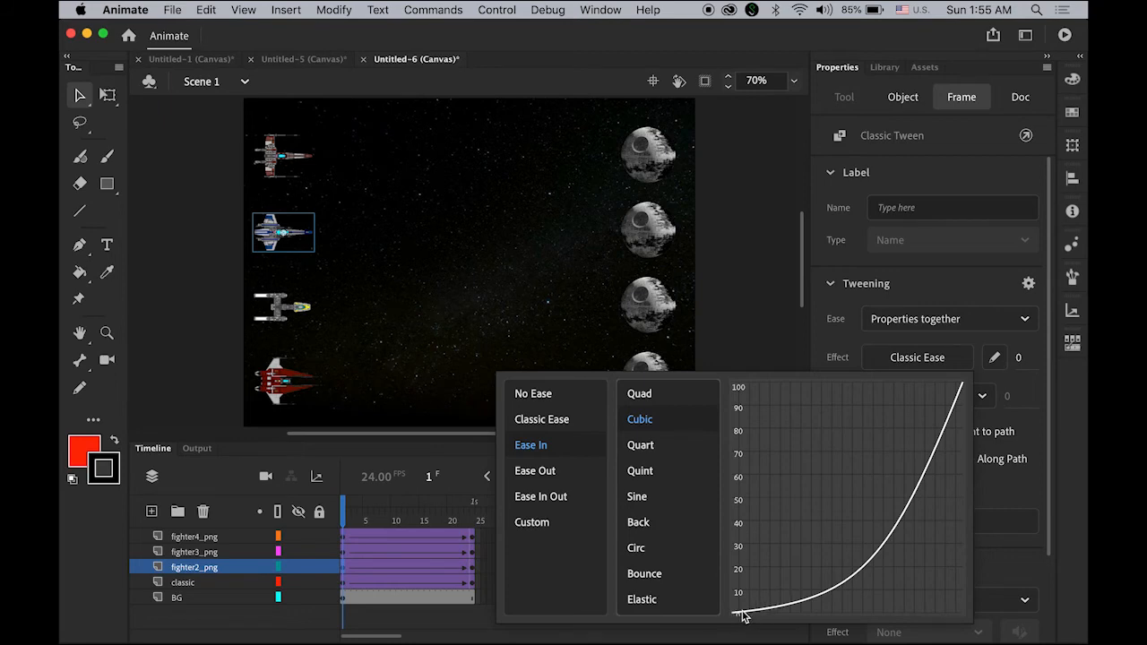
mouse_move(806, 606)
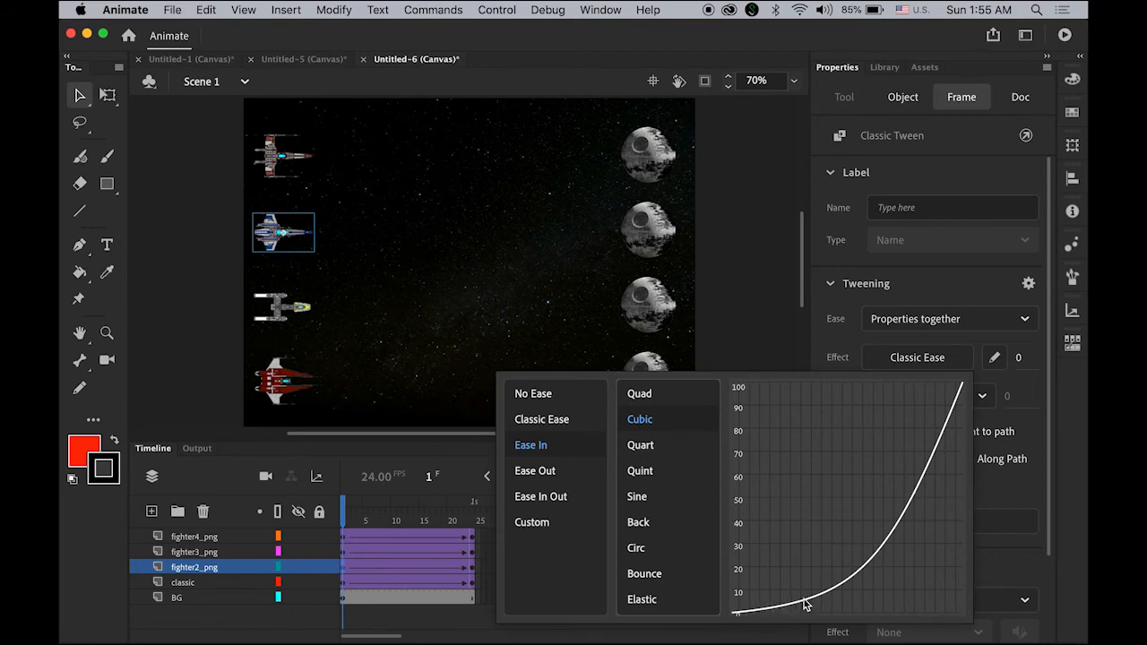
mouse_move(857, 581)
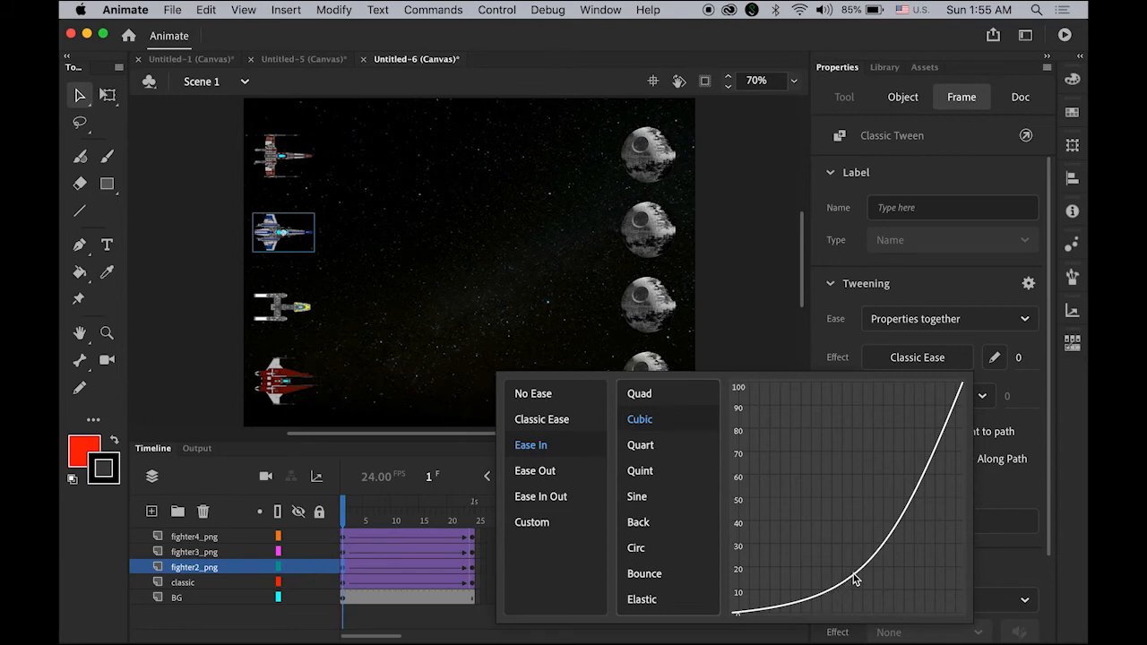
mouse_move(871, 563)
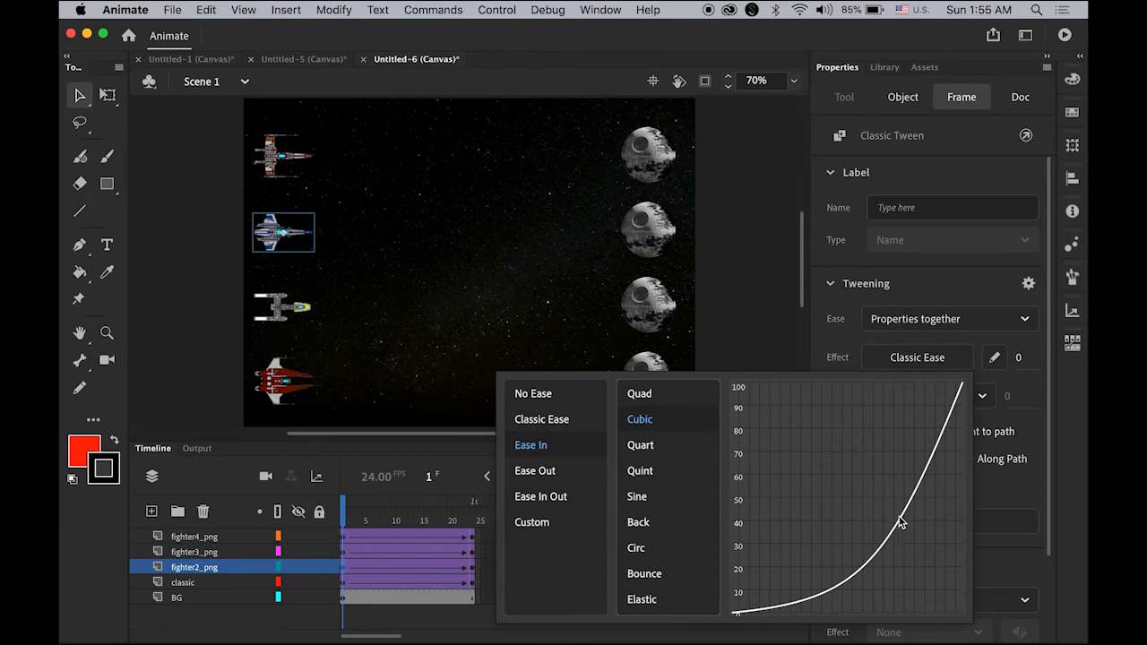
mouse_move(995, 362)
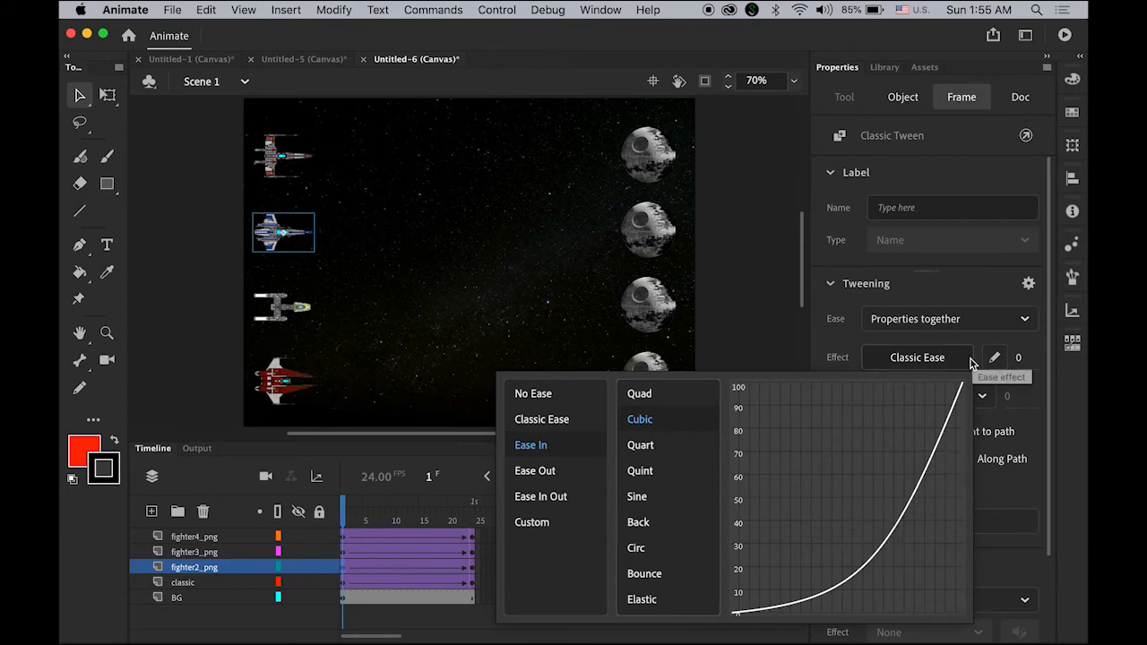
mouse_move(870, 573)
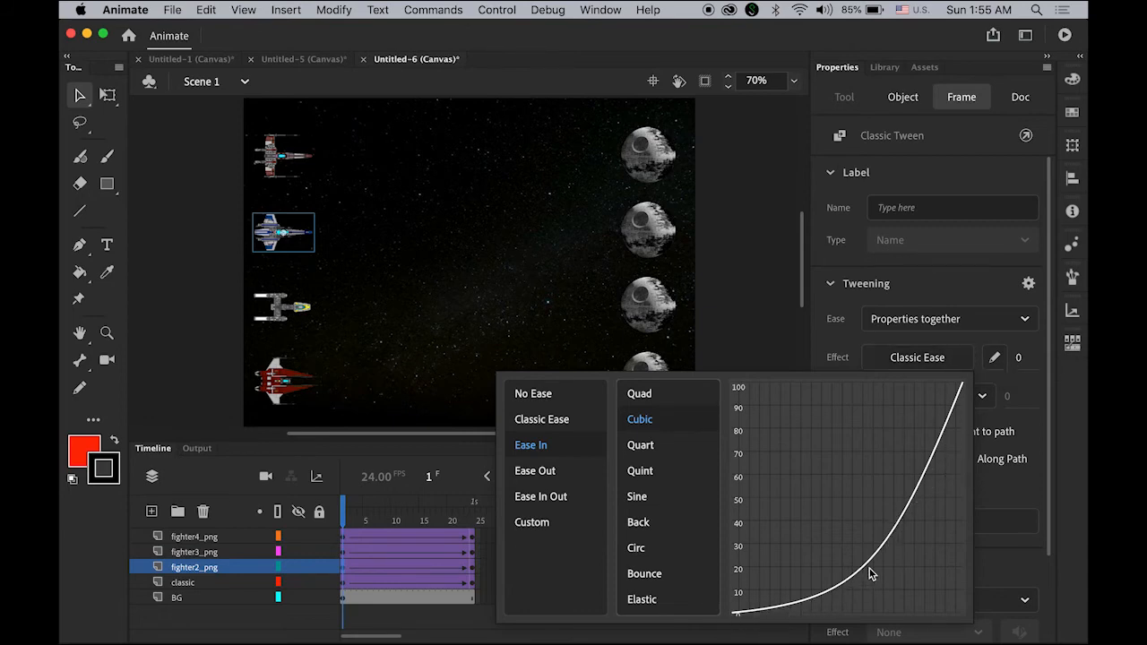
mouse_move(733, 618)
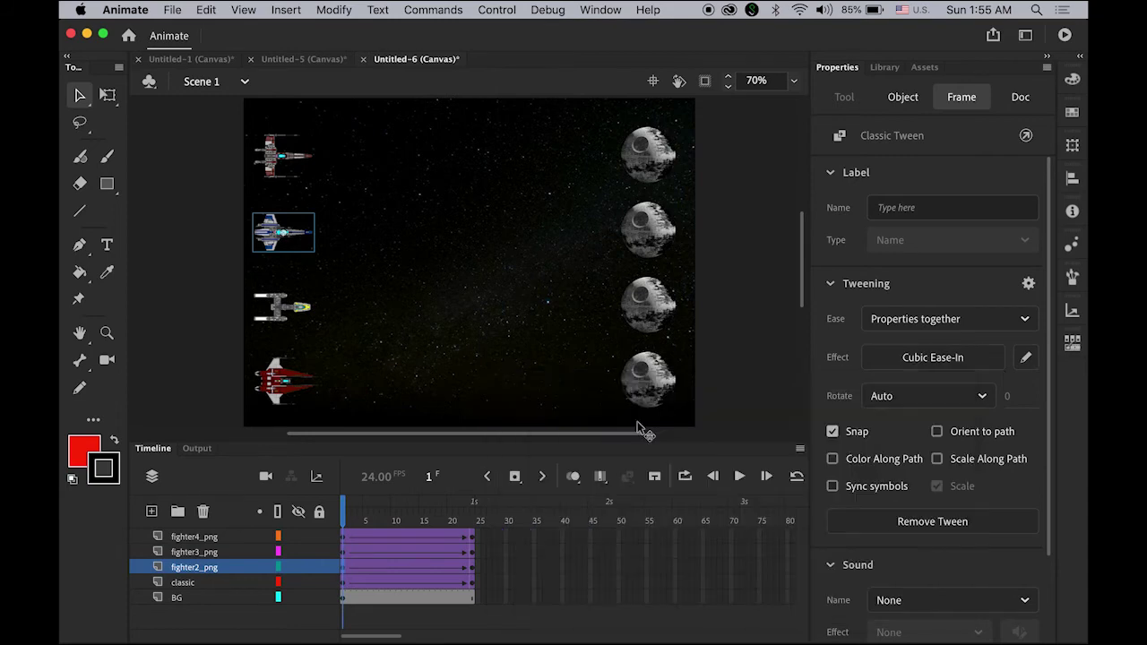
left_click(1020, 97)
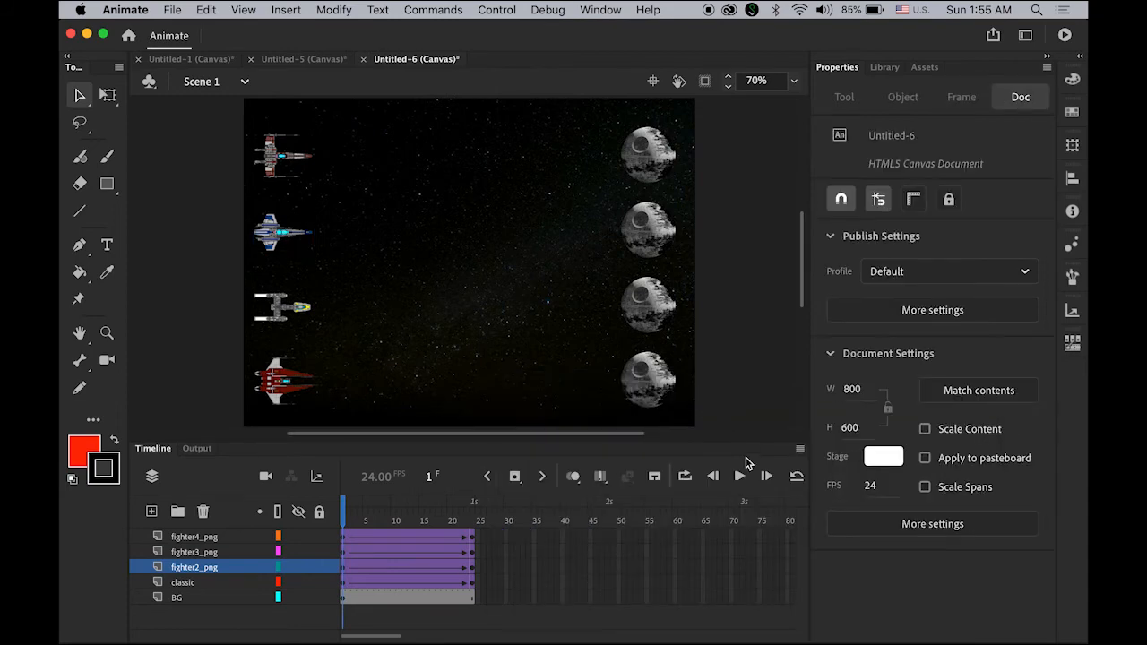
left_click(738, 477)
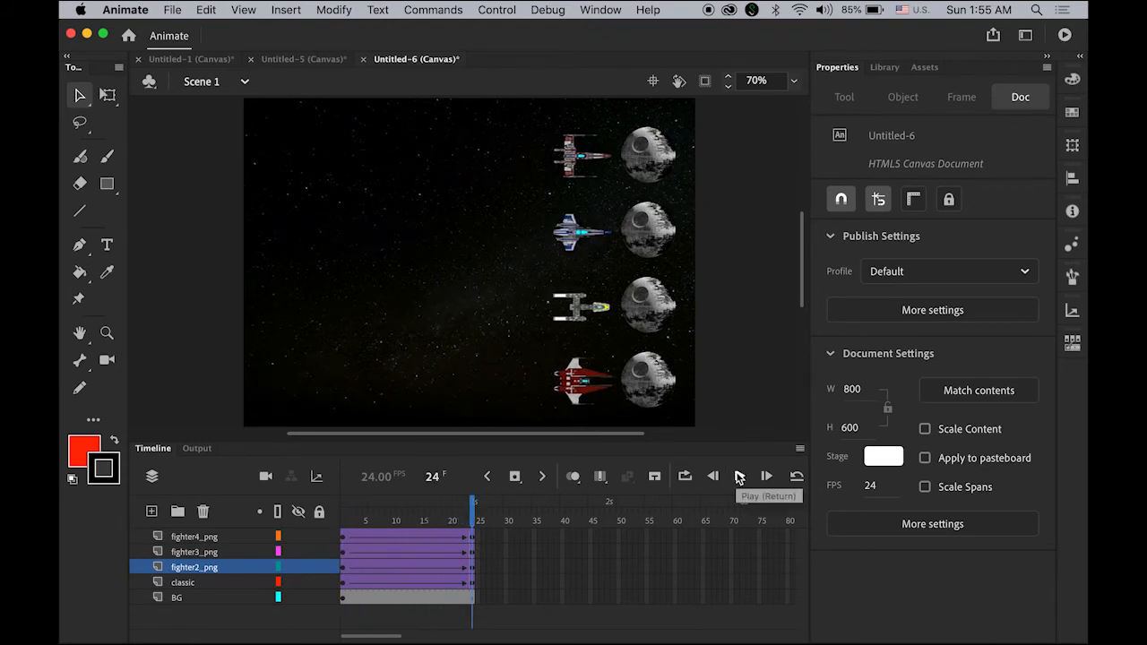
left_click(738, 477)
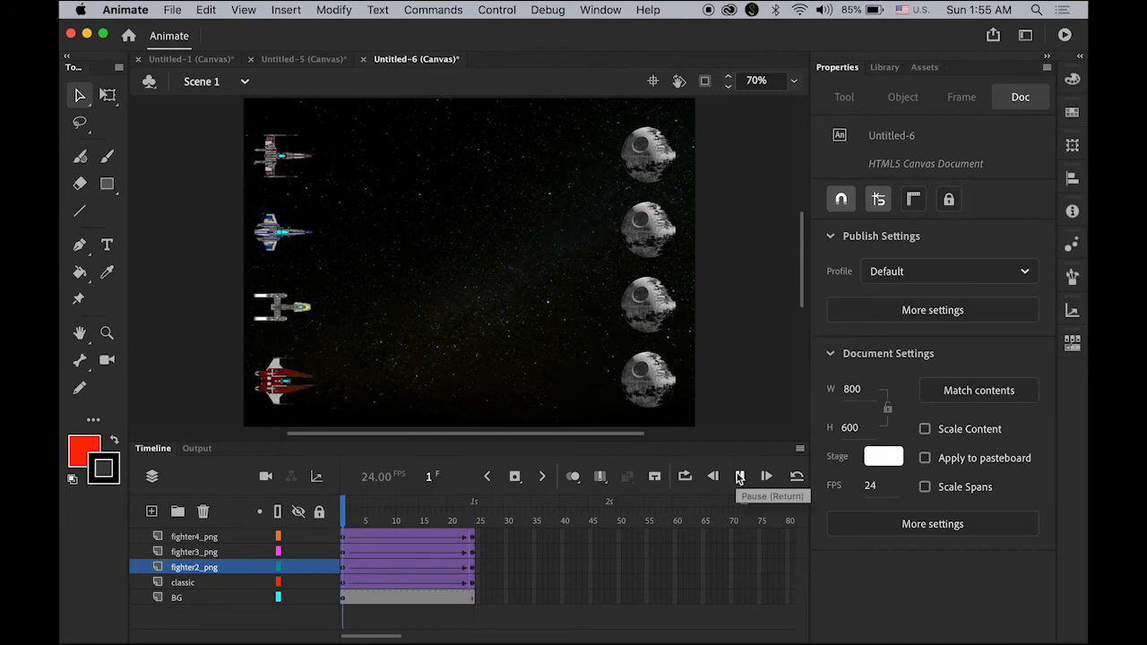
left_click(738, 476)
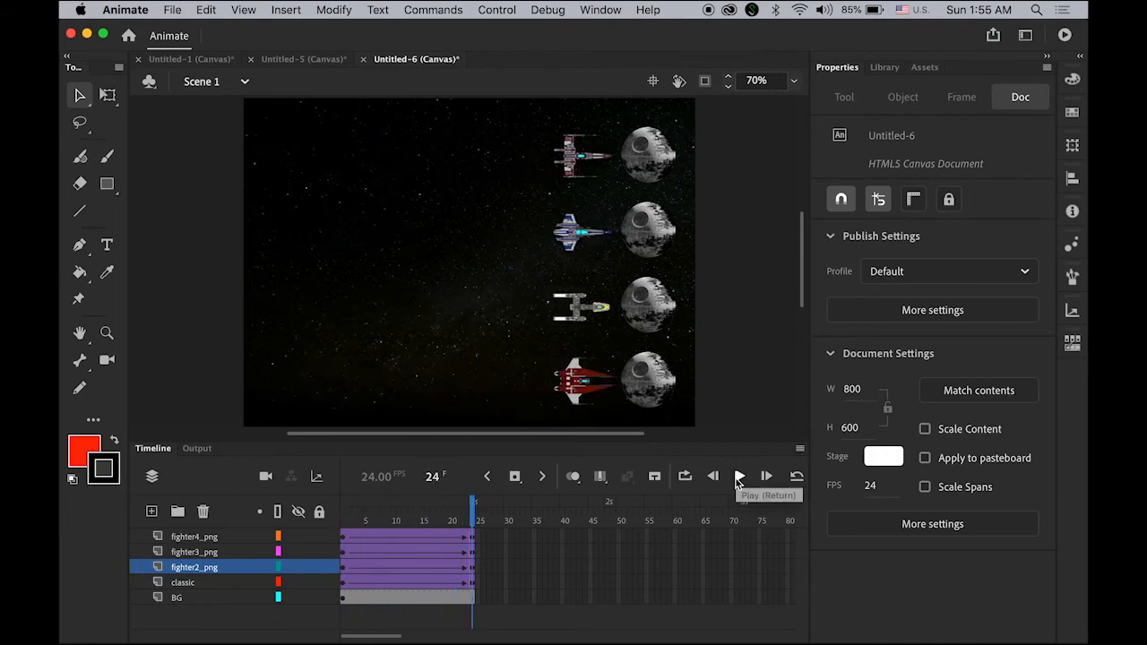
left_click(192, 566)
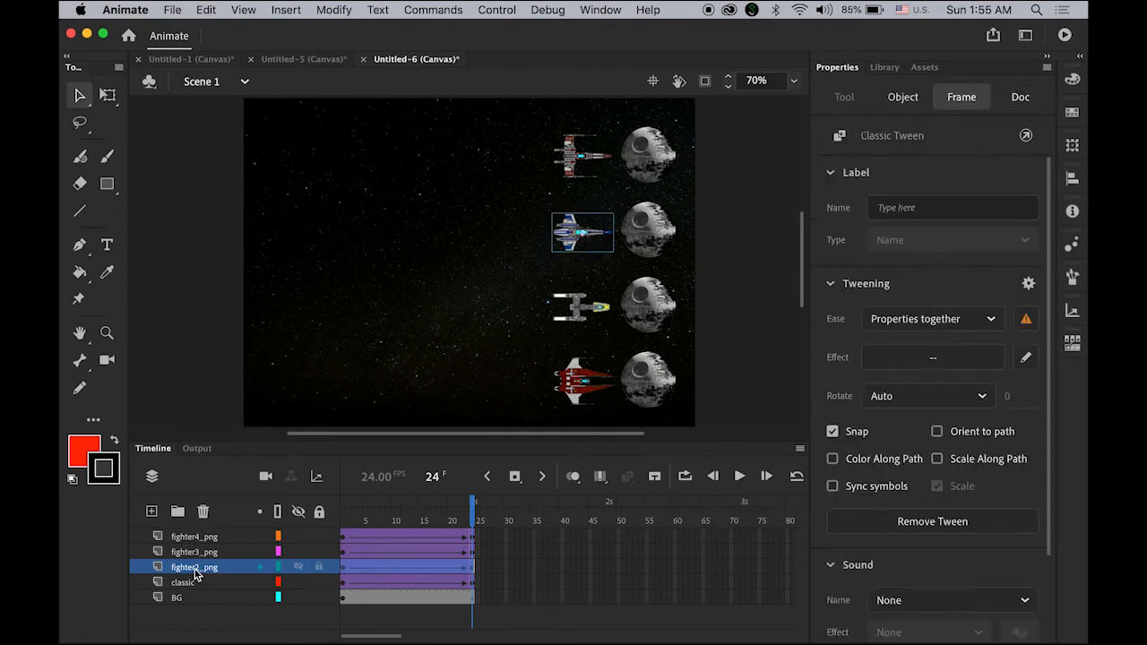
Rename layer fighter2_png to ease_in, accepting the hyphen-to-underscore correction.
double_click(190, 566)
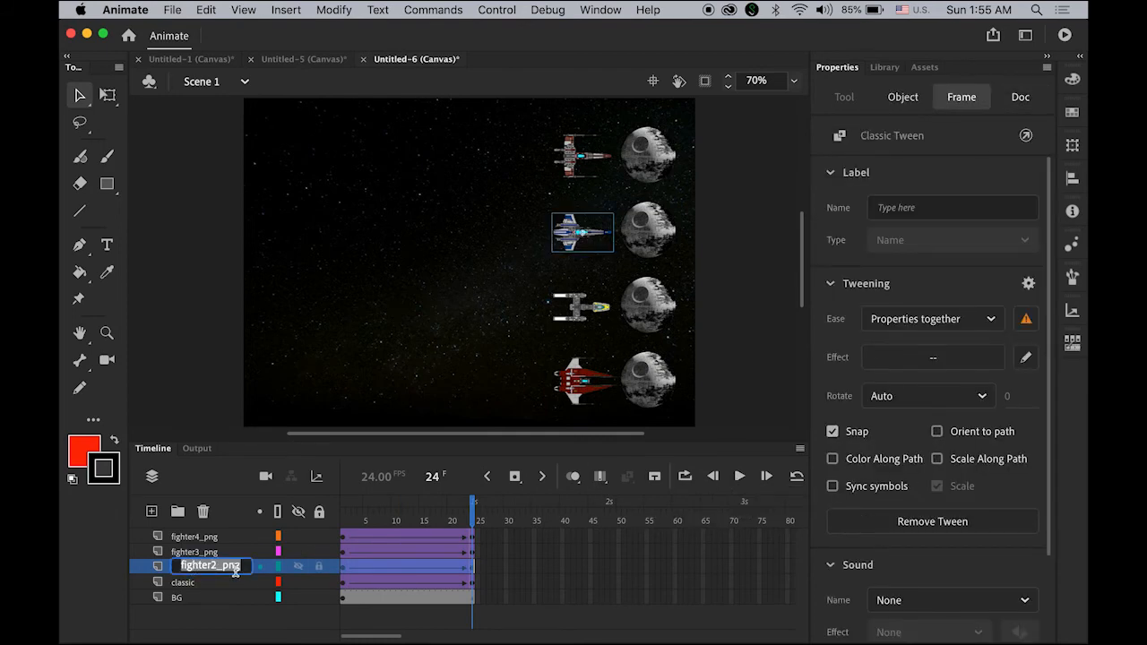
type("ease-")
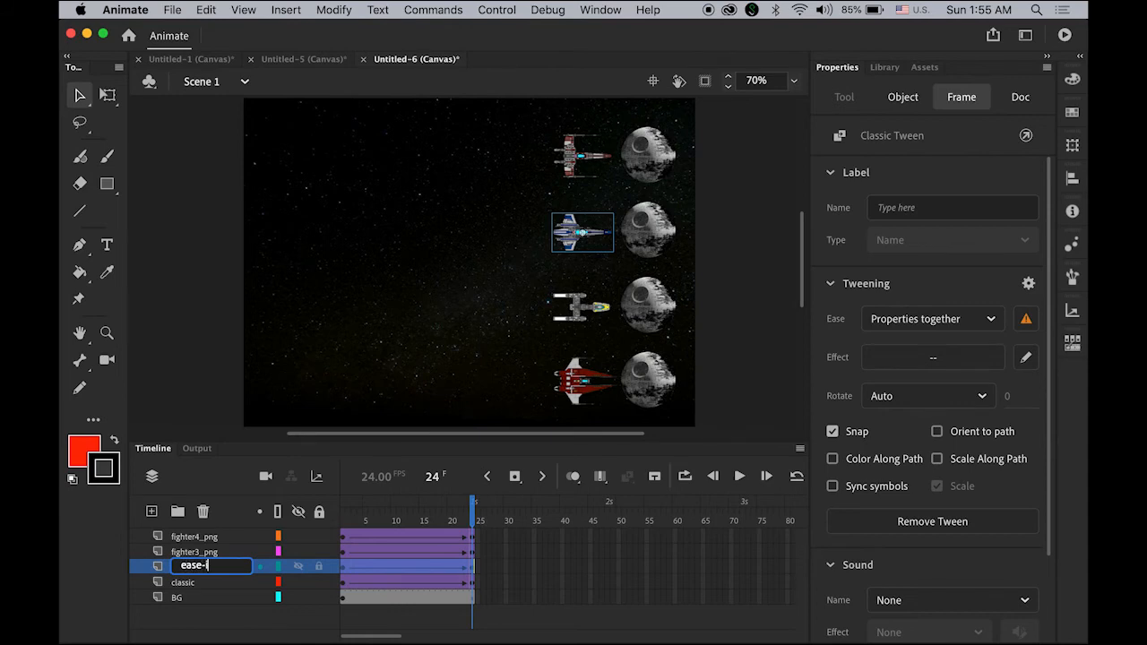
key("Return")
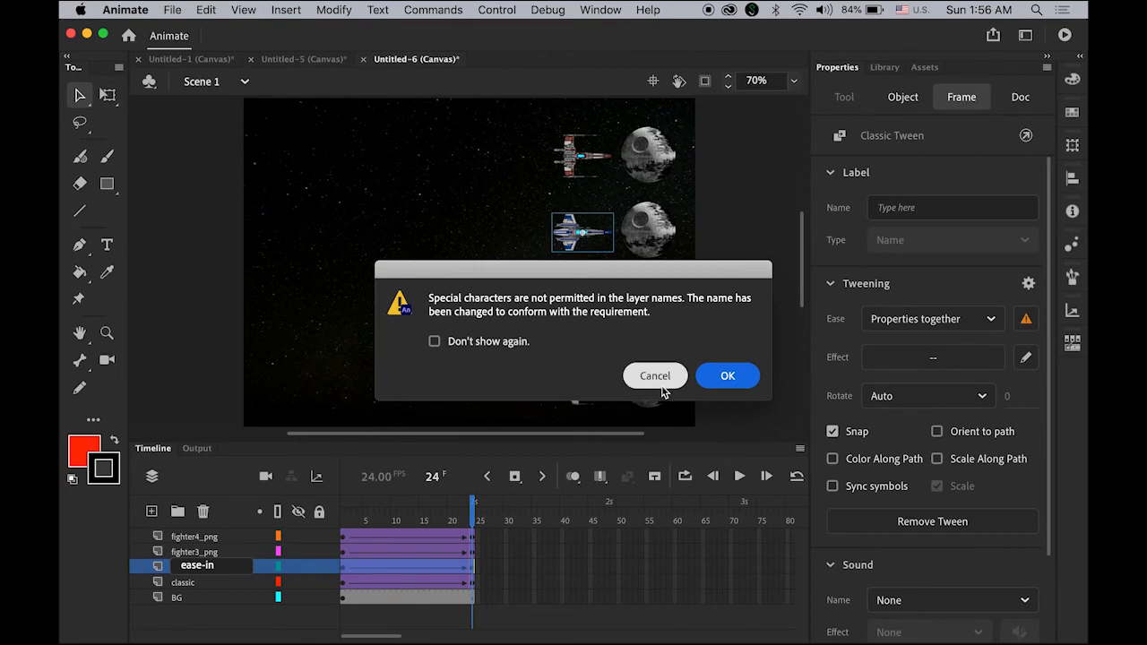
left_click(728, 377)
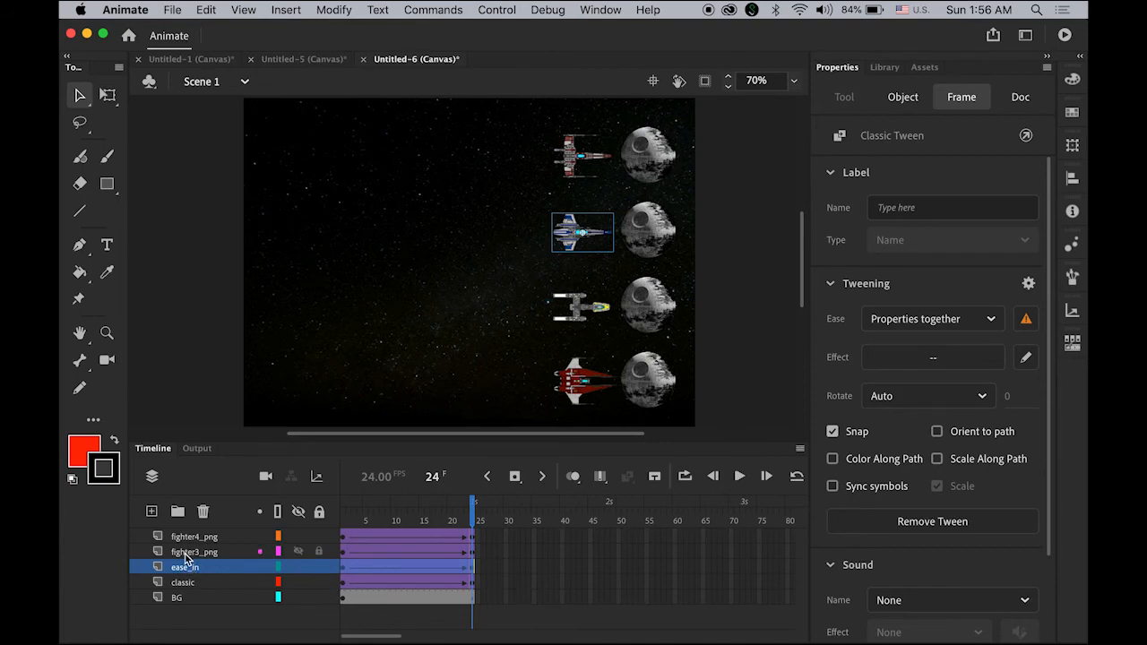
Apply an Ease Out > Cubic curve to the third fighter's tween and preview it.
left_click(193, 552)
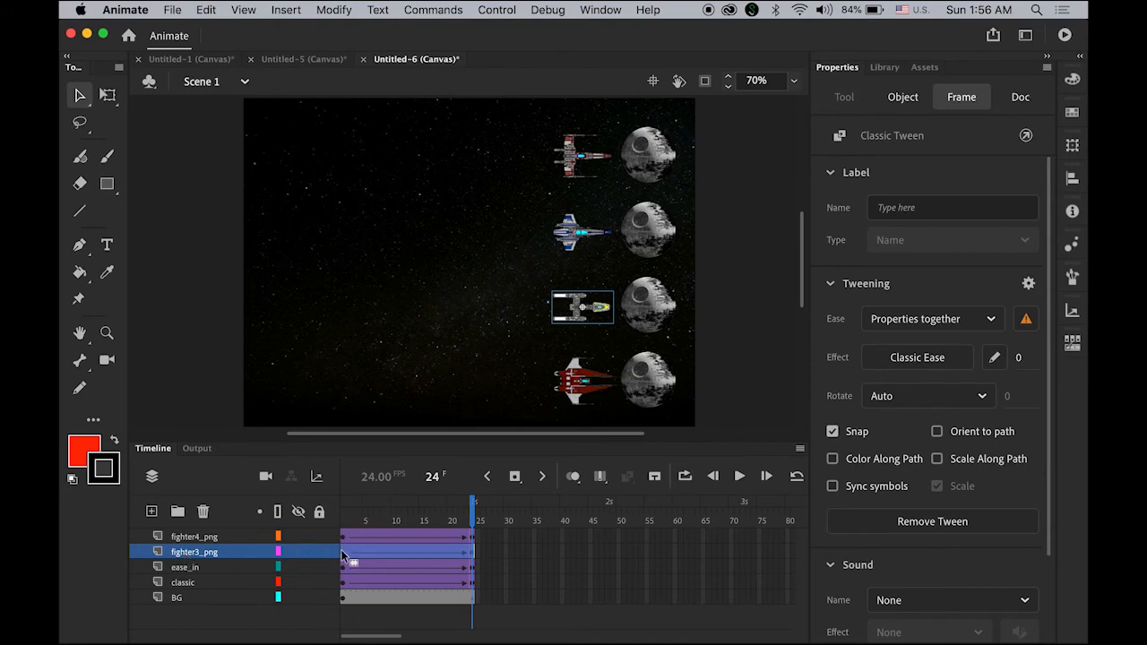
left_click(341, 519)
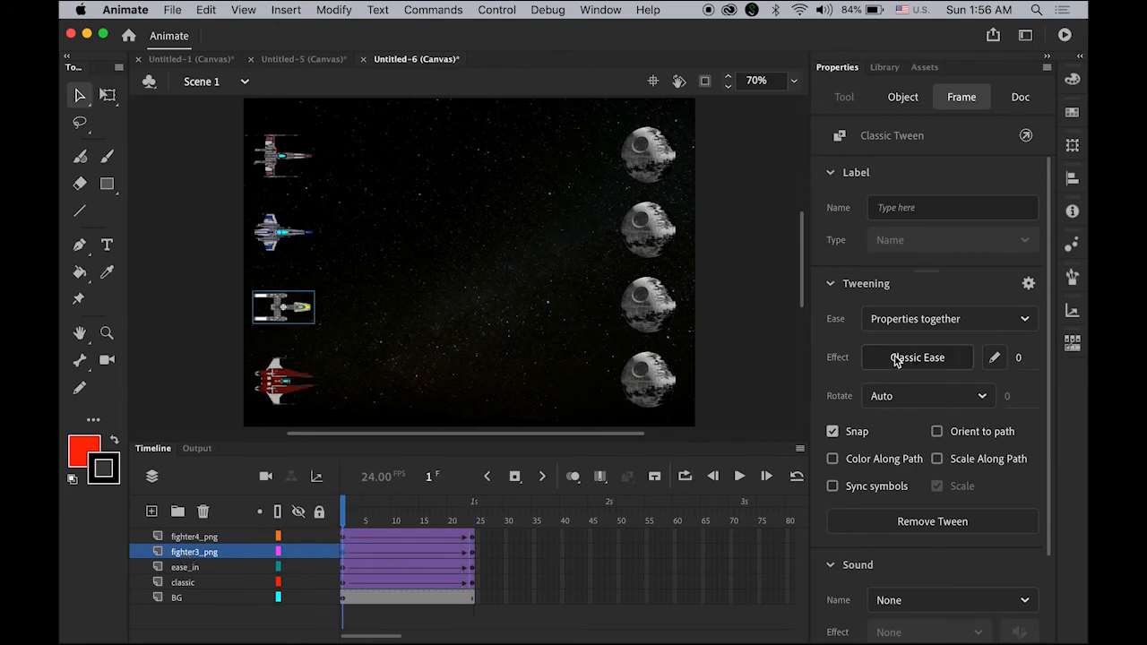
left_click(917, 358)
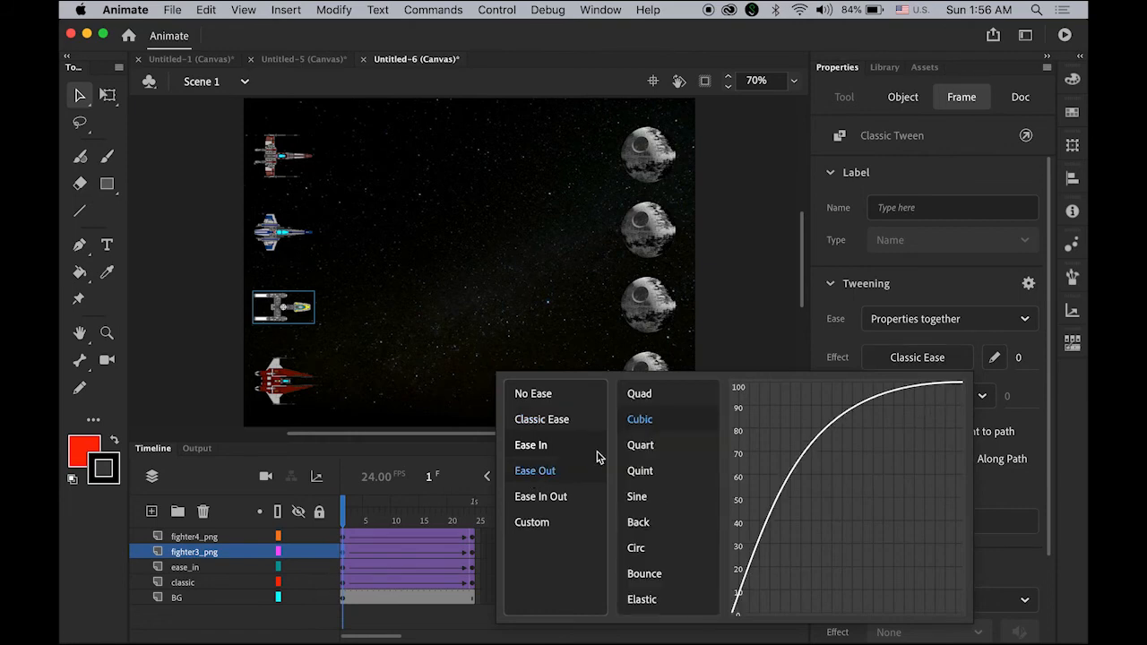
mouse_move(767, 559)
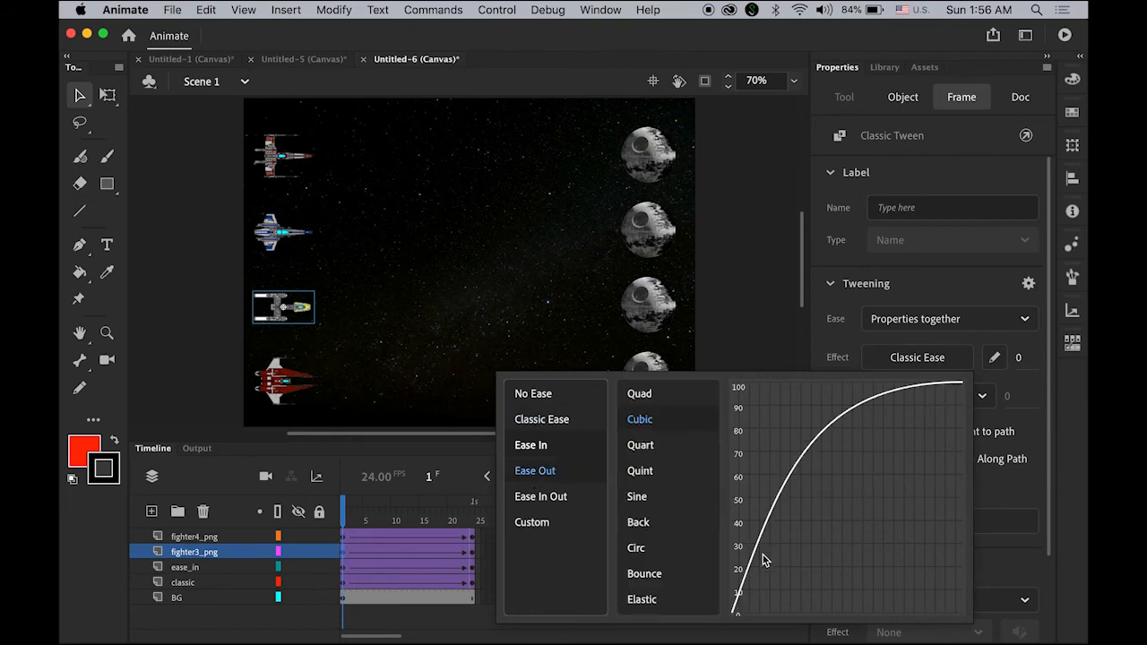
mouse_move(742, 623)
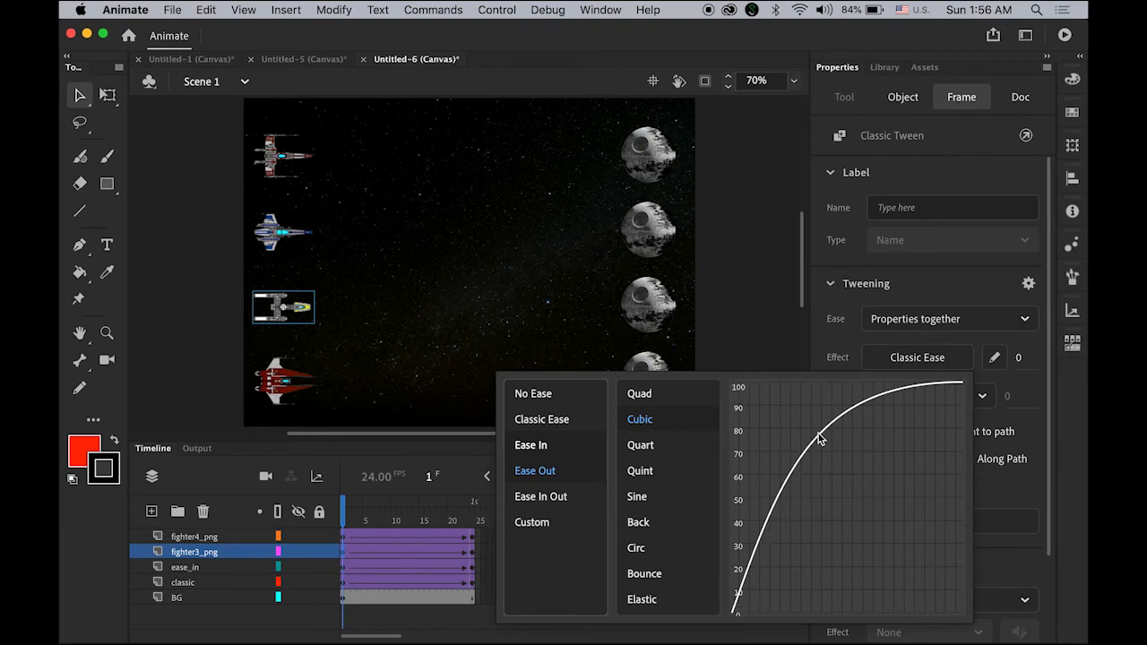
mouse_move(735, 623)
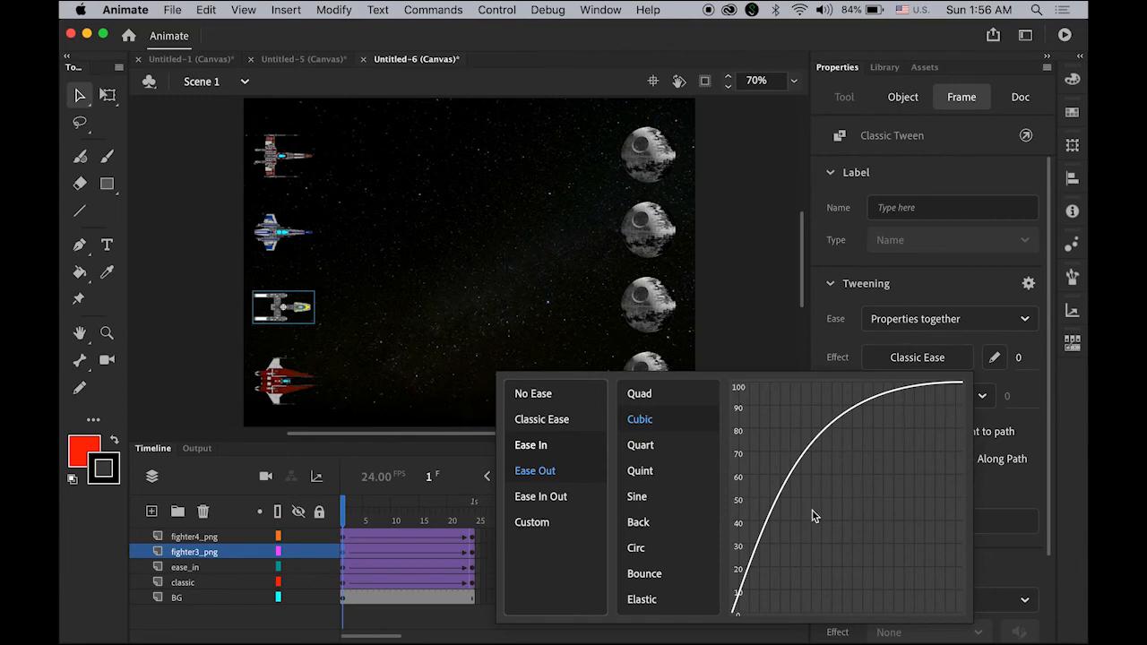
left_click(638, 419)
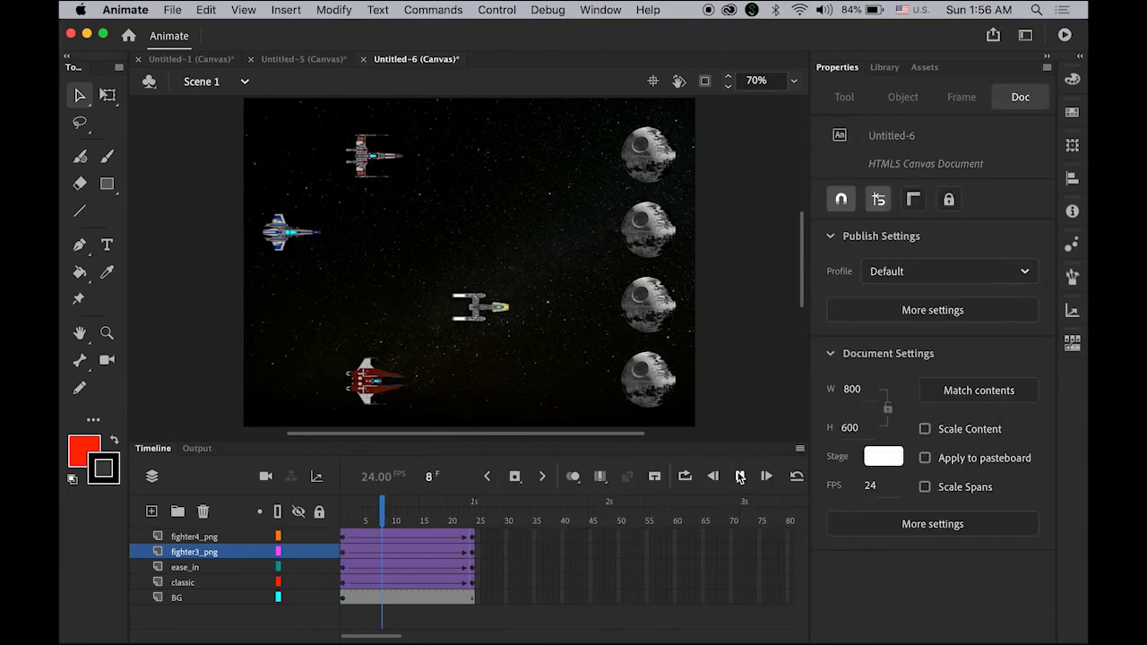
left_click(739, 477)
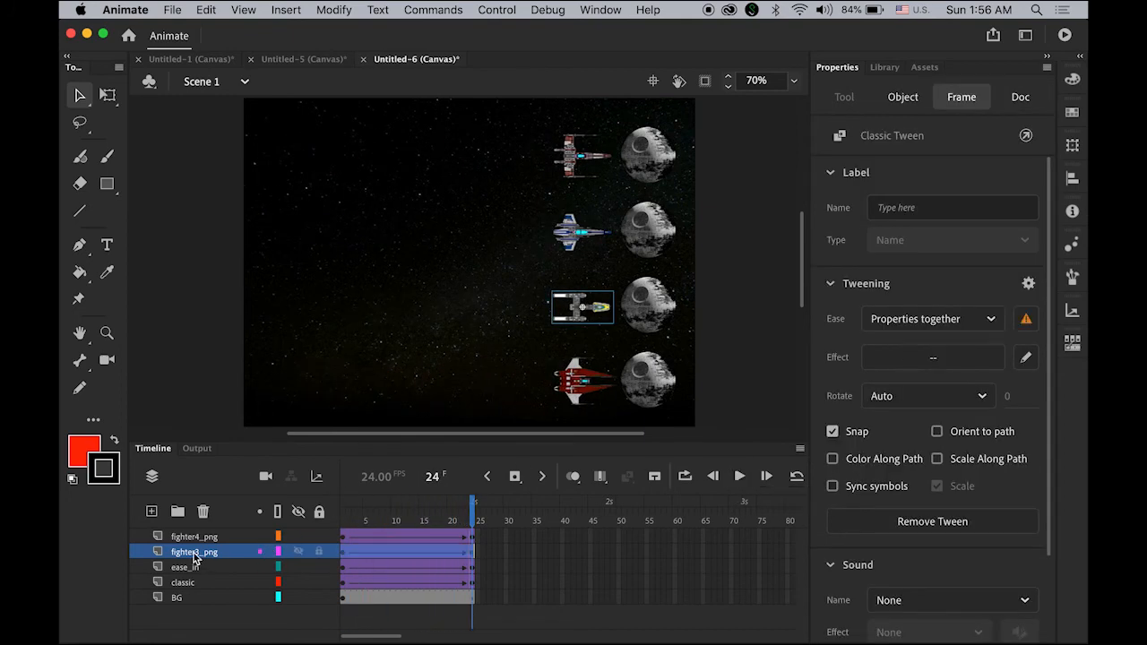
Rename layer fighter3_png to ease_out.
double_click(190, 552)
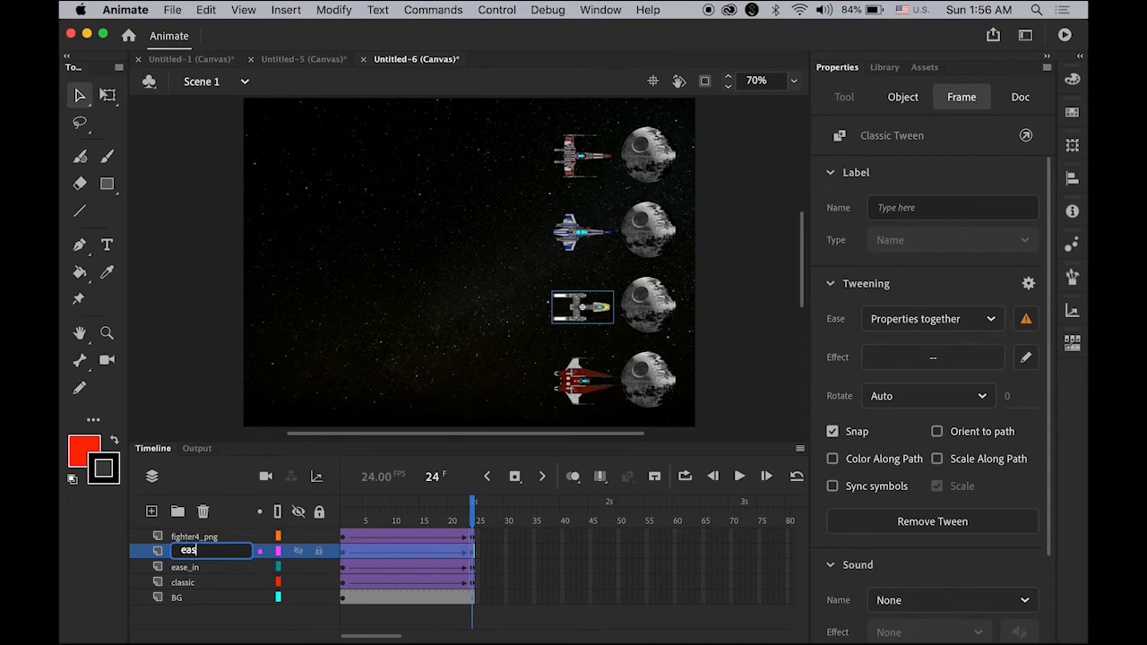
type("ease-")
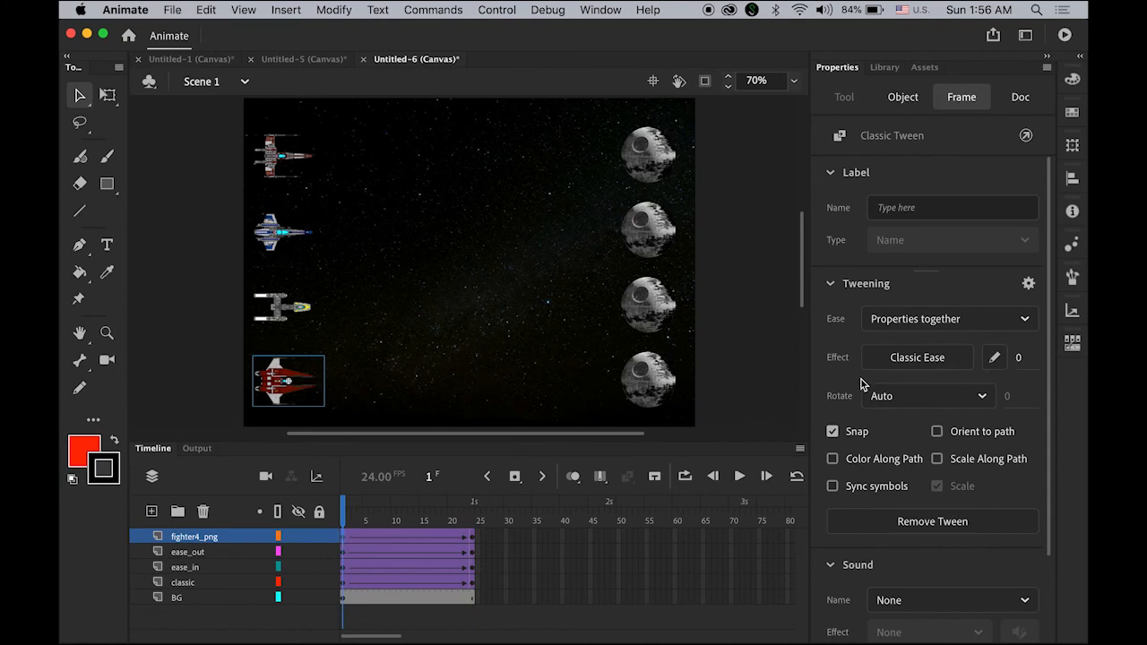
Apply an Ease In Out > Cubic curve to the fourth fighter's tween and preview it.
left_click(917, 356)
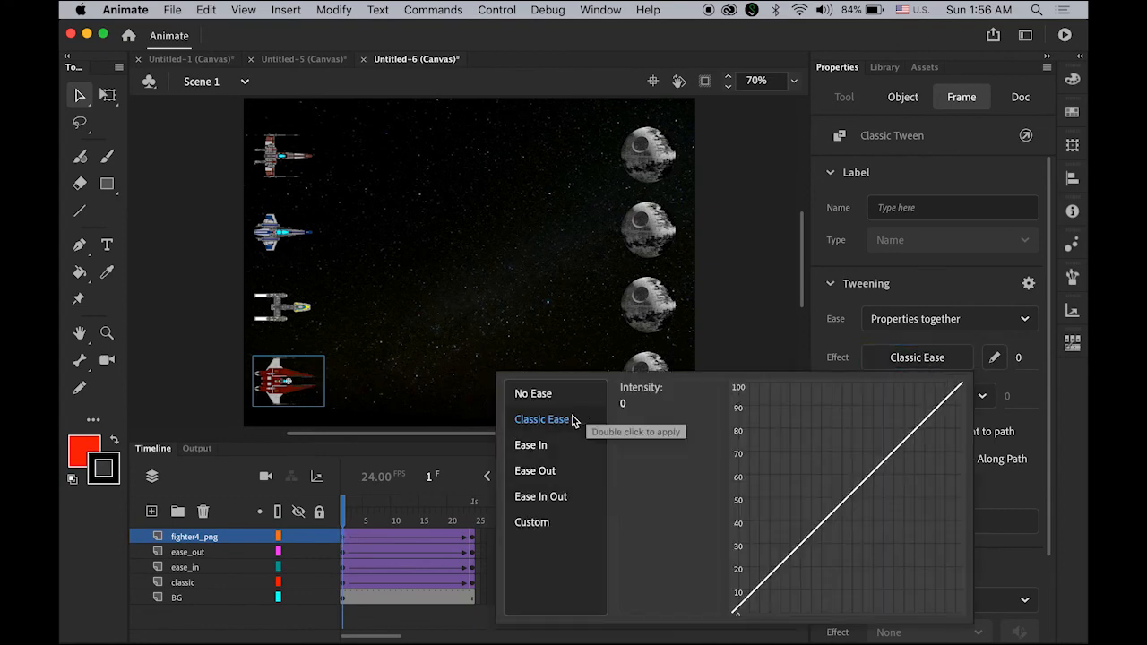
left_click(541, 496)
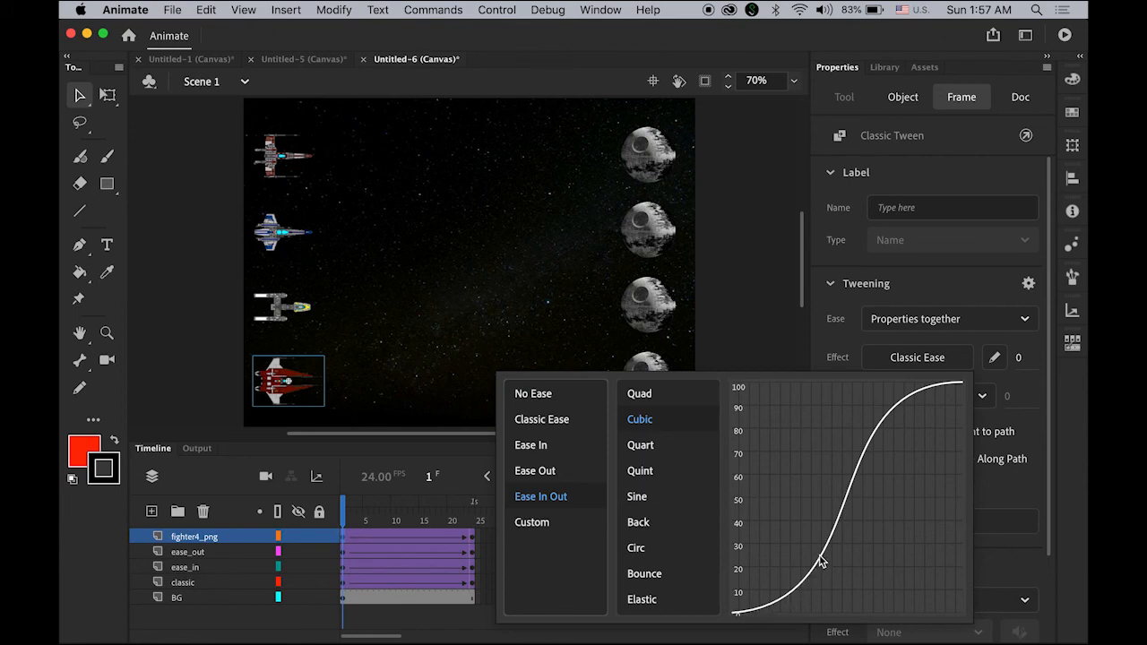
mouse_move(943, 390)
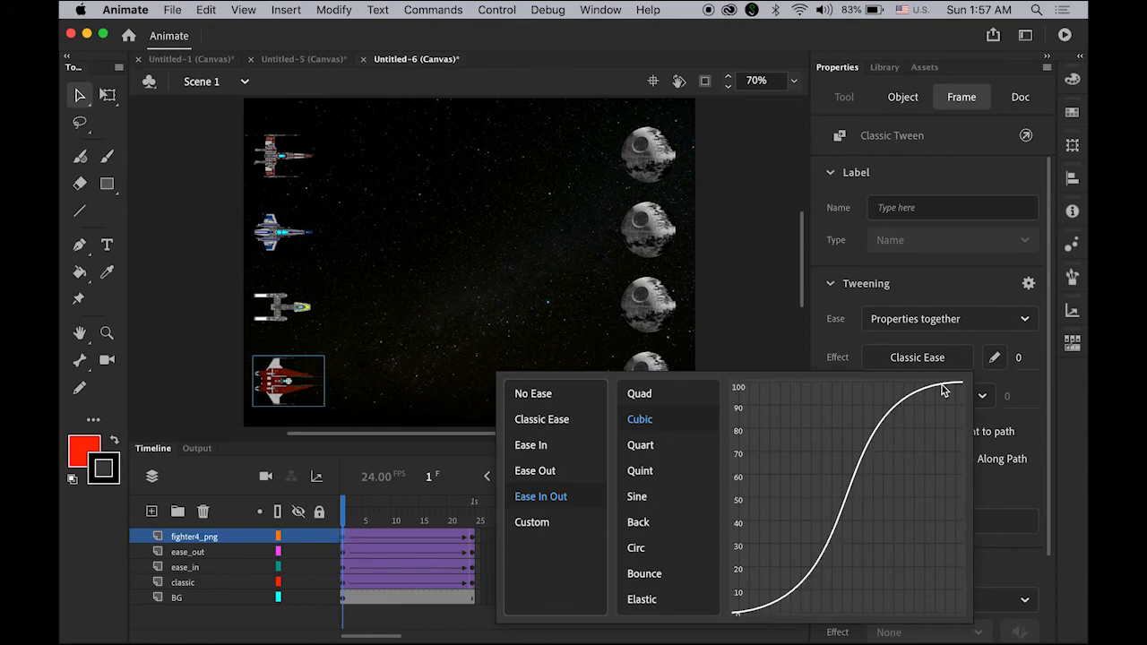
mouse_move(767, 608)
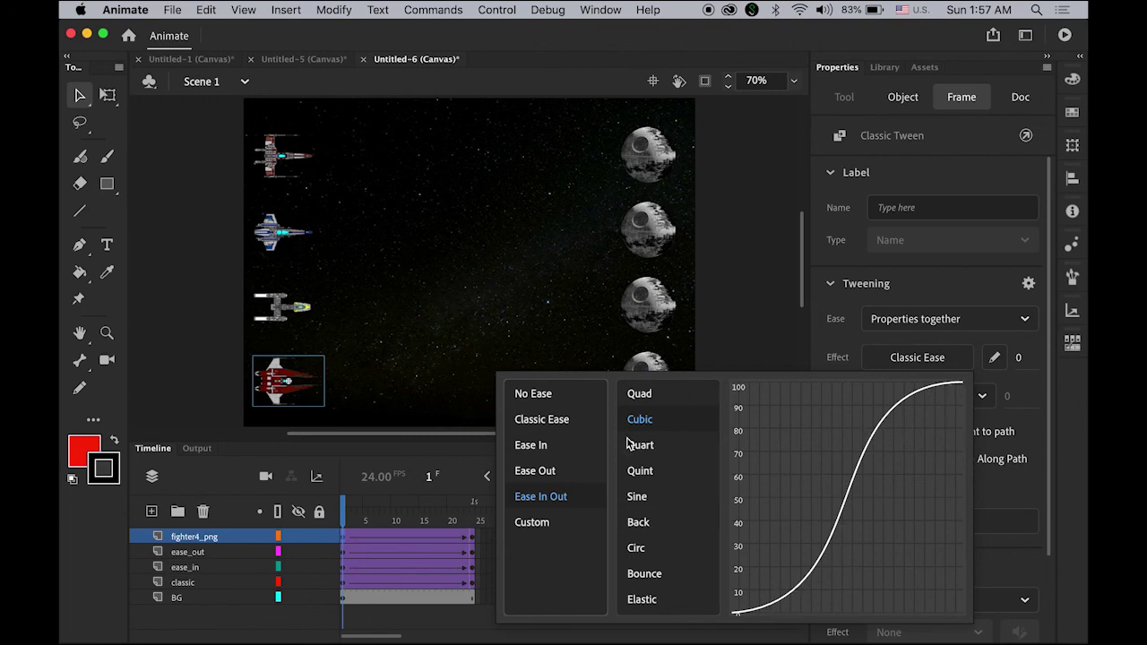
left_click(638, 420)
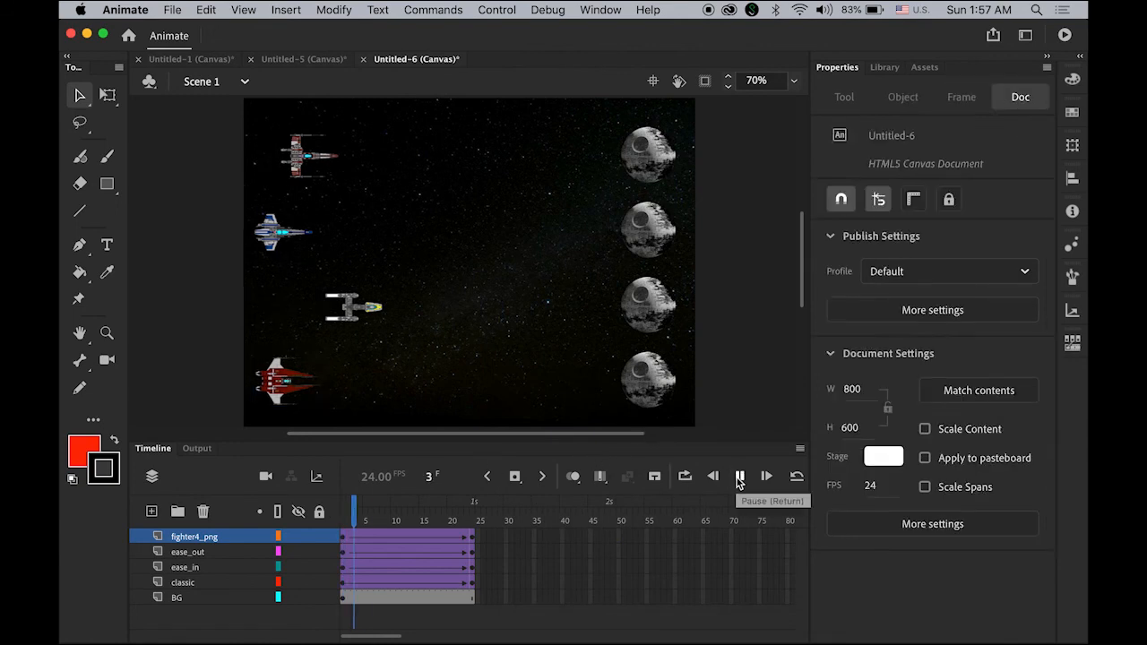
left_click(738, 477)
type("e")
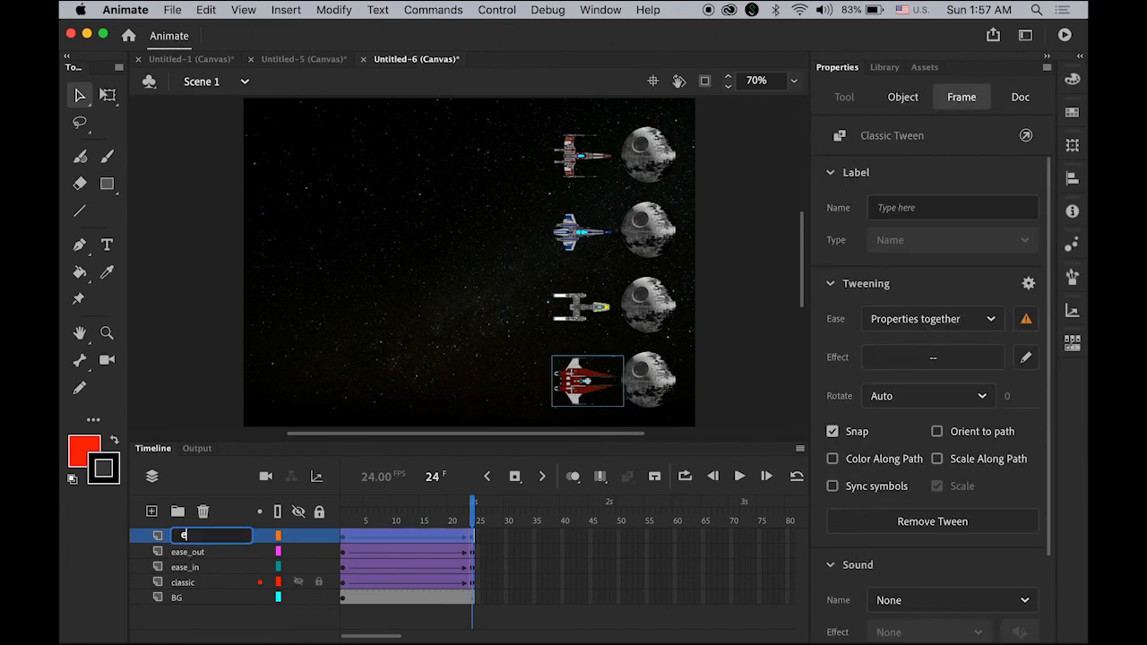
Rename layer fighter4_png to ease_in_out and play back all four eased flights.
type("se_in_out")
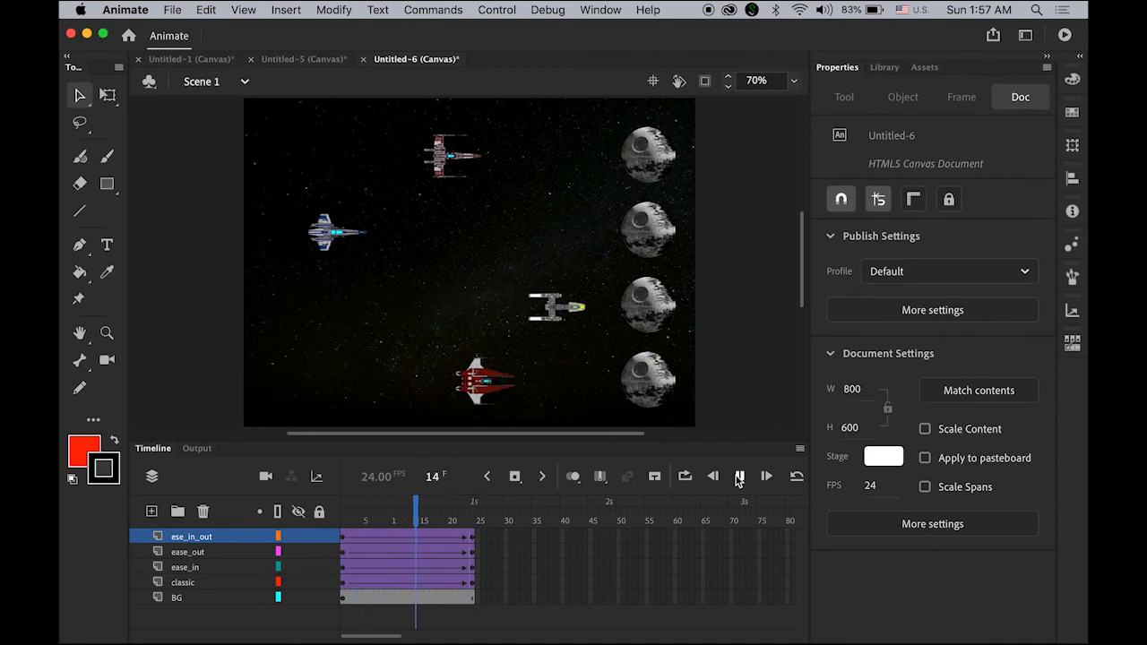
left_click(738, 477)
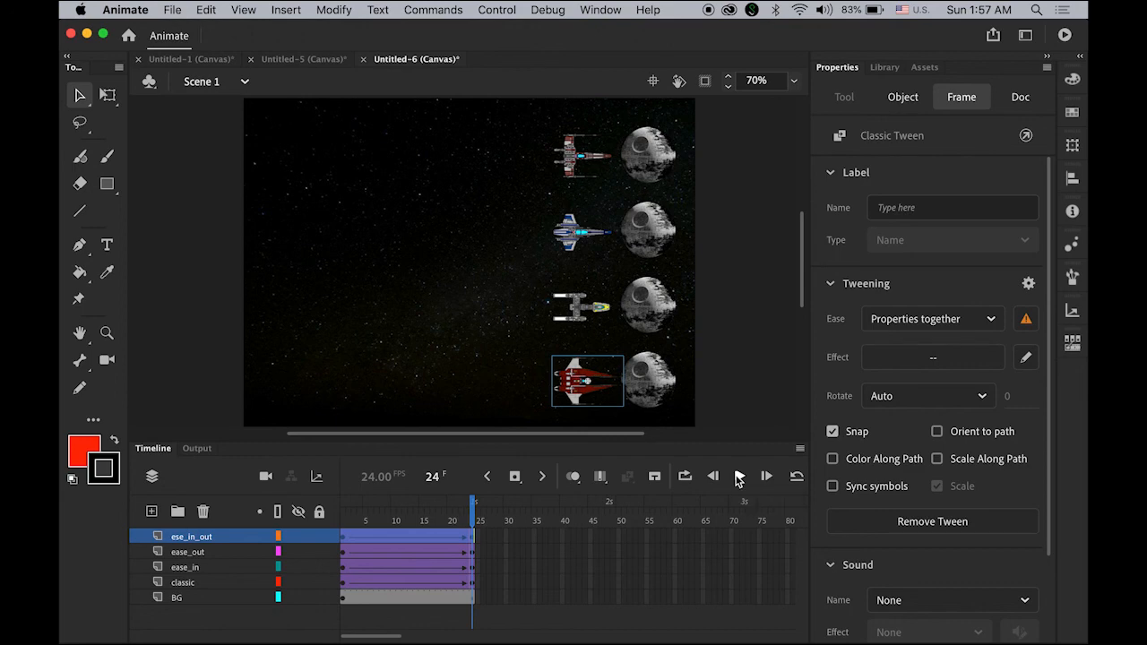
mouse_move(721, 486)
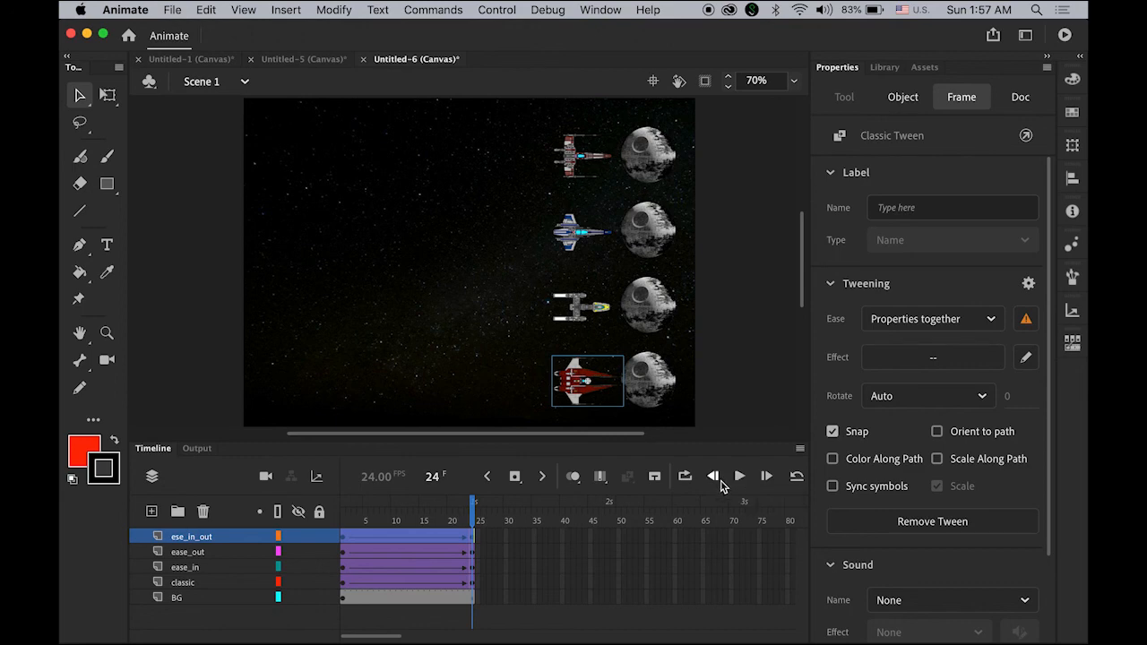
mouse_move(738, 476)
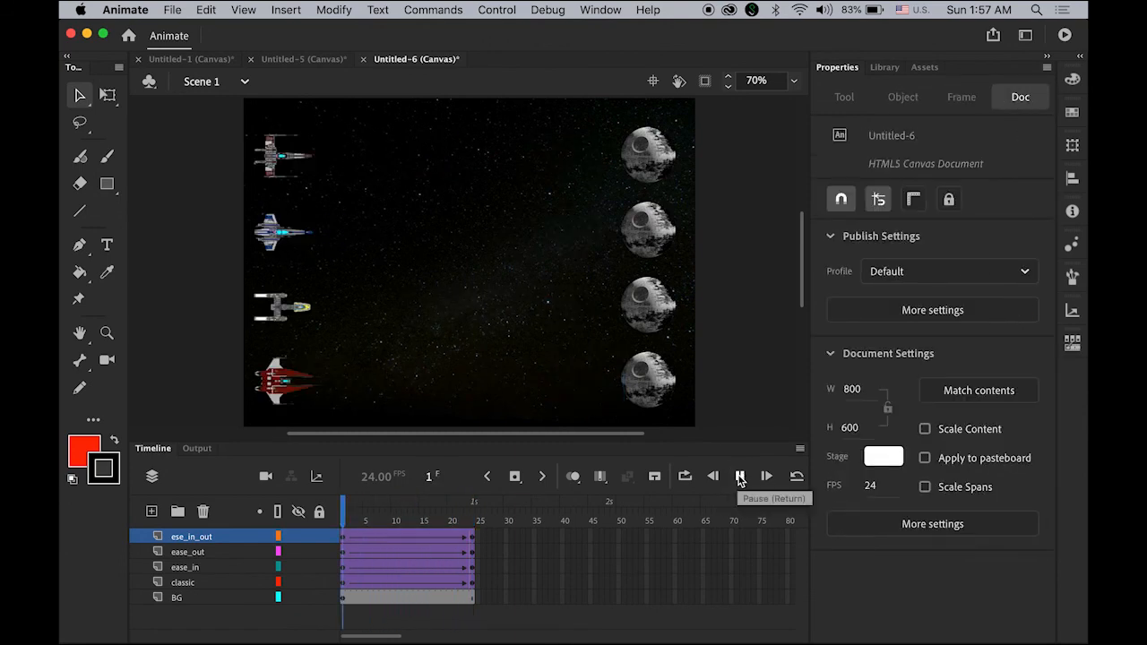
left_click(739, 477)
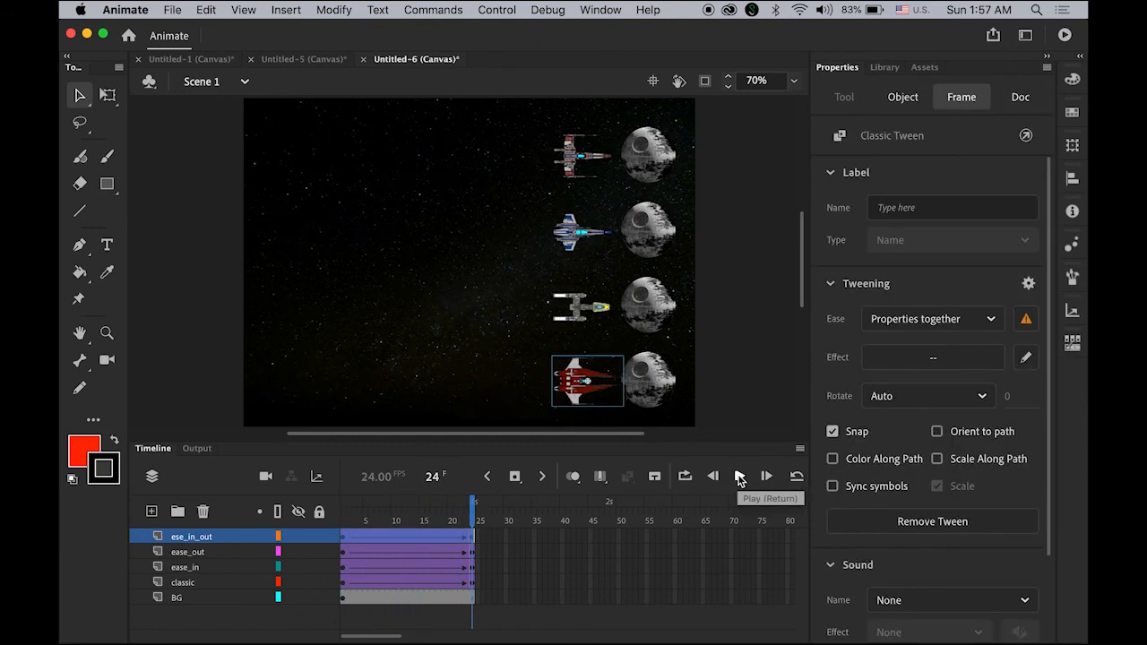